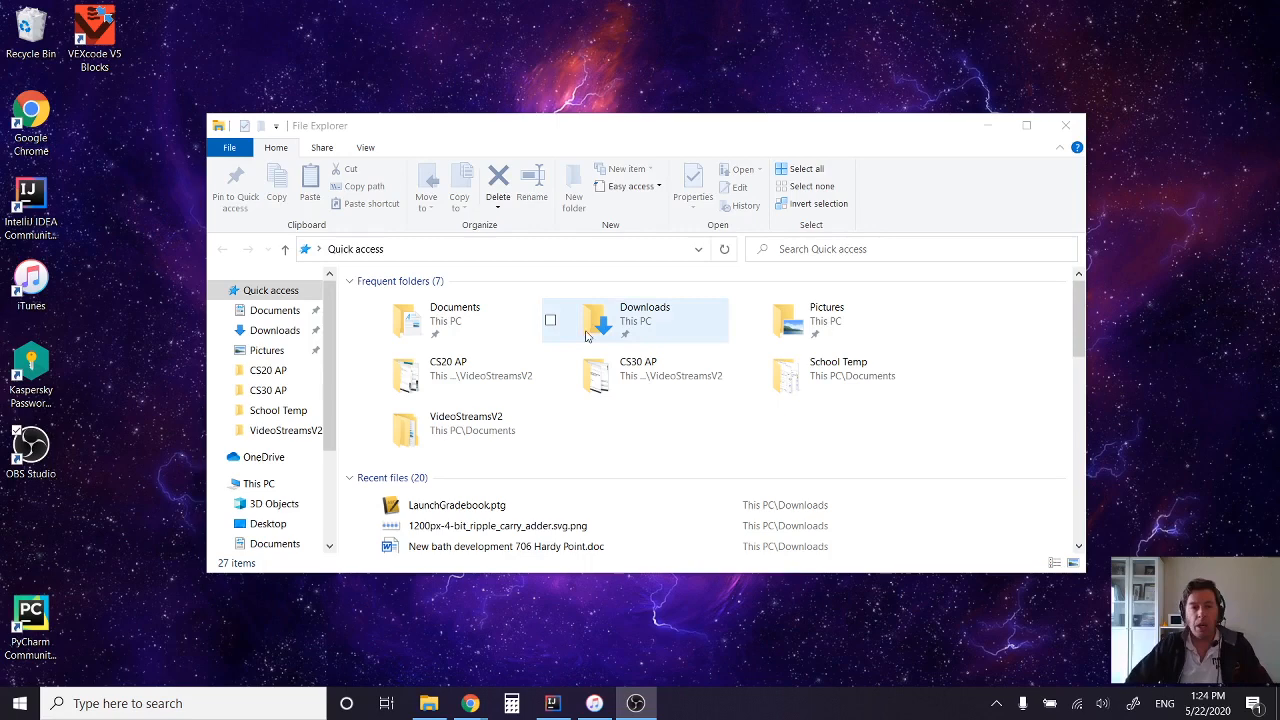
mouse_move(547, 144)
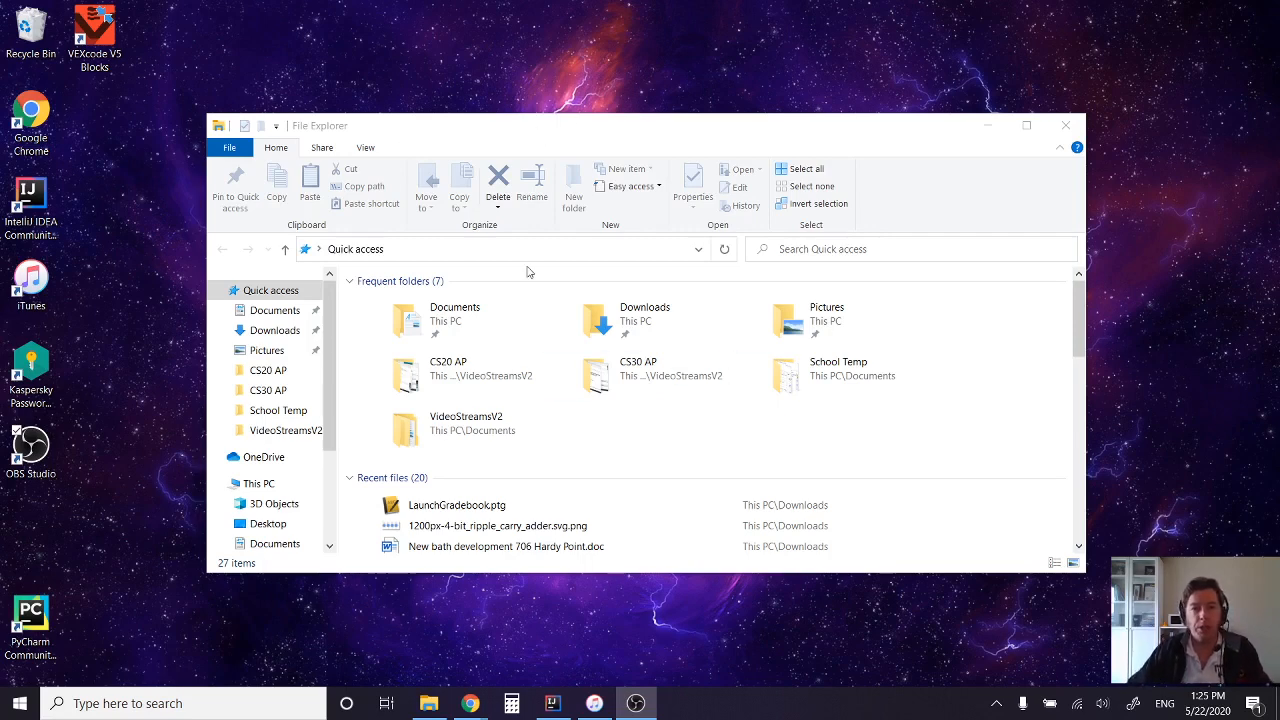
mouse_move(305, 137)
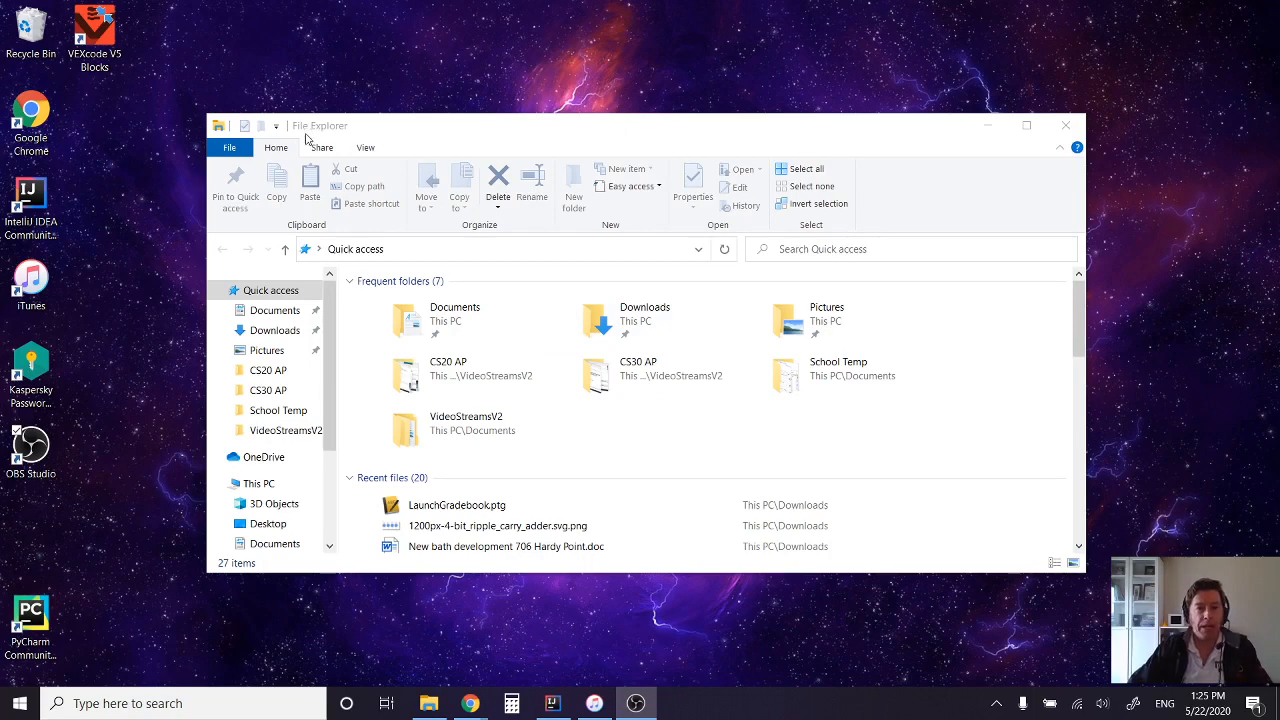
mouse_move(340, 112)
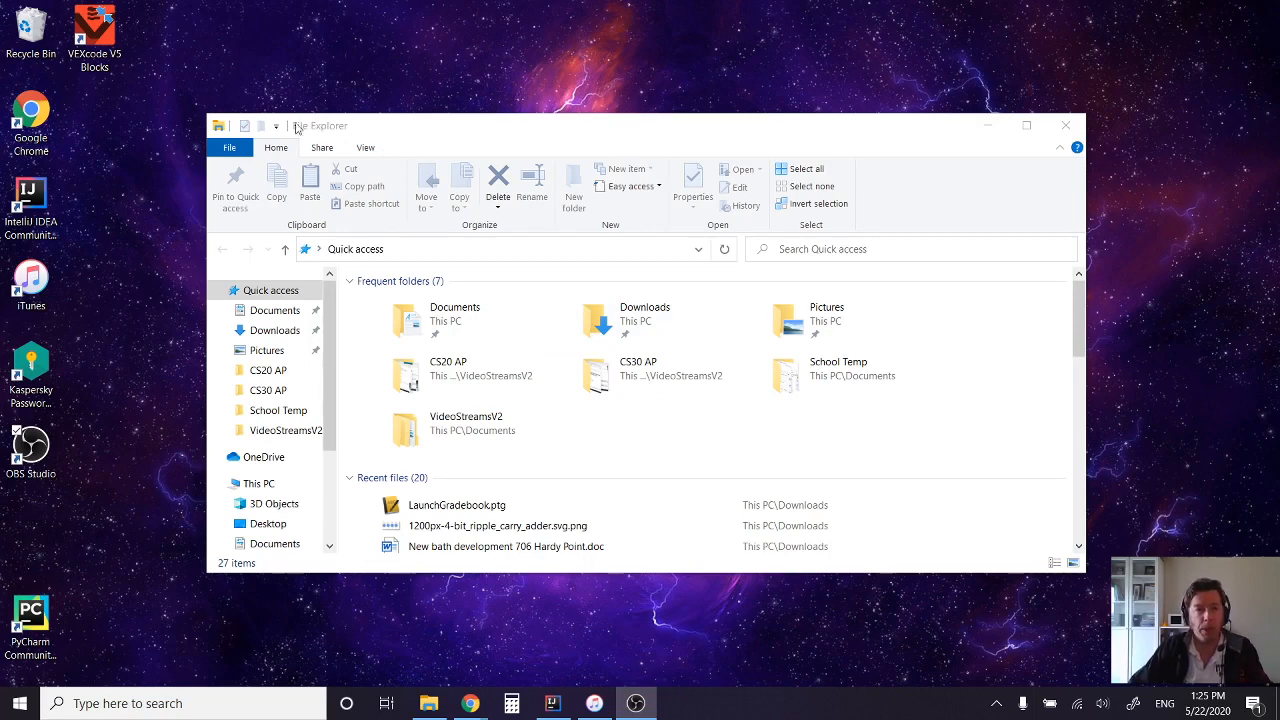
mouse_move(988, 125)
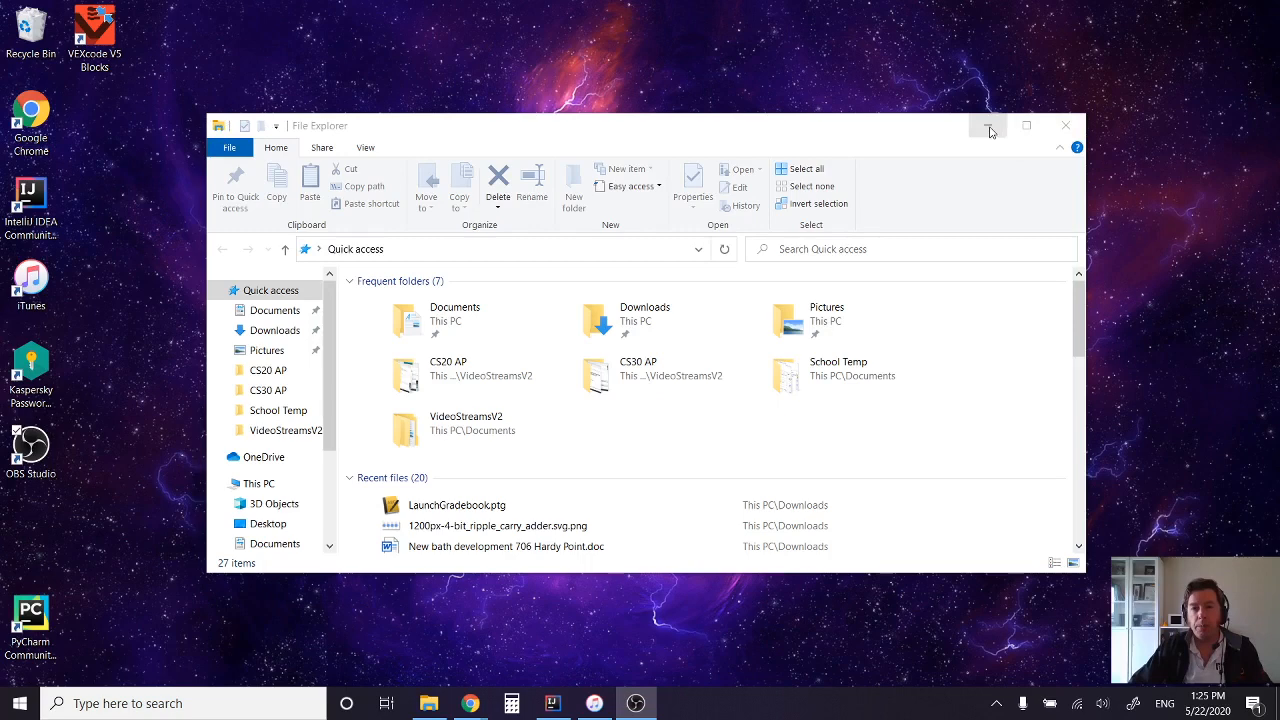
mouse_move(1065, 125)
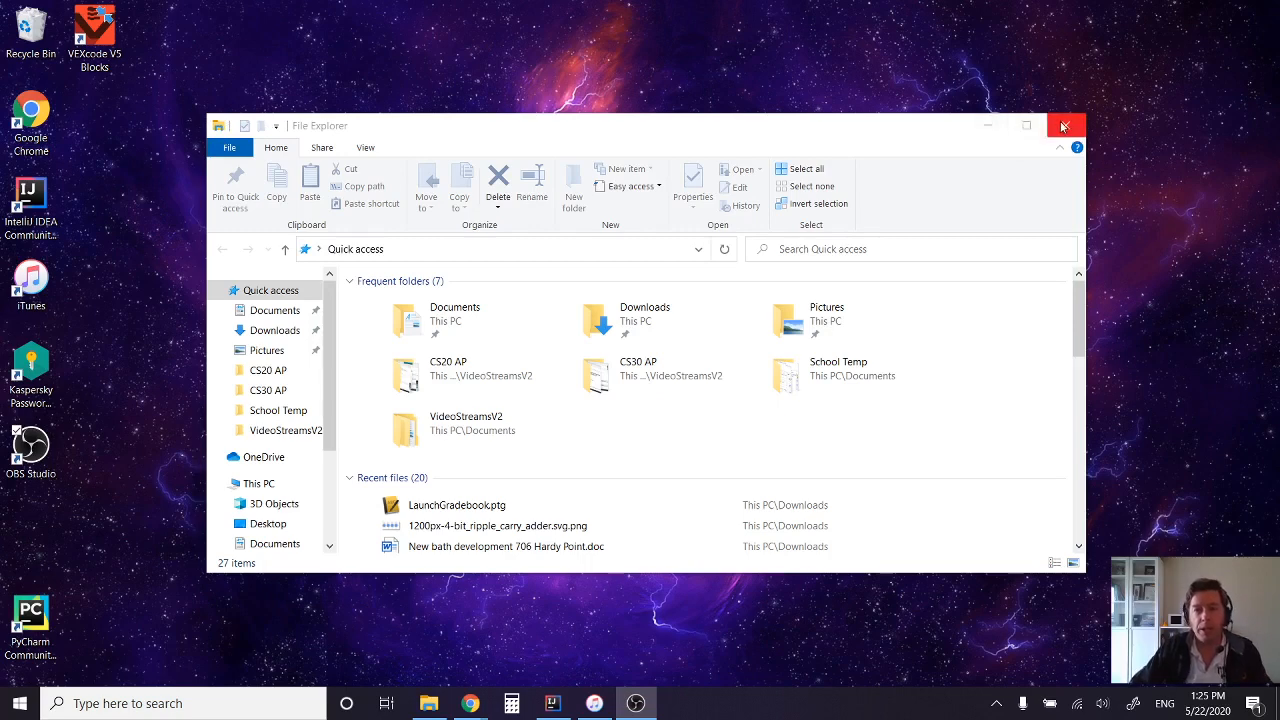
mouse_move(761, 89)
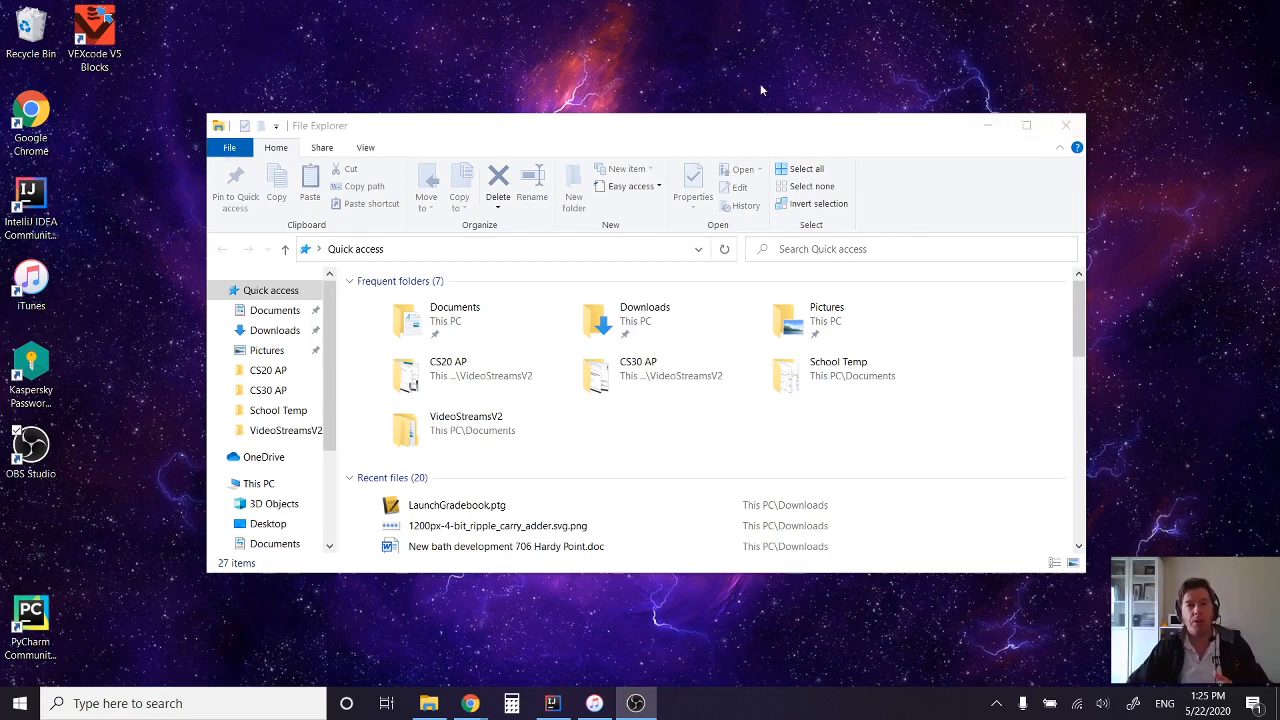
mouse_move(875, 107)
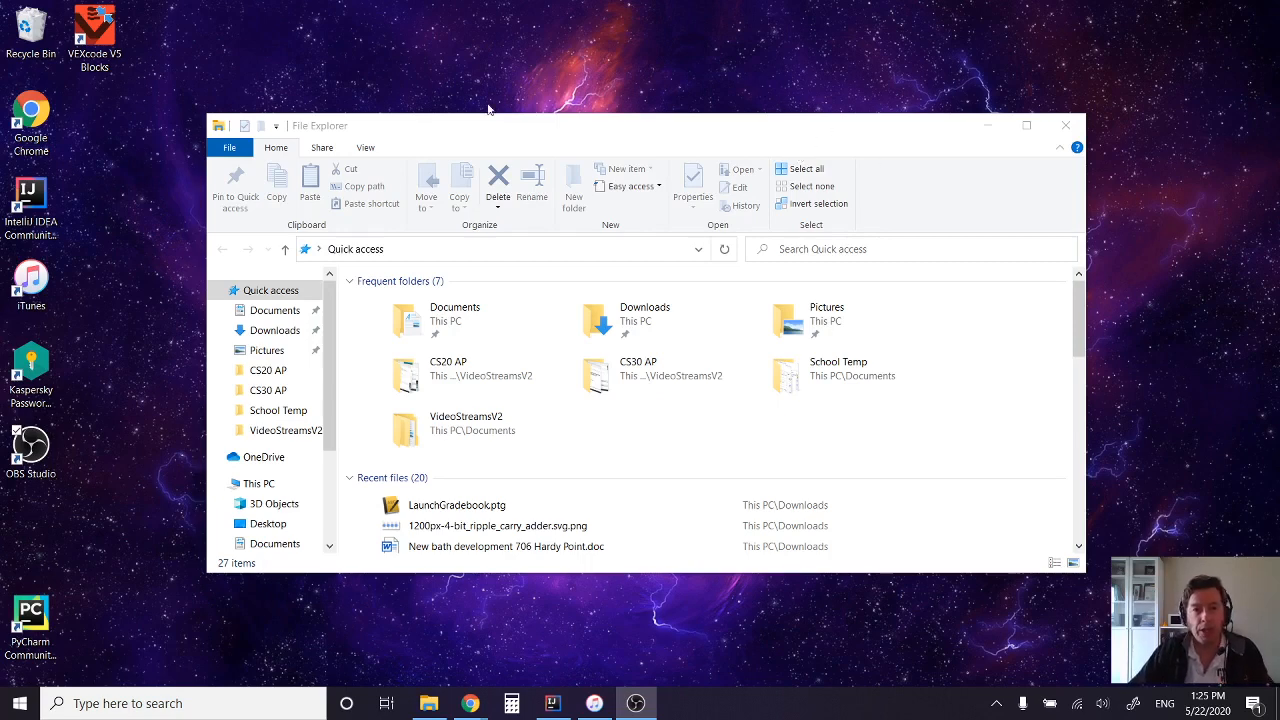
mouse_move(988, 125)
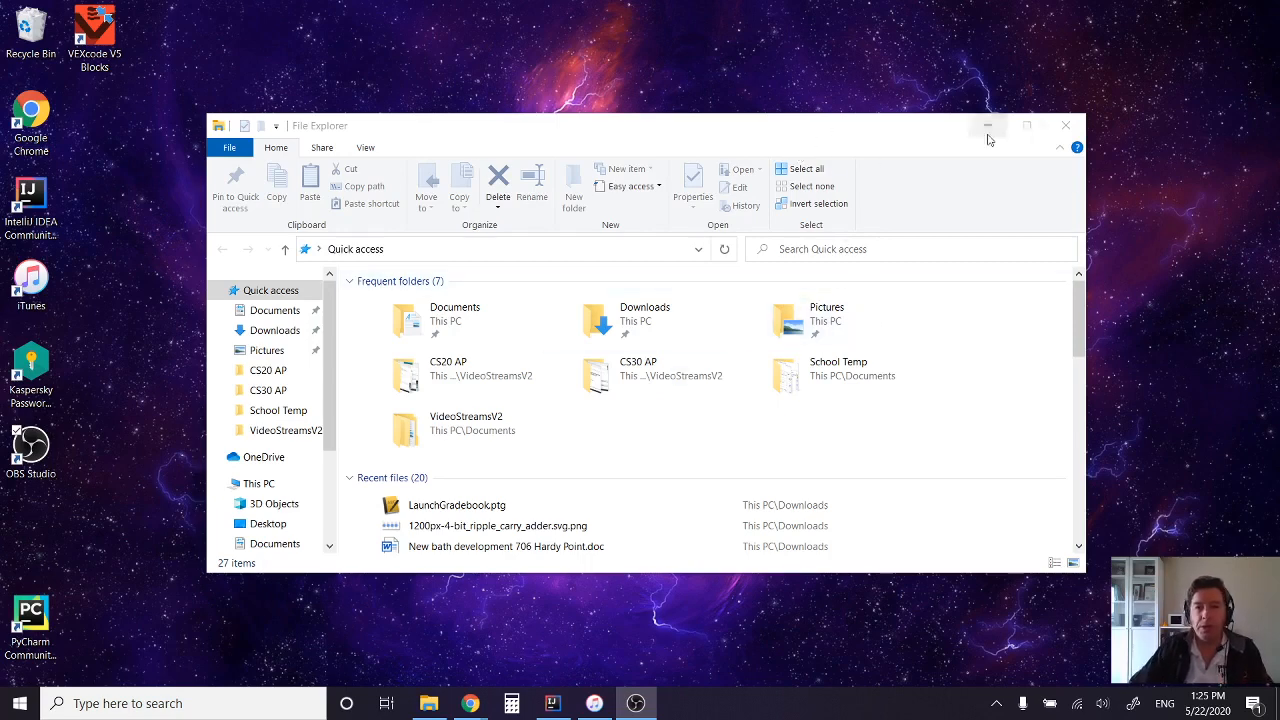
mouse_move(598, 145)
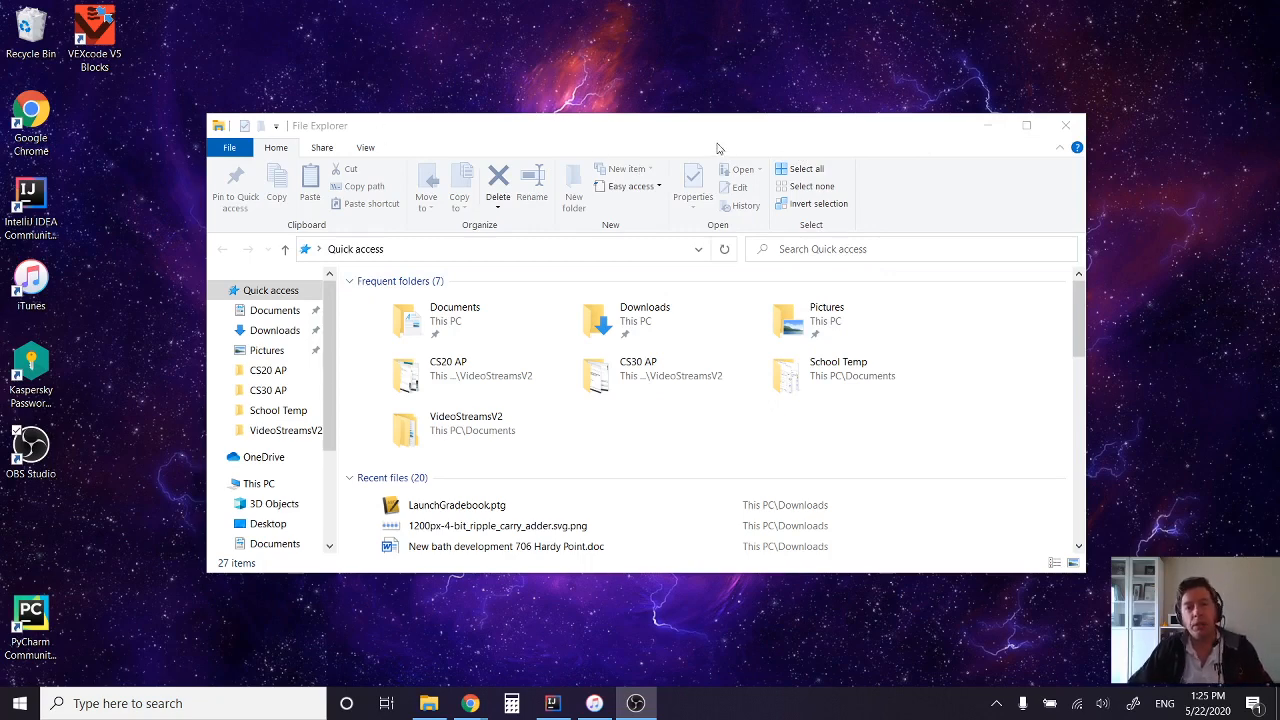
mouse_move(487, 163)
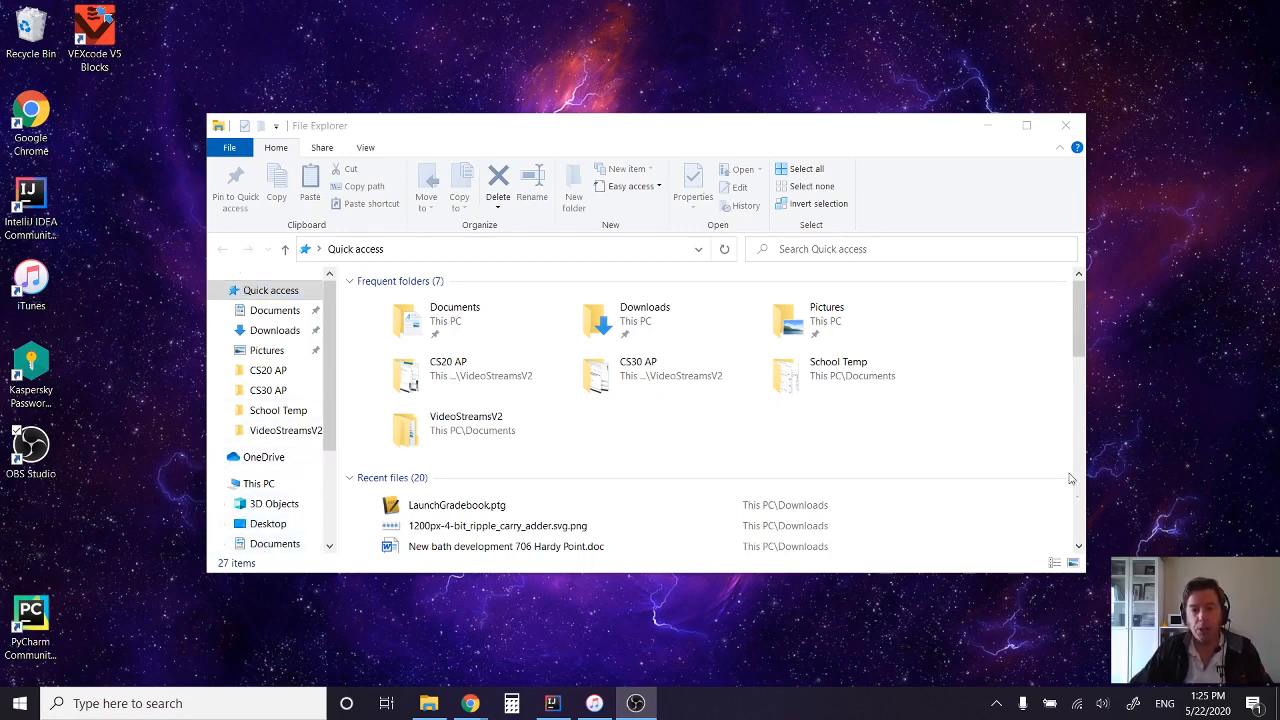
mouse_move(424, 228)
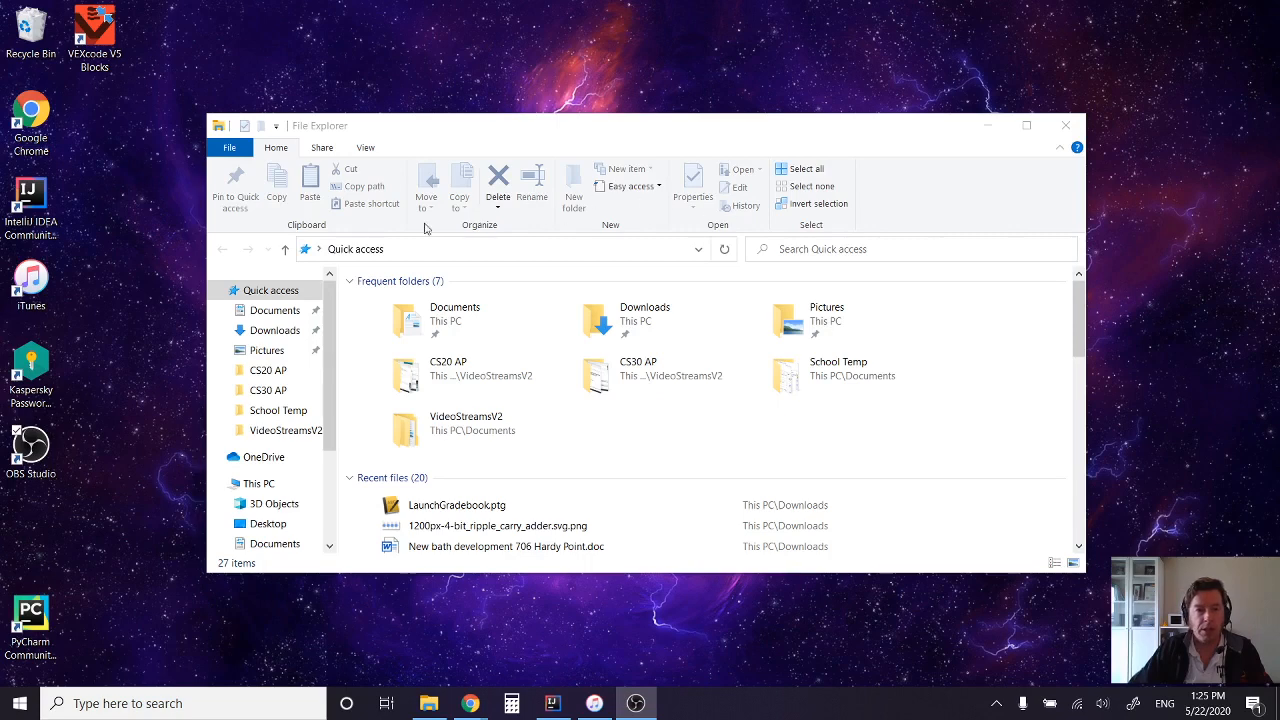
mouse_move(200, 151)
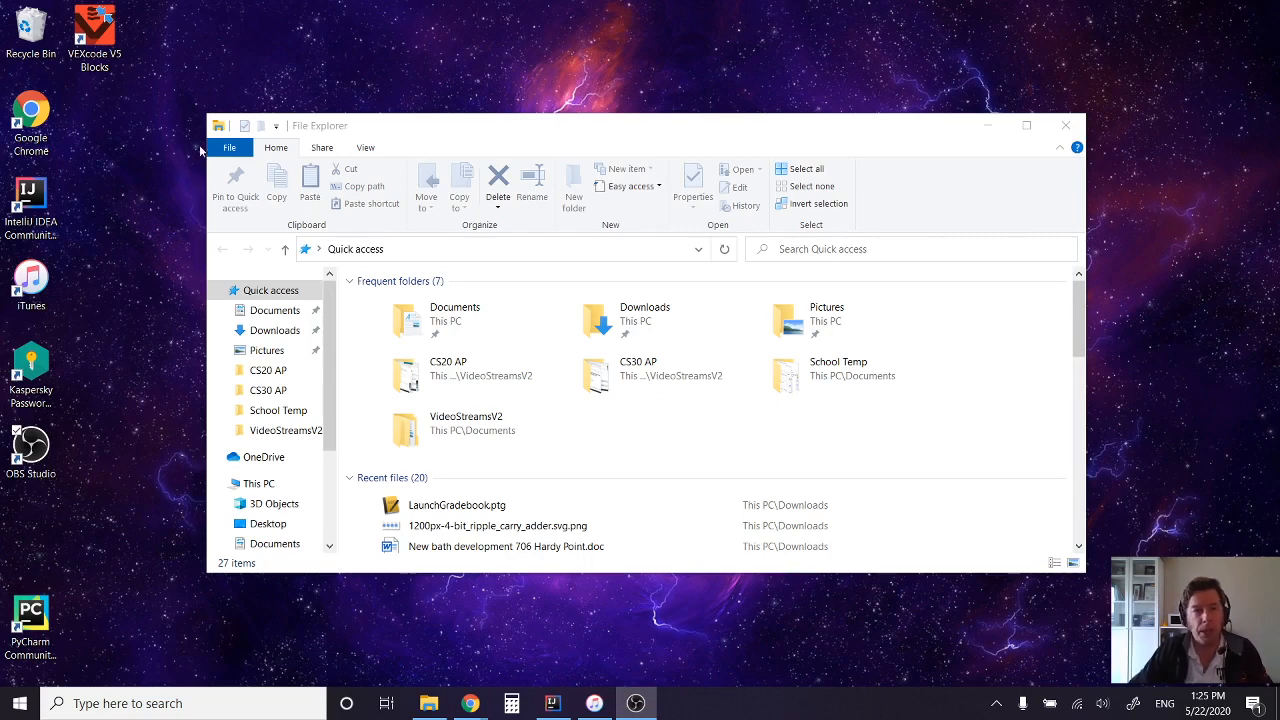
mouse_move(1067, 238)
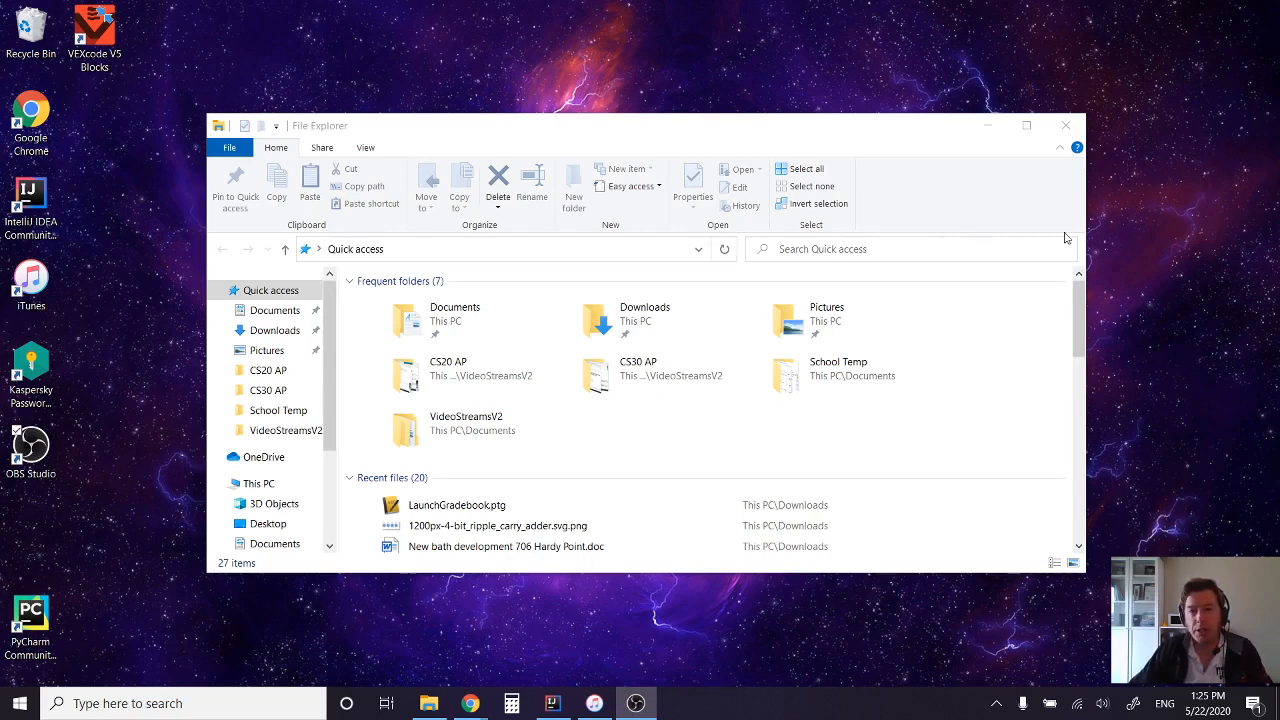
mouse_move(342, 112)
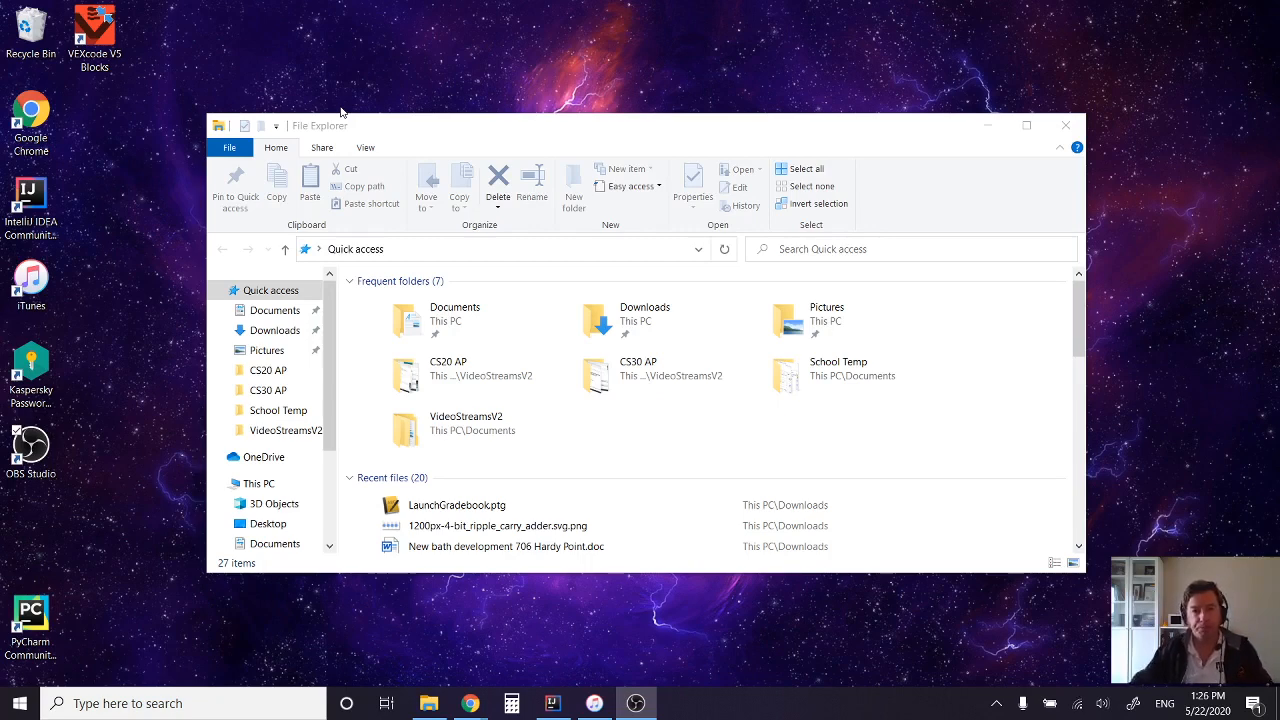
mouse_move(420, 140)
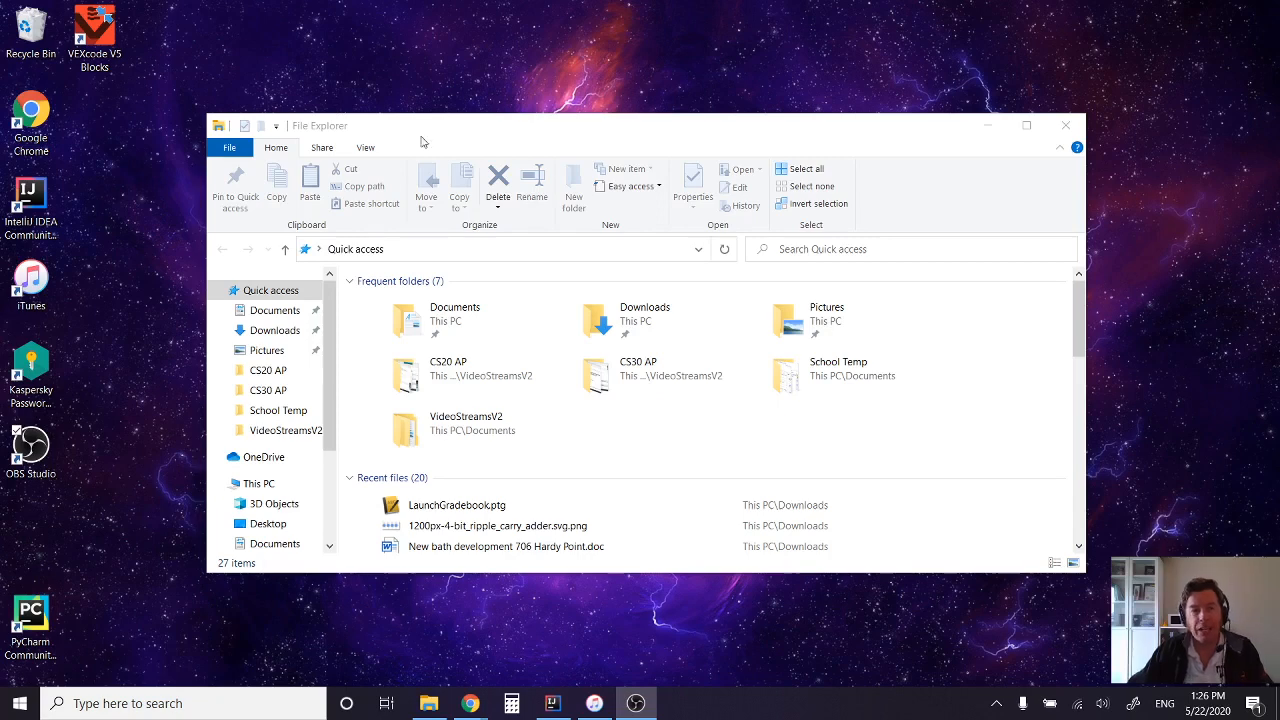
mouse_move(640, 144)
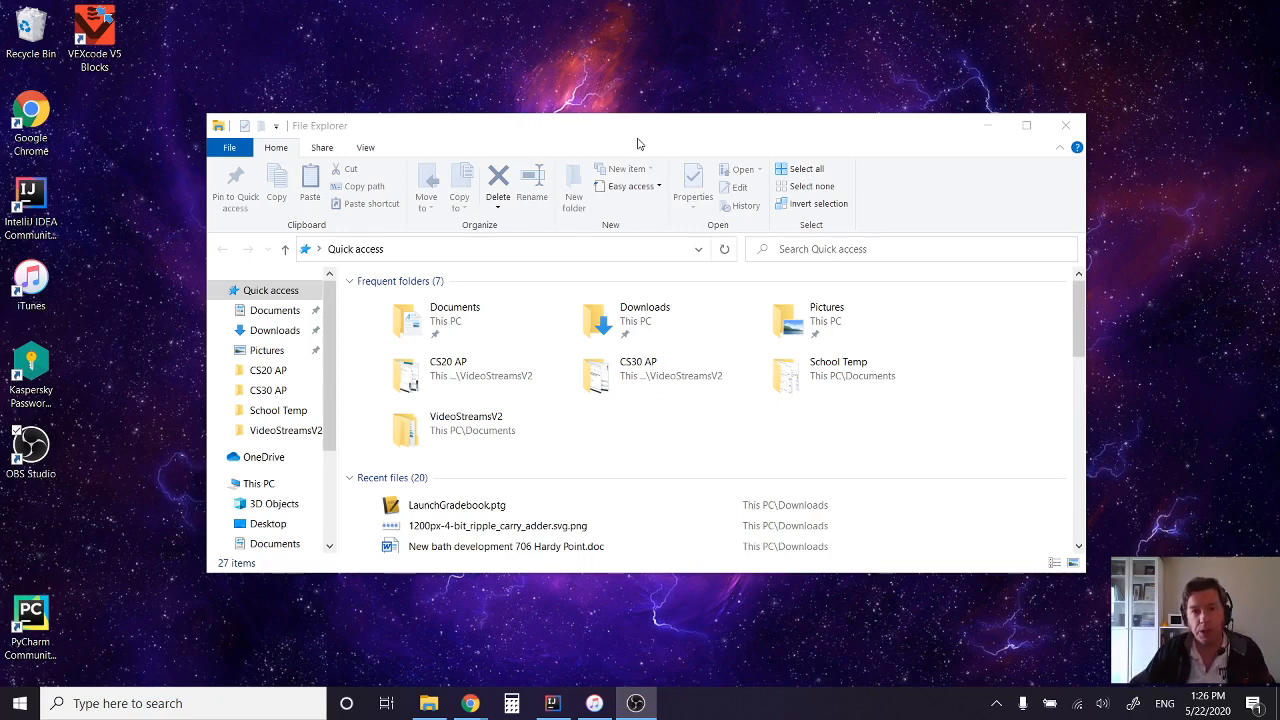
mouse_move(572, 165)
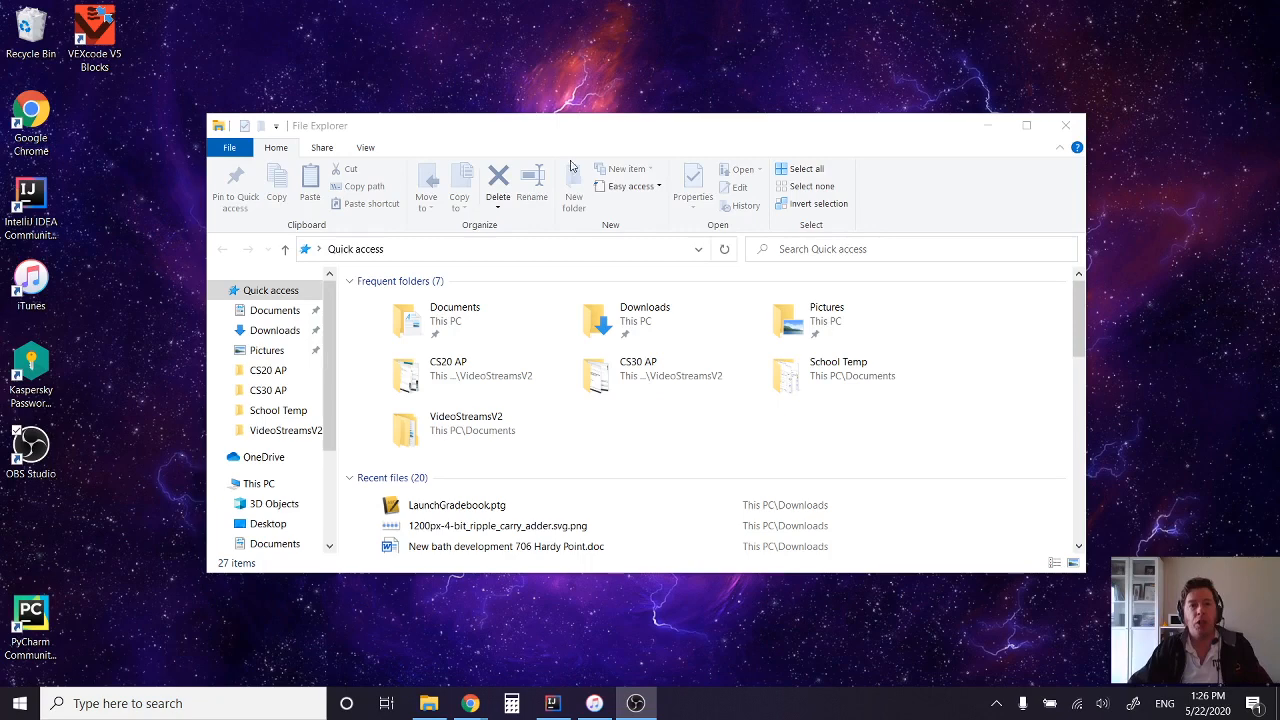
mouse_move(555, 137)
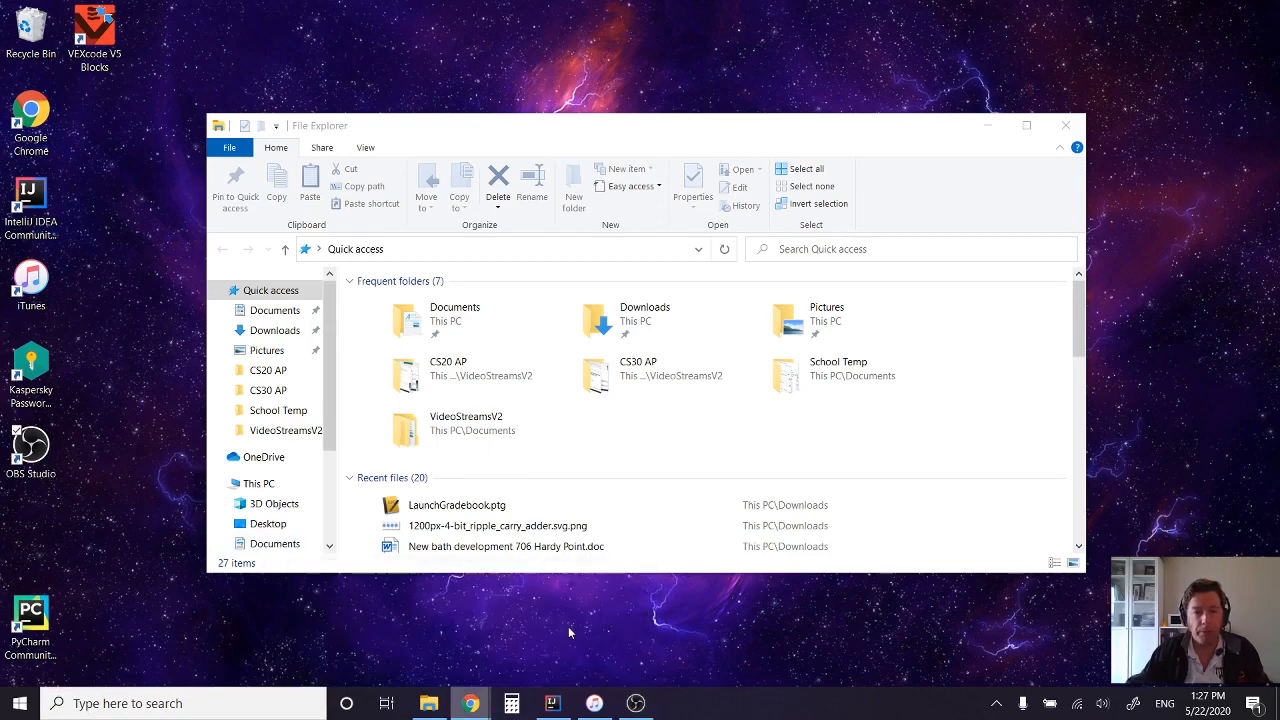
- Switch to Chrome and scroll the Oracle top-level containers tutorial to its containment hierarchy diagram
left_click(469, 703)
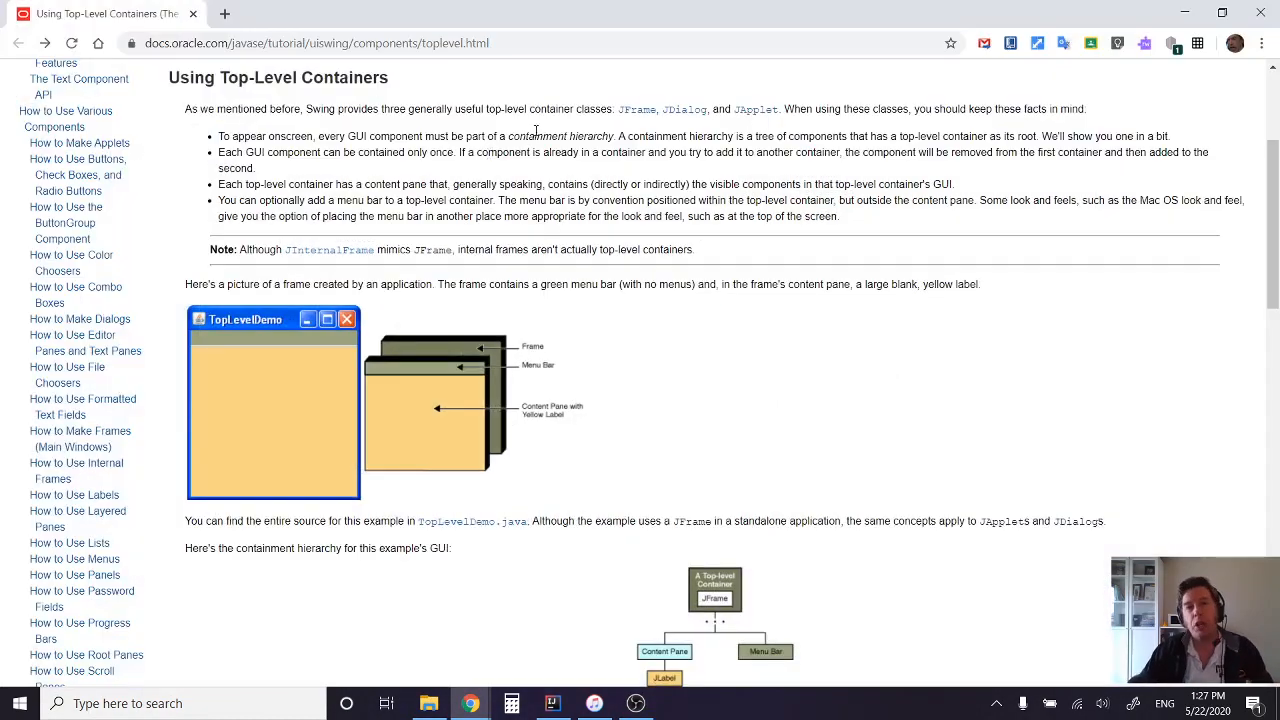
scroll("down", 3)
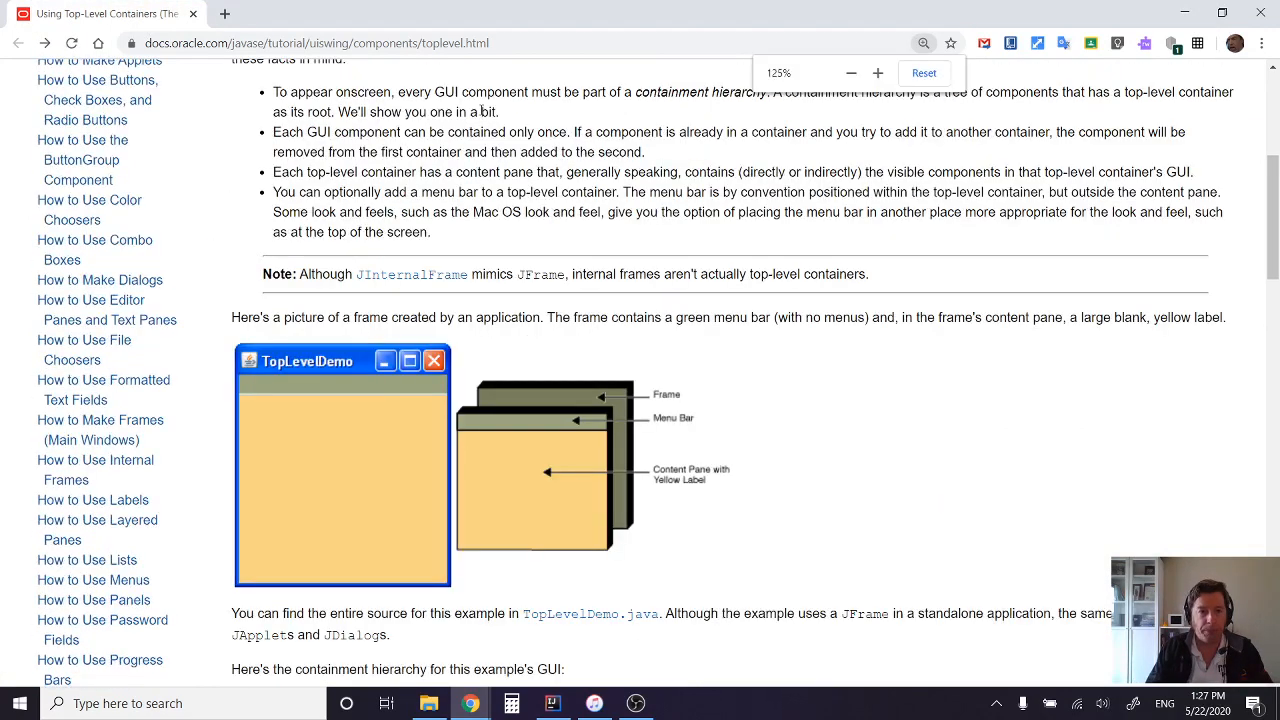
scroll("down", 3)
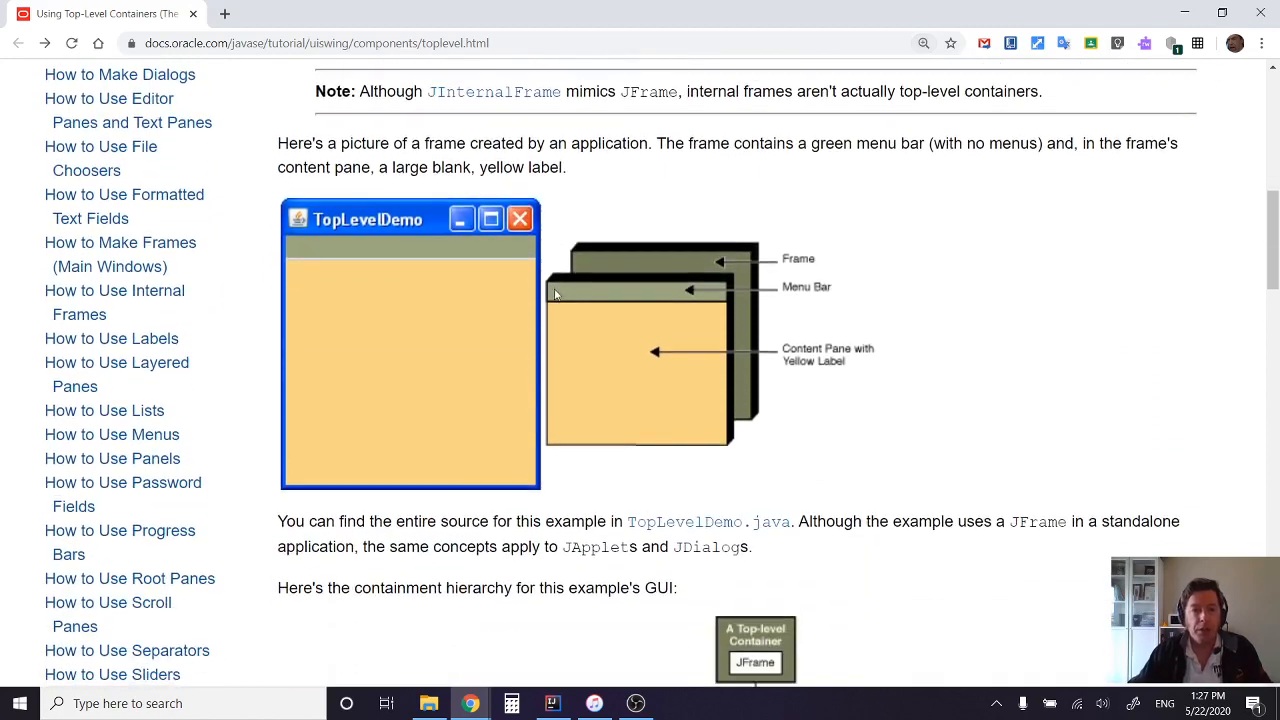
mouse_move(320, 235)
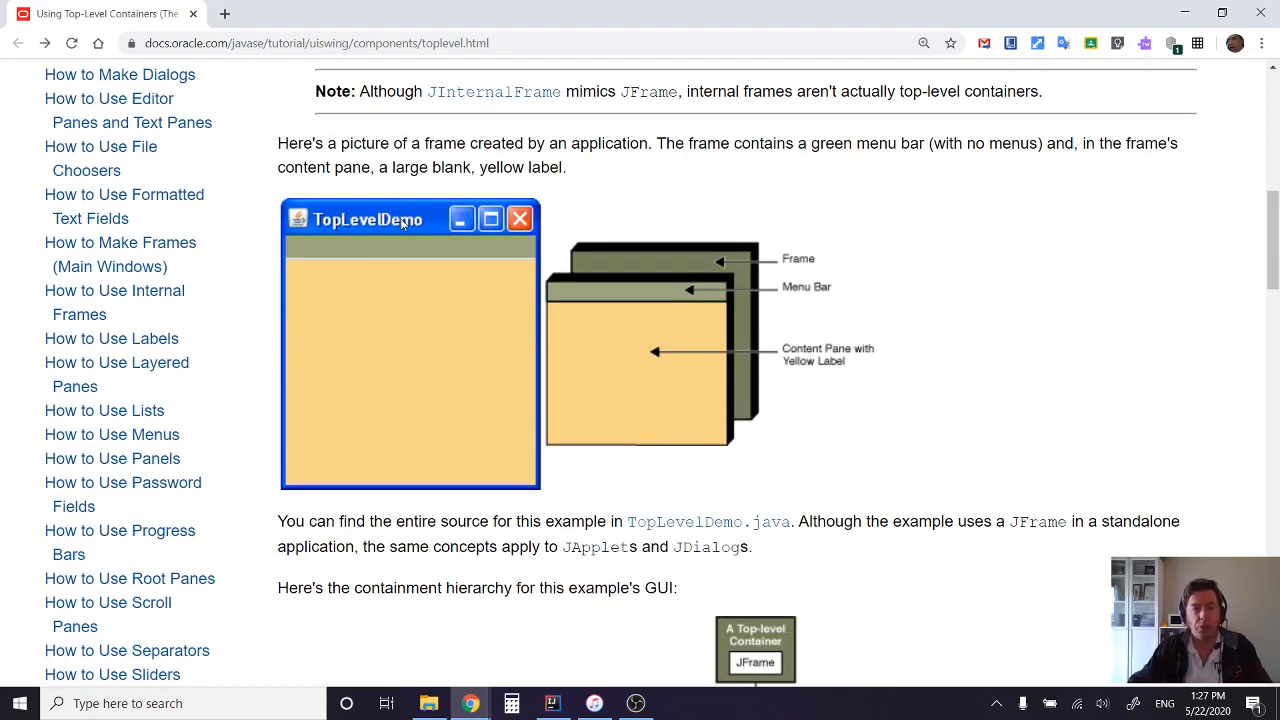
mouse_move(745, 255)
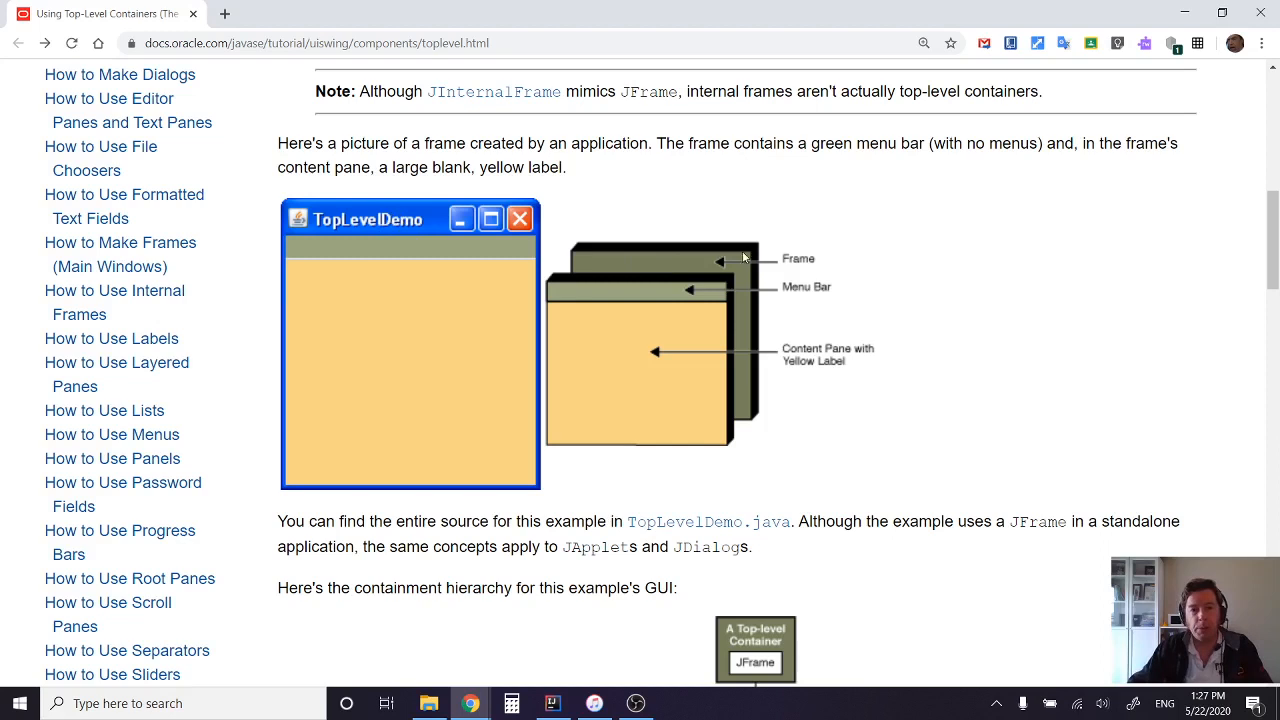
mouse_move(932, 311)
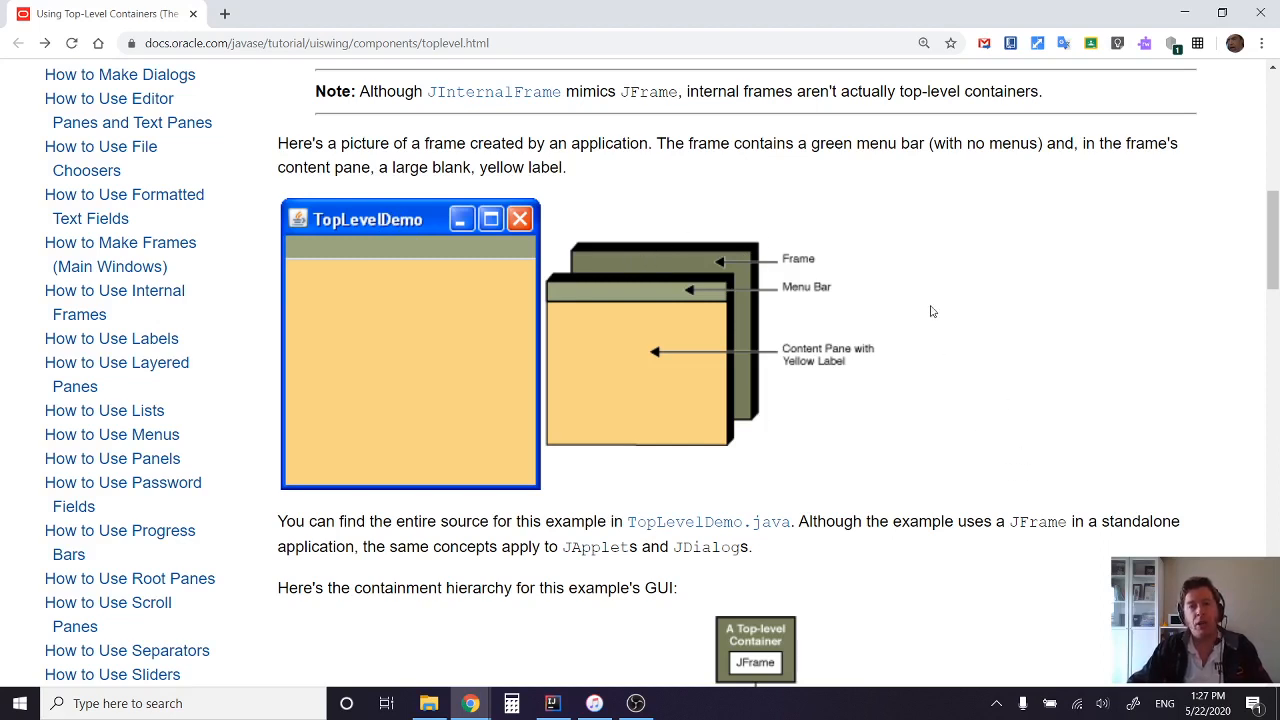
mouse_move(565, 300)
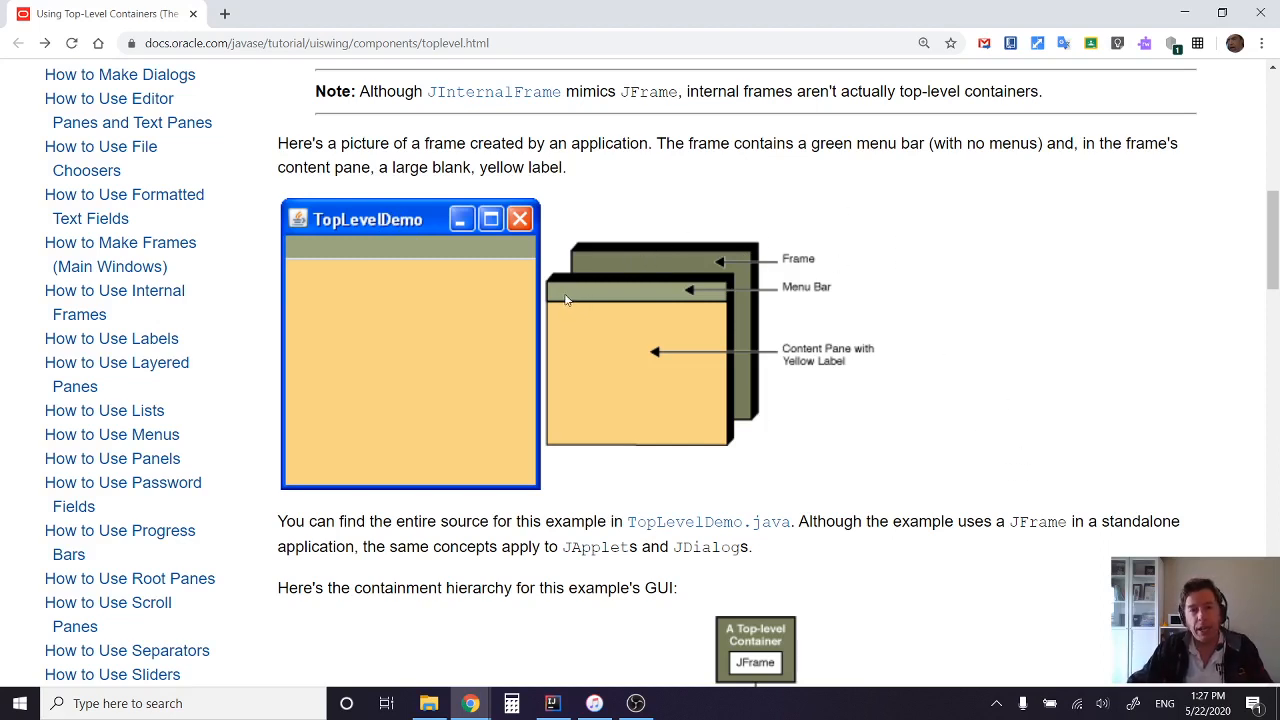
mouse_move(708, 293)
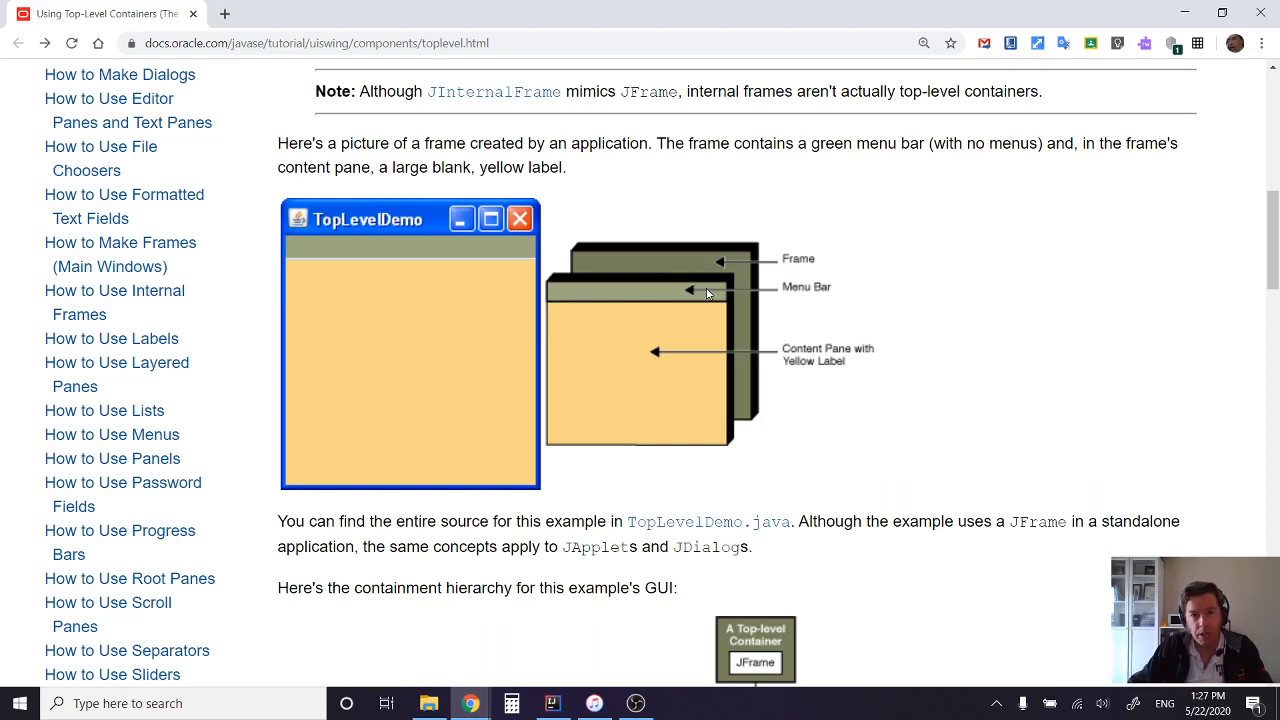
mouse_move(698, 303)
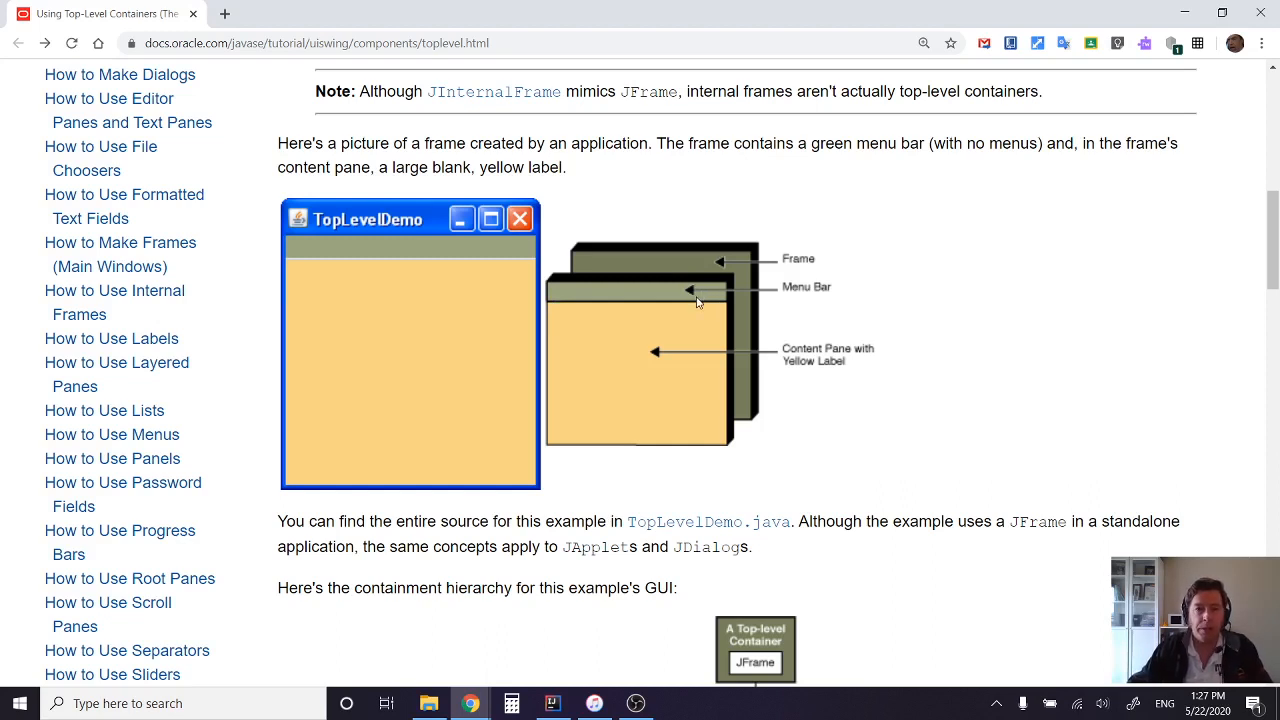
mouse_move(728, 391)
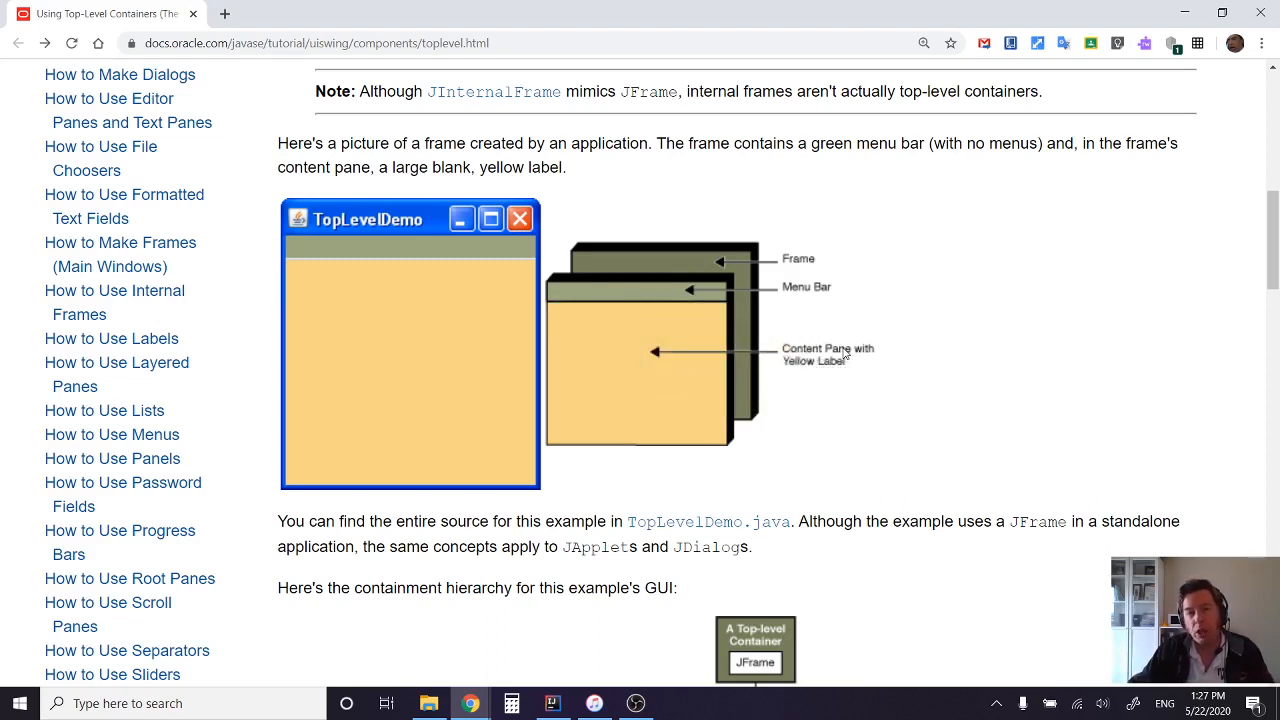
mouse_move(940, 358)
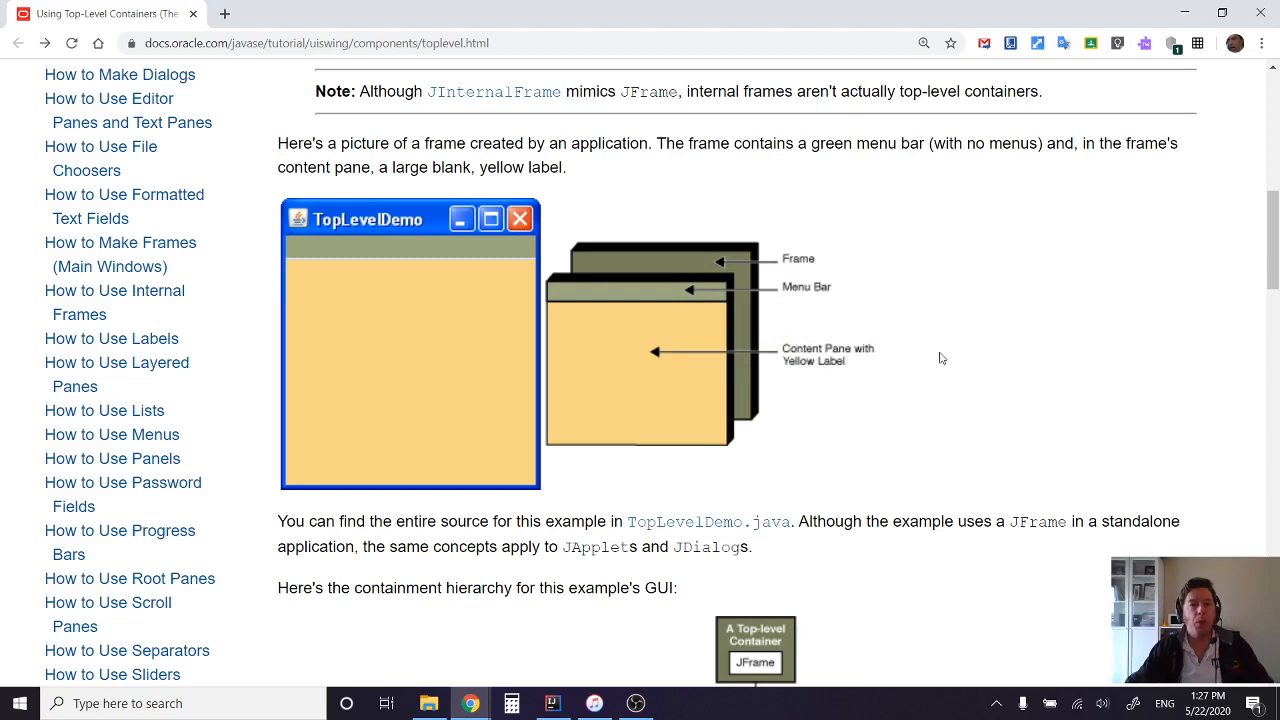
mouse_move(970, 351)
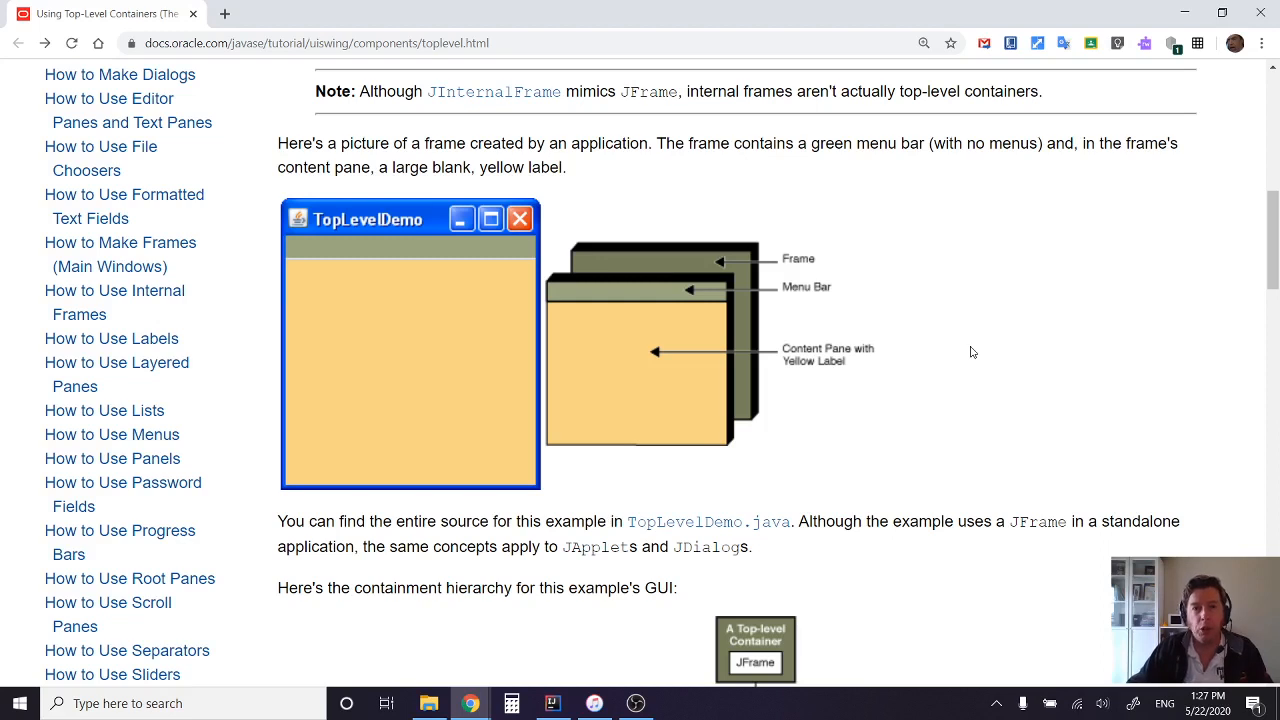
mouse_move(630, 373)
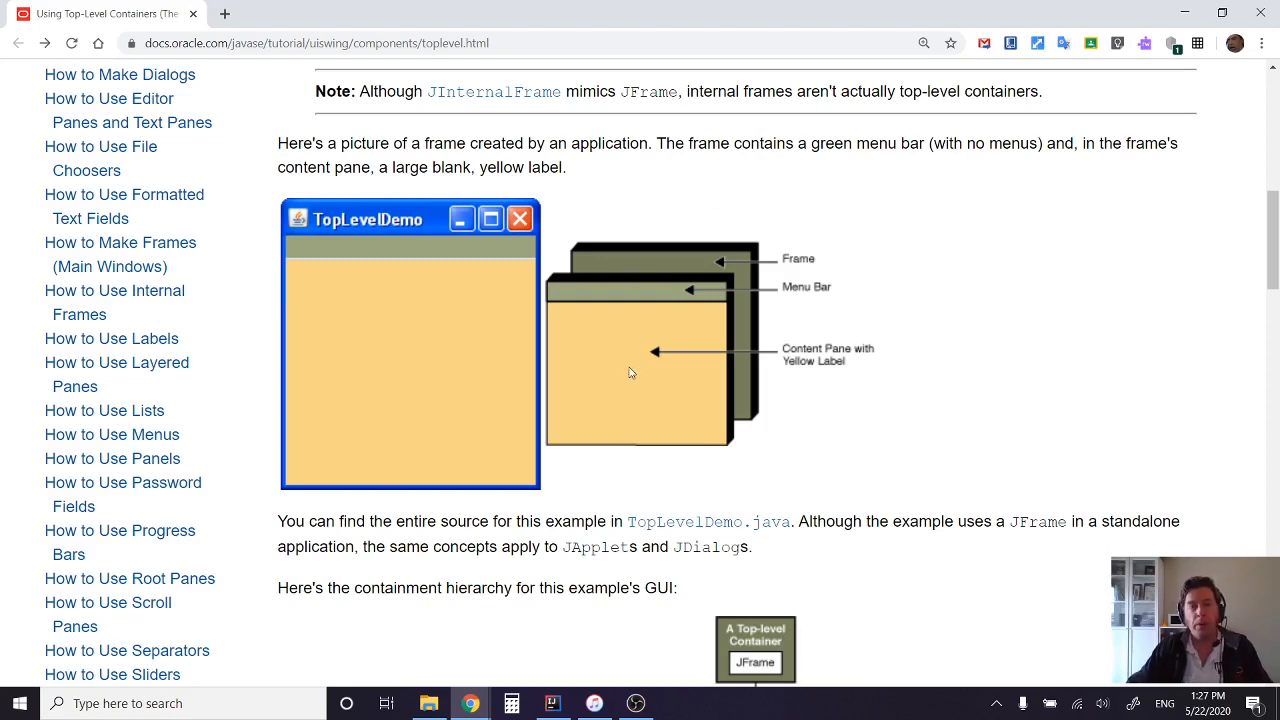
mouse_move(631, 334)
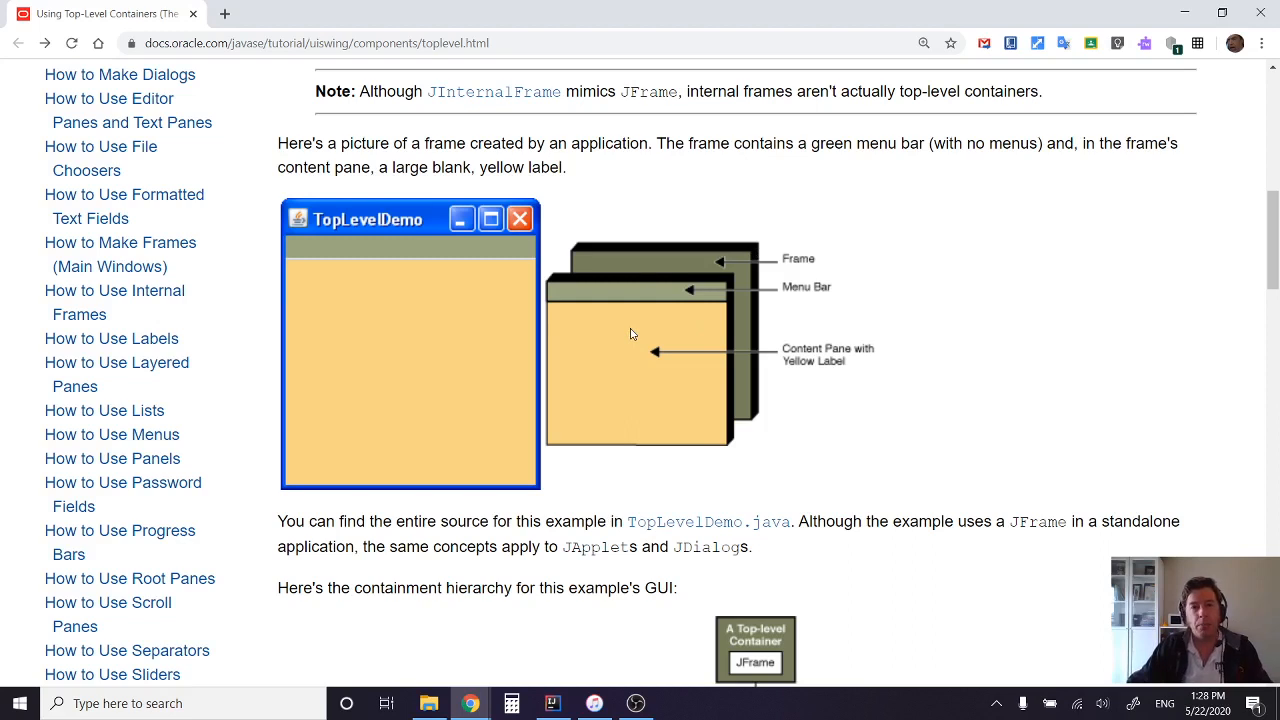
mouse_move(737, 300)
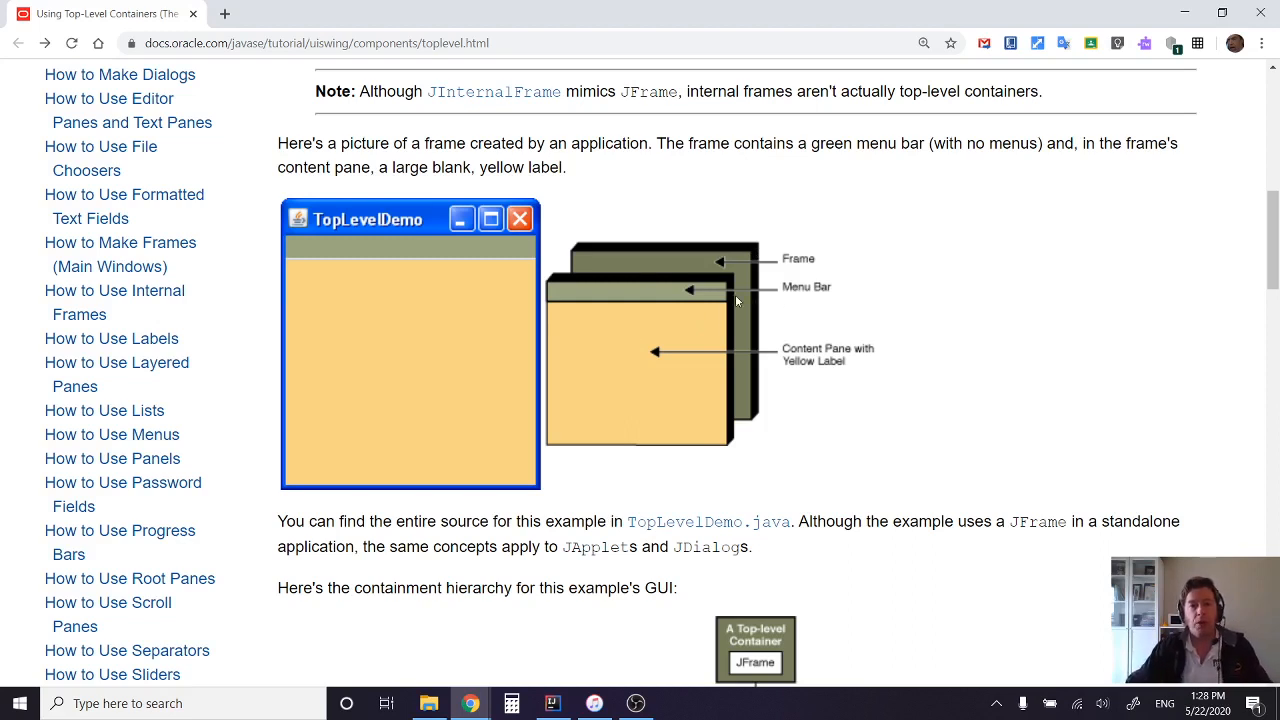
mouse_move(653, 385)
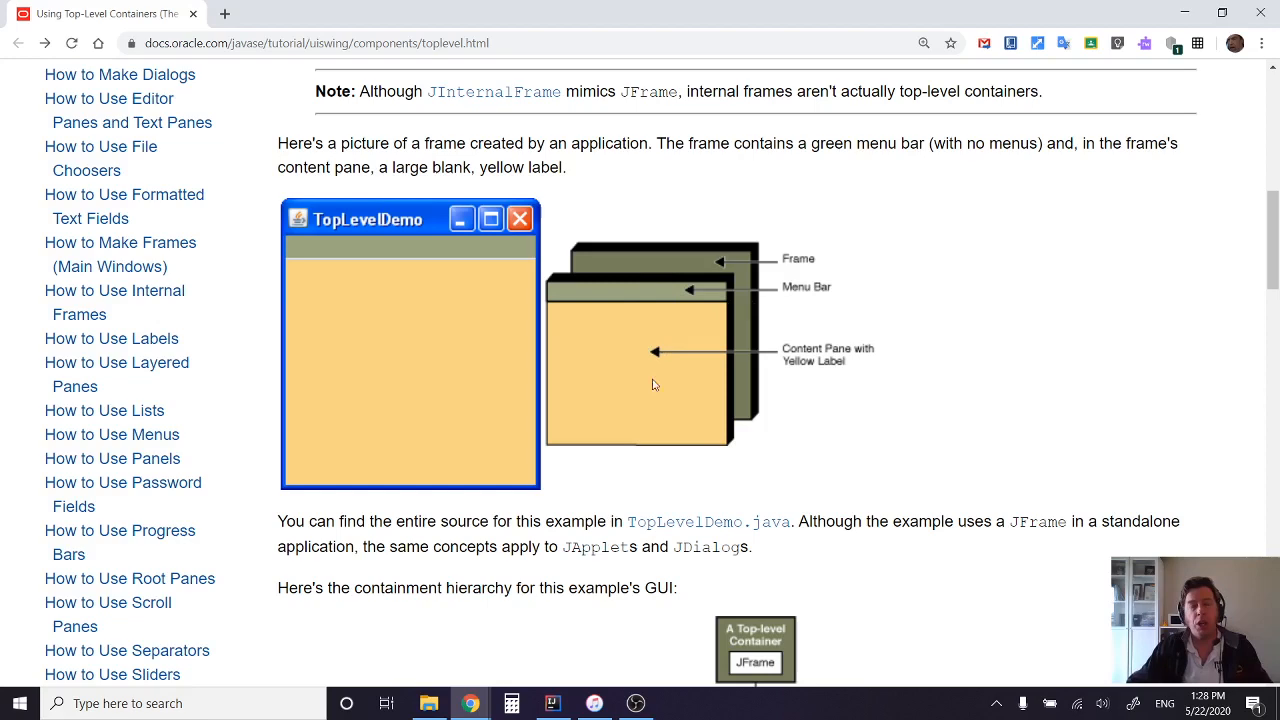
mouse_move(645, 352)
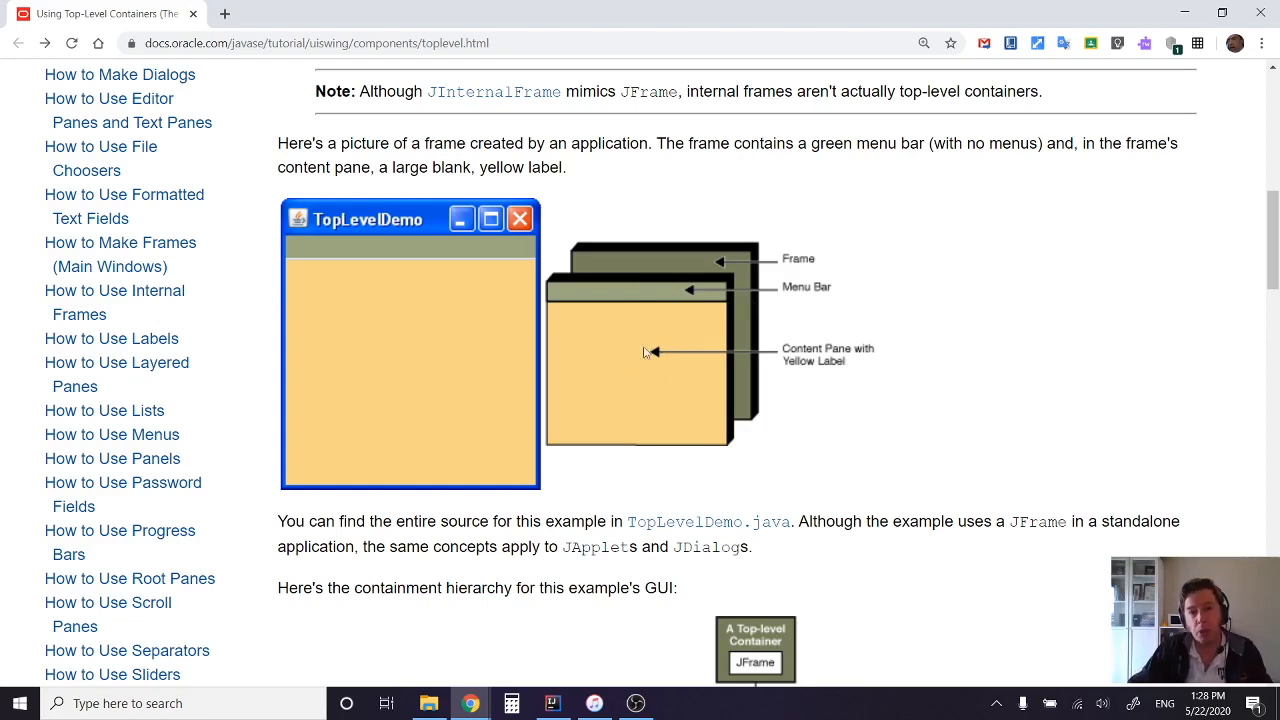
mouse_move(781, 394)
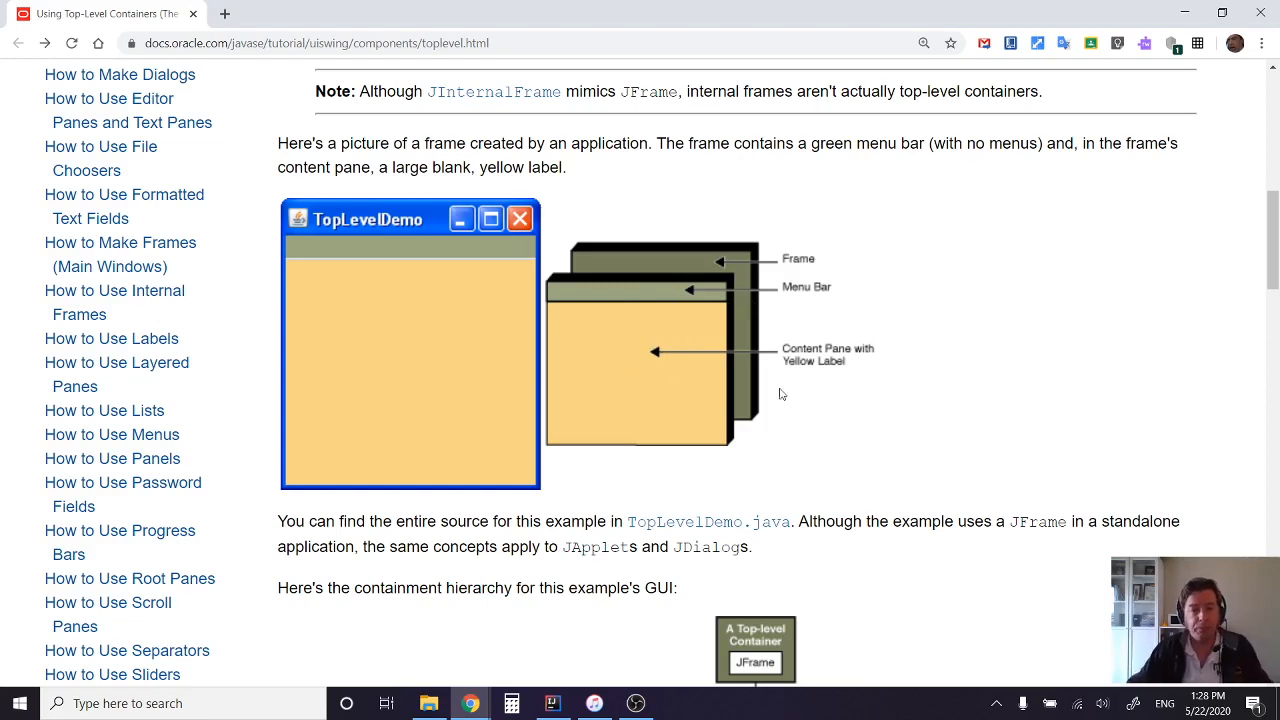
scroll("down", 3)
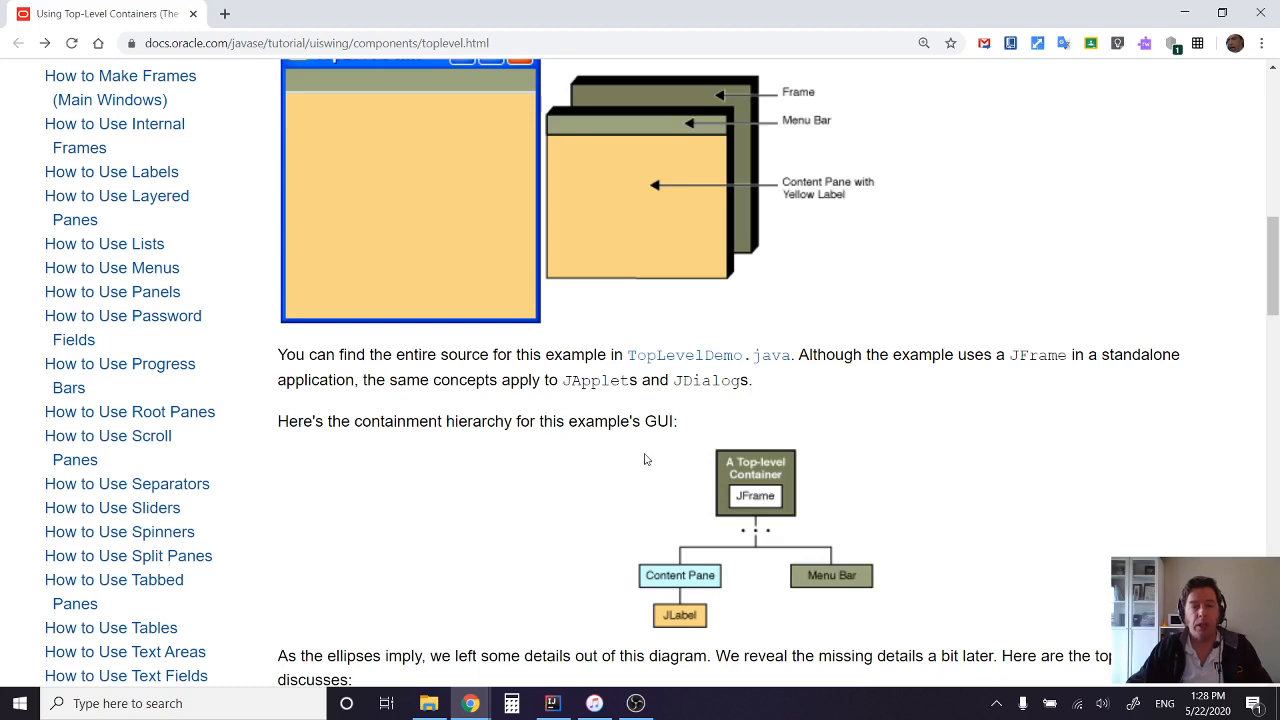
mouse_move(604, 298)
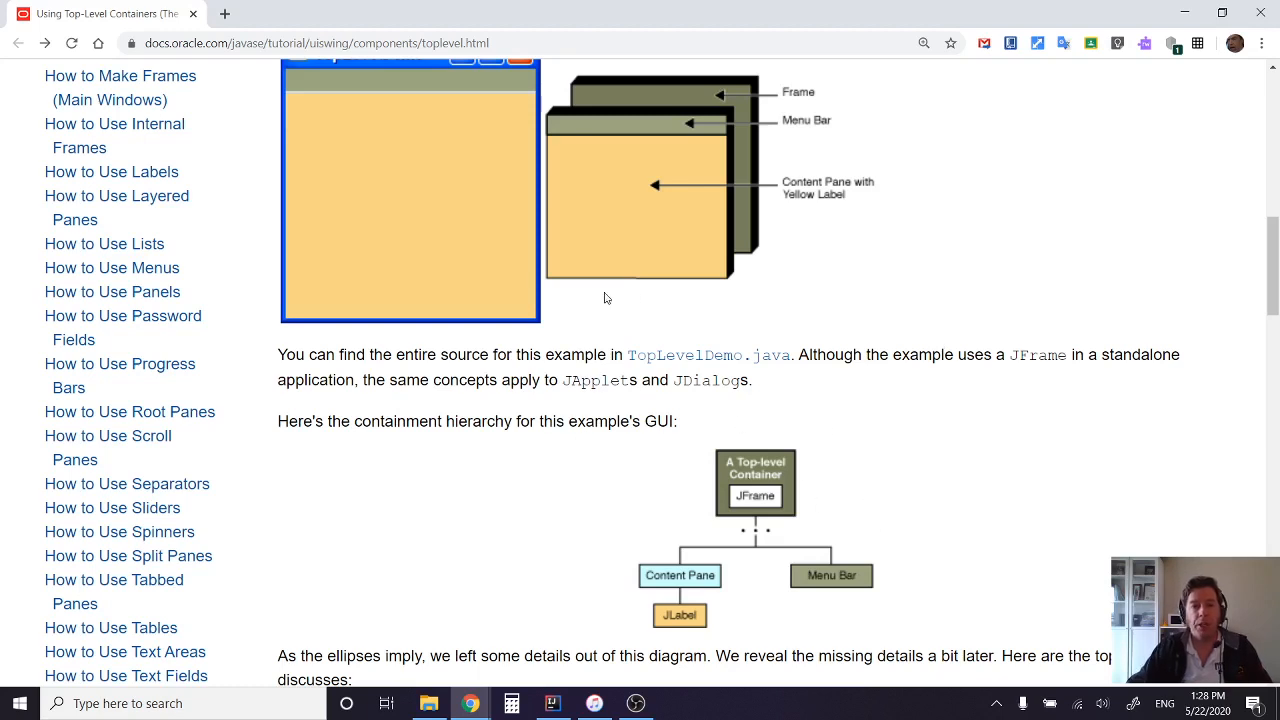
mouse_move(665, 575)
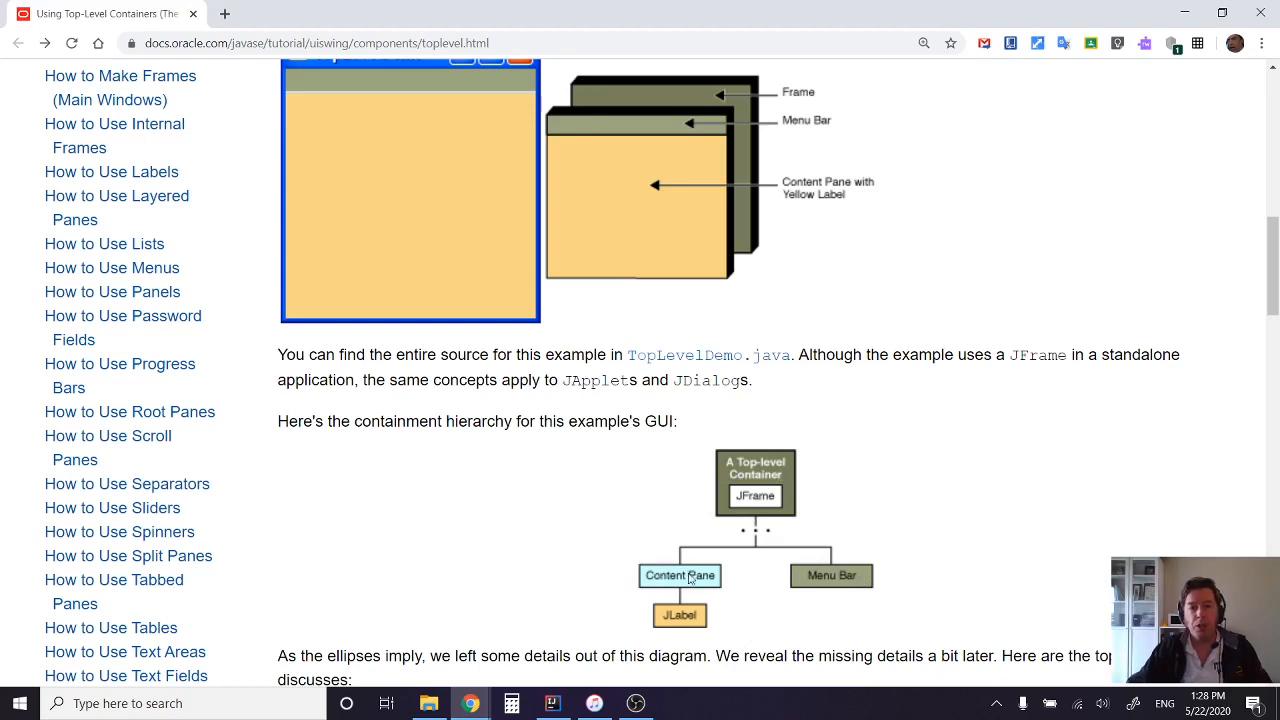
mouse_move(827, 234)
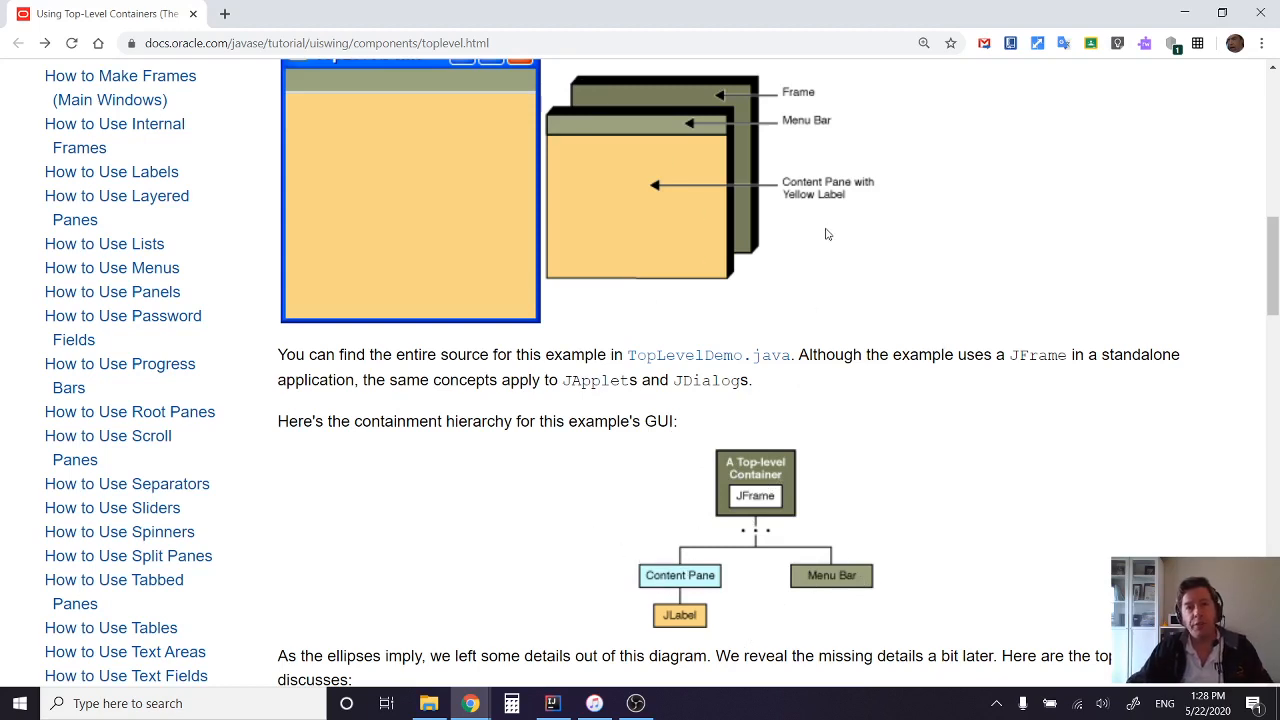
mouse_move(780, 590)
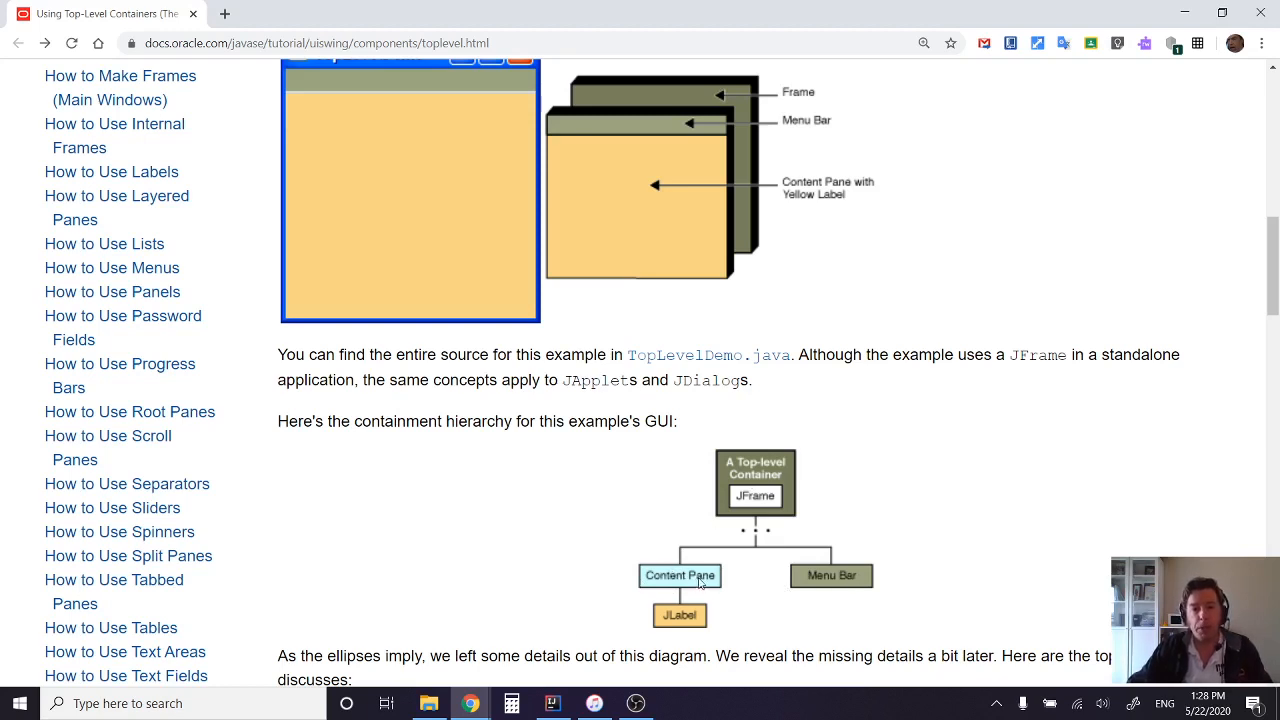
mouse_move(710, 601)
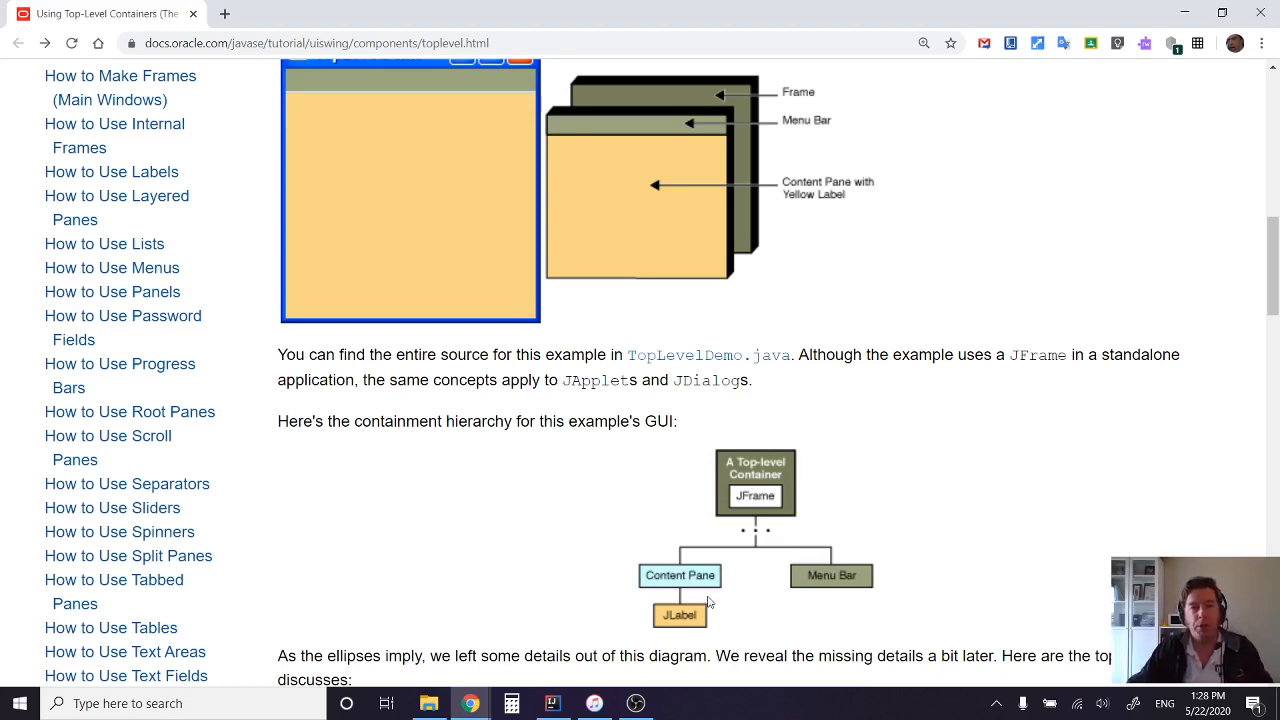
mouse_move(855, 450)
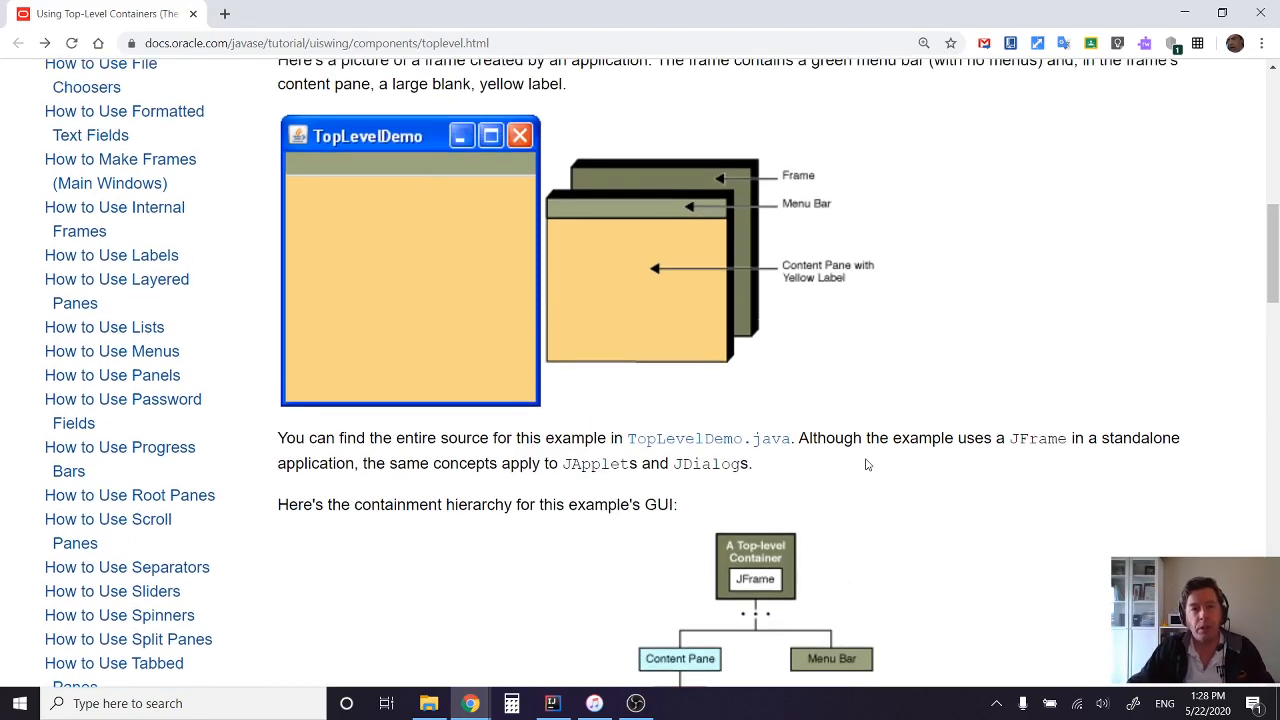
mouse_move(793, 333)
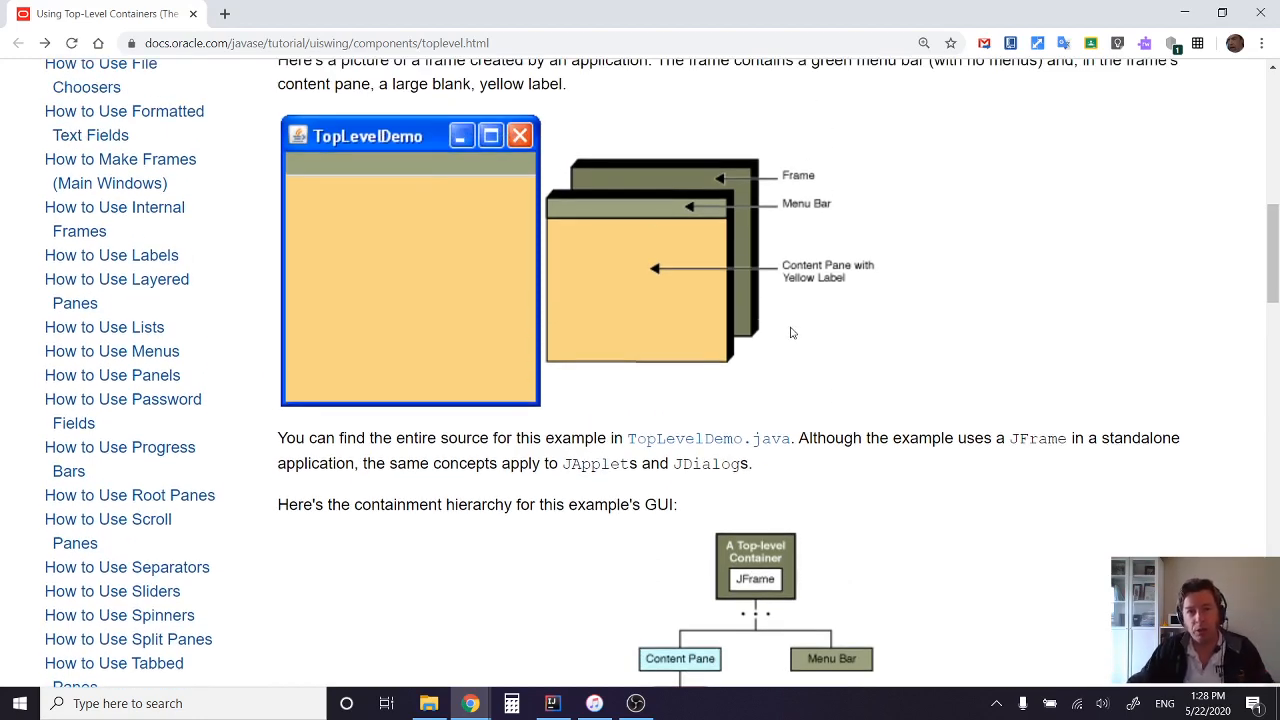
mouse_move(705, 218)
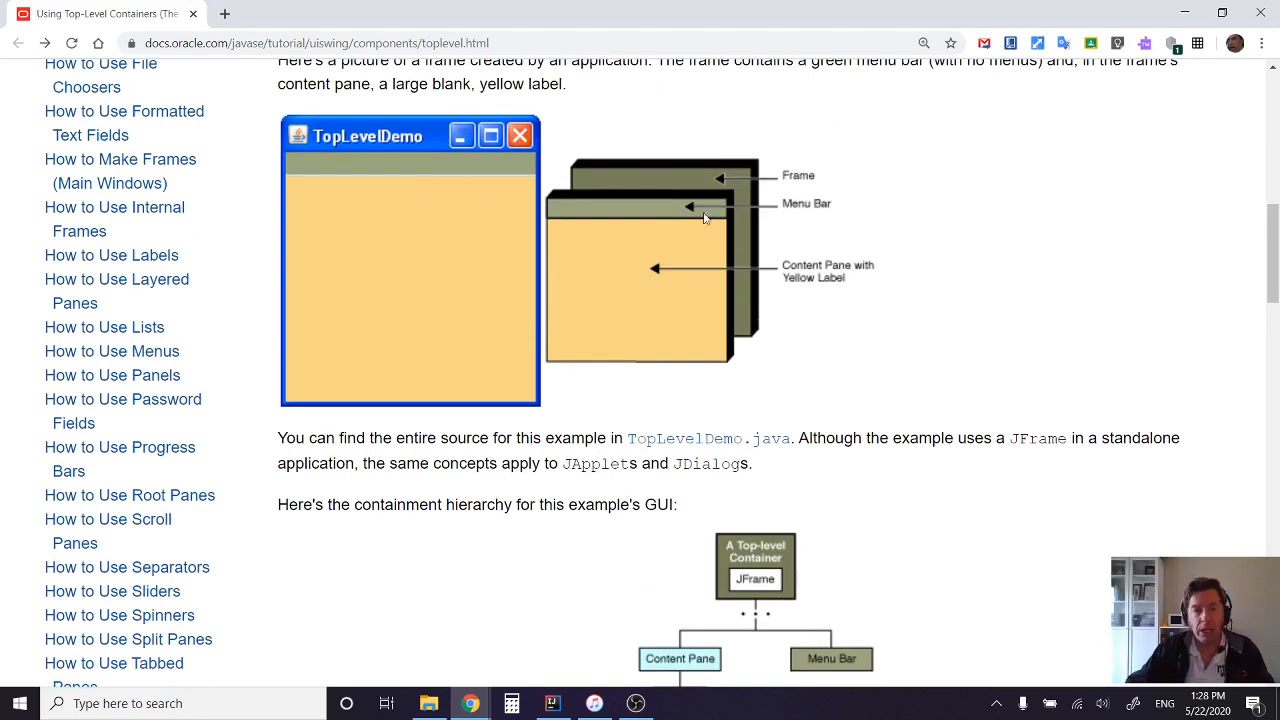
mouse_move(675, 360)
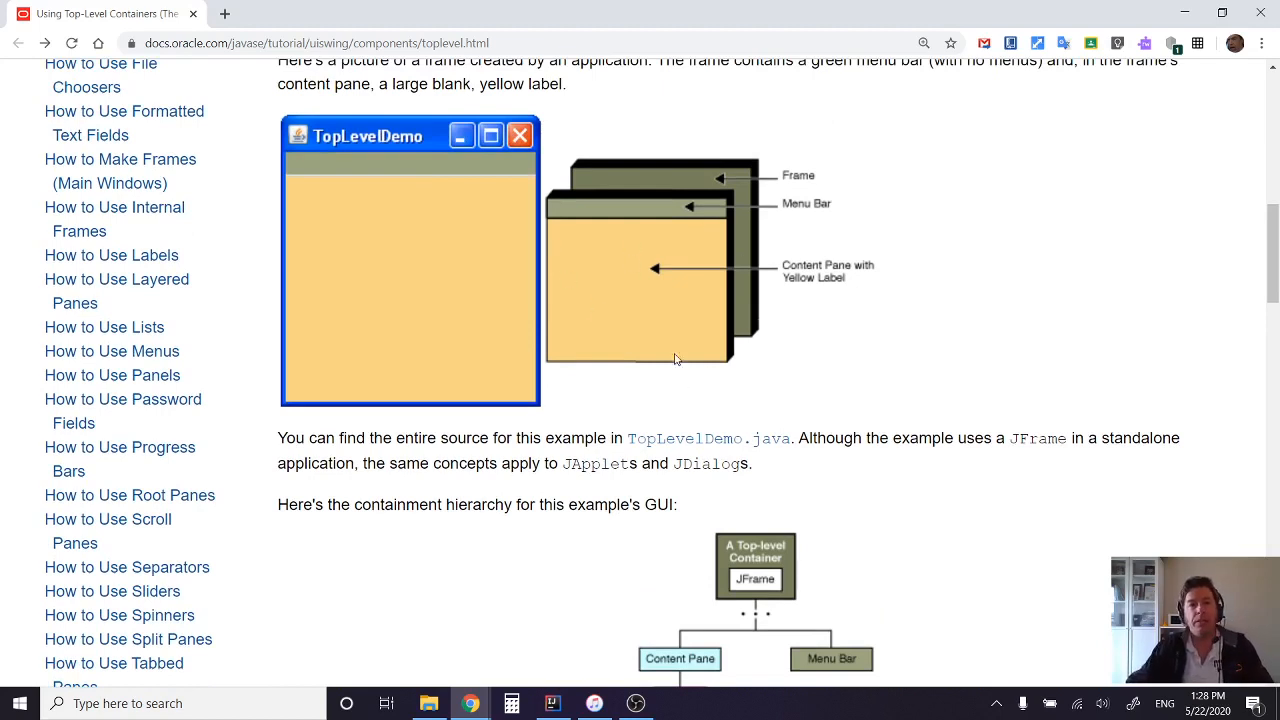
mouse_move(650, 280)
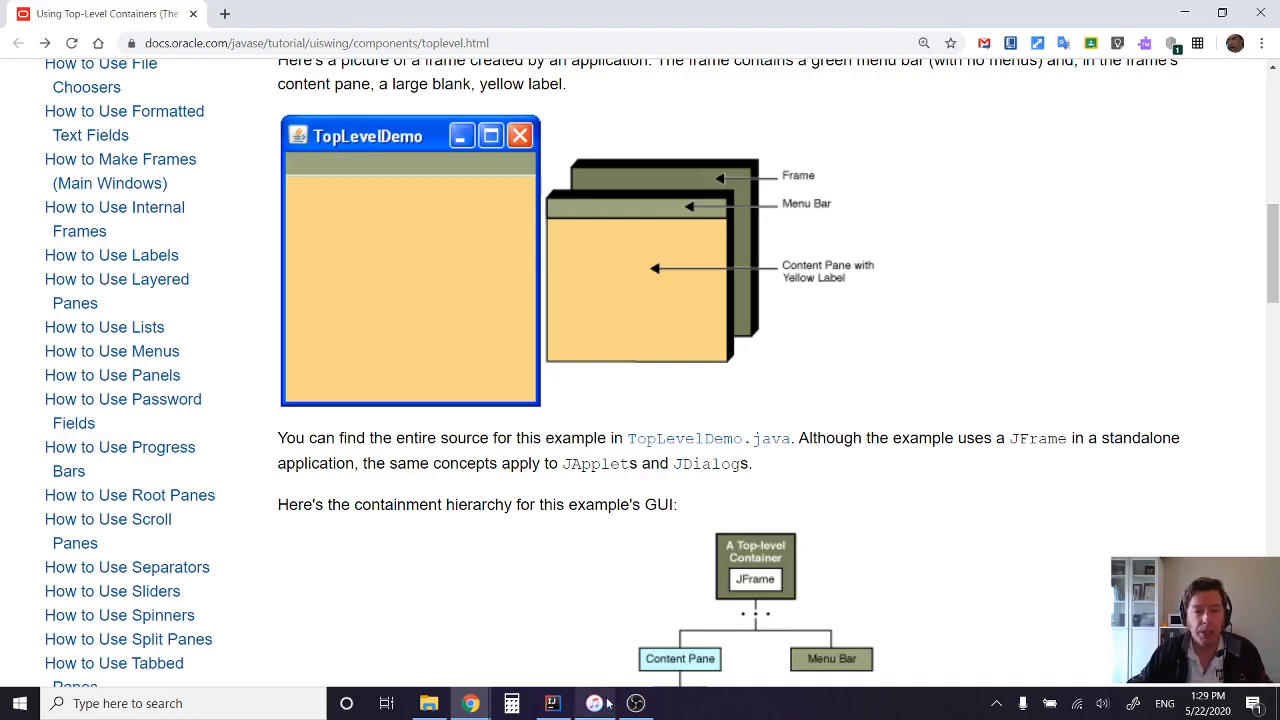
- Switch from the Chrome tutorial to the iTunes window from the taskbar
left_click(594, 703)
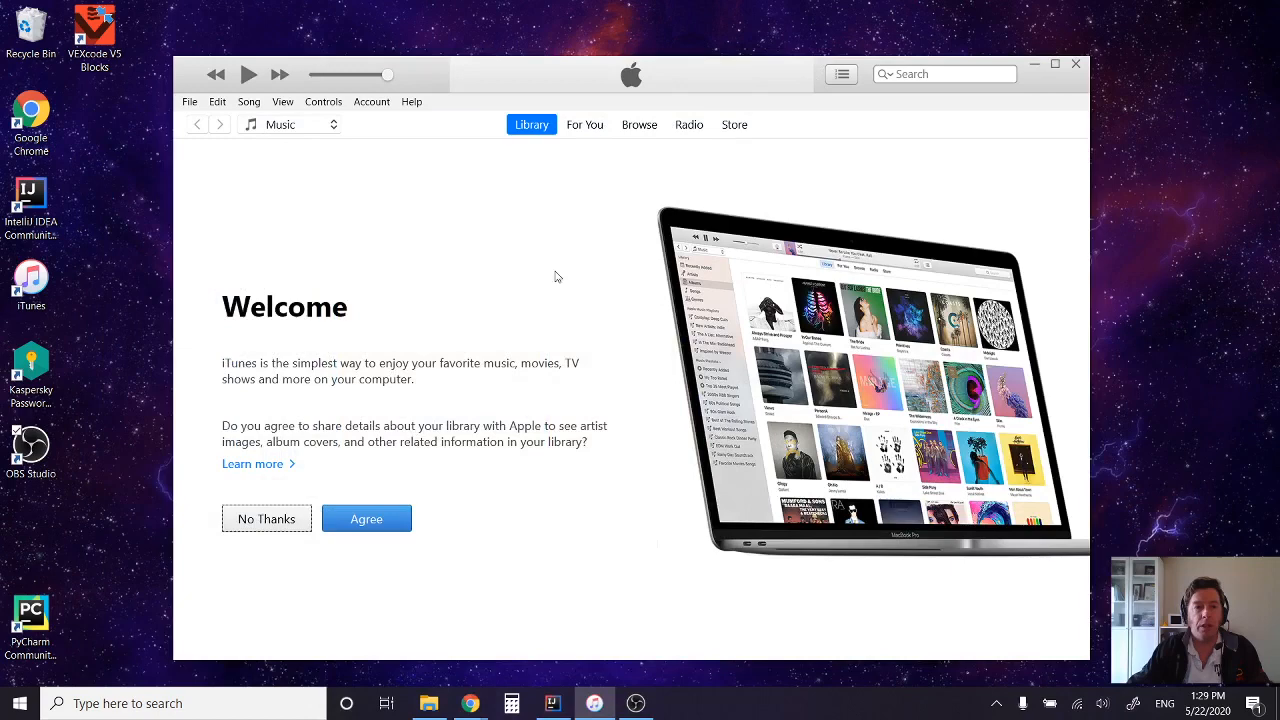
mouse_move(515, 246)
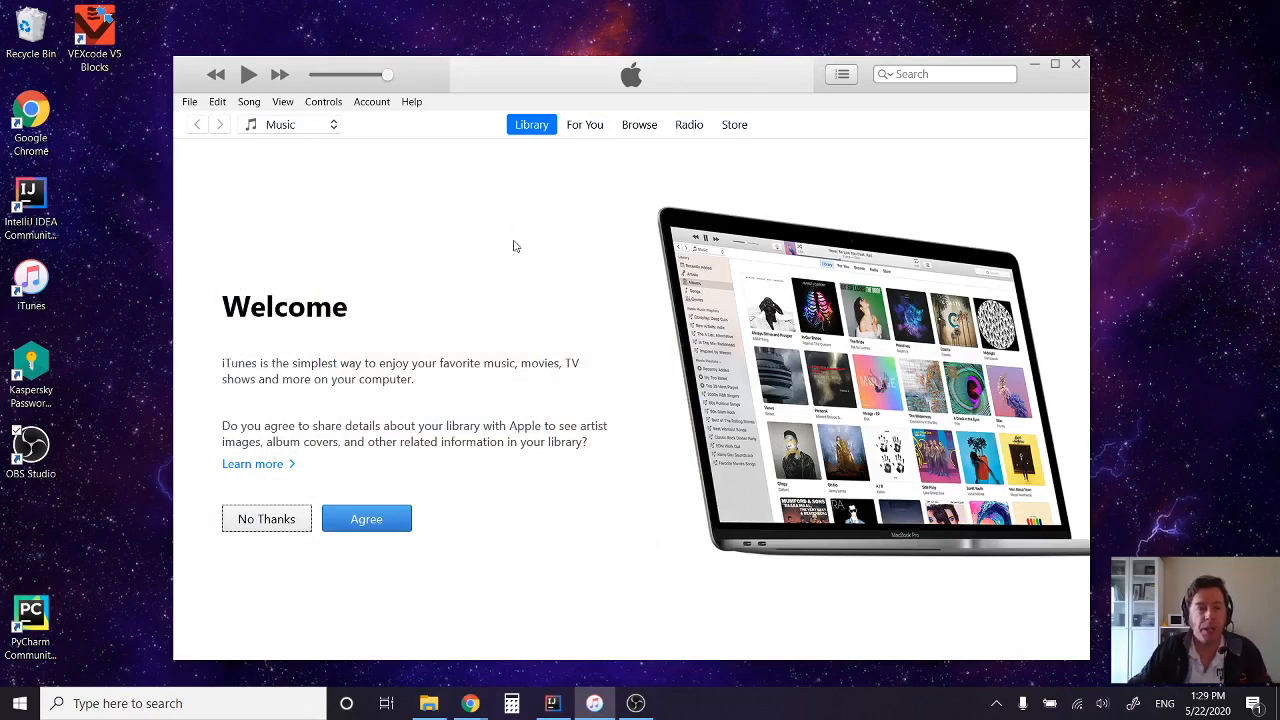
mouse_move(470, 73)
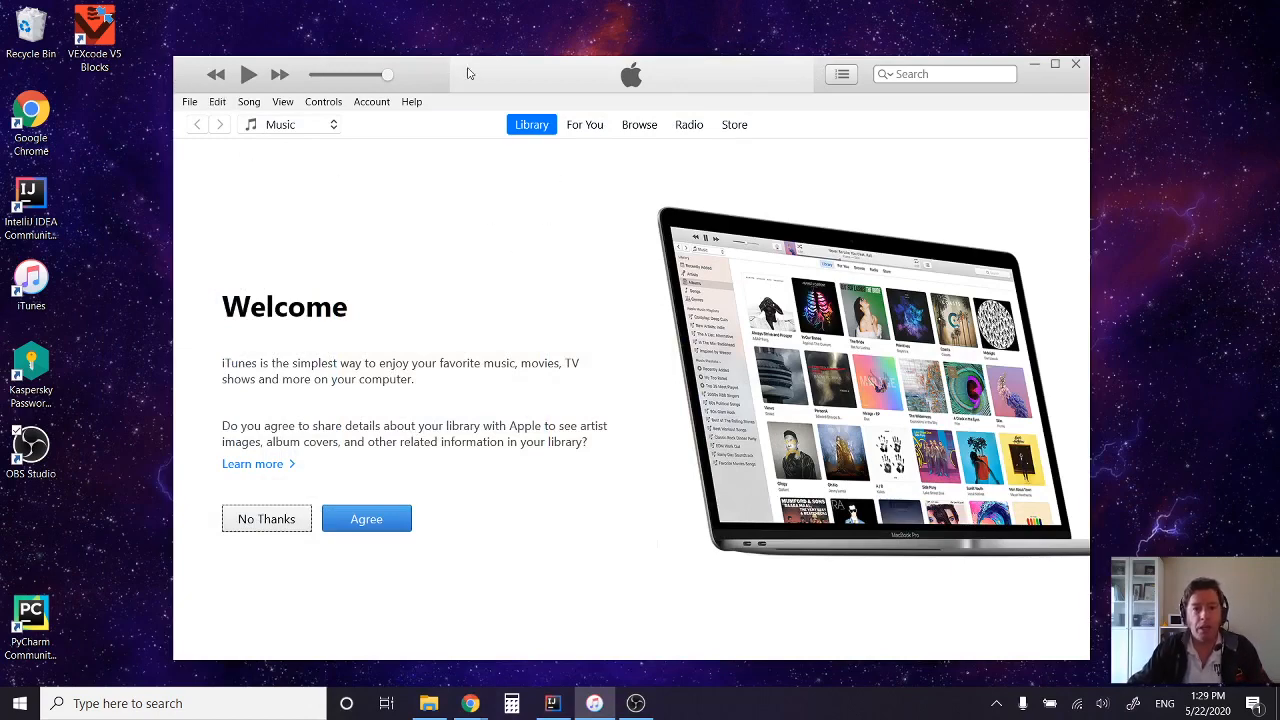
mouse_move(923, 40)
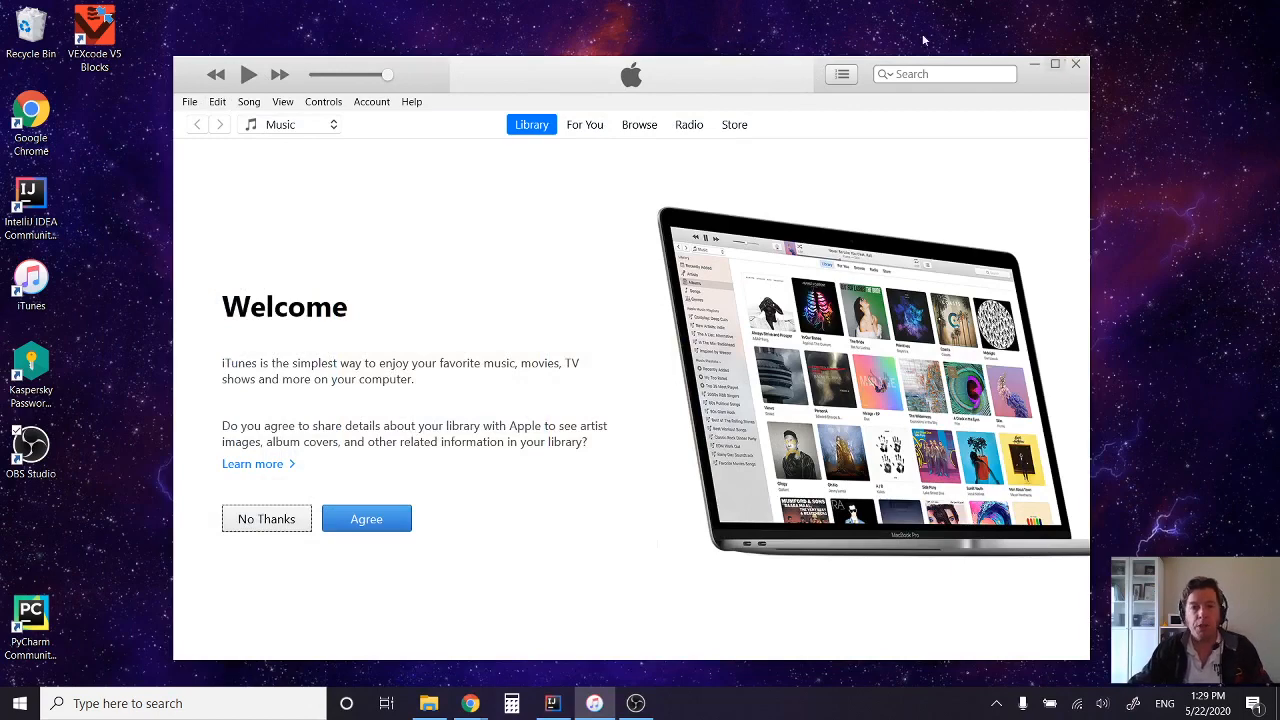
mouse_move(866, 112)
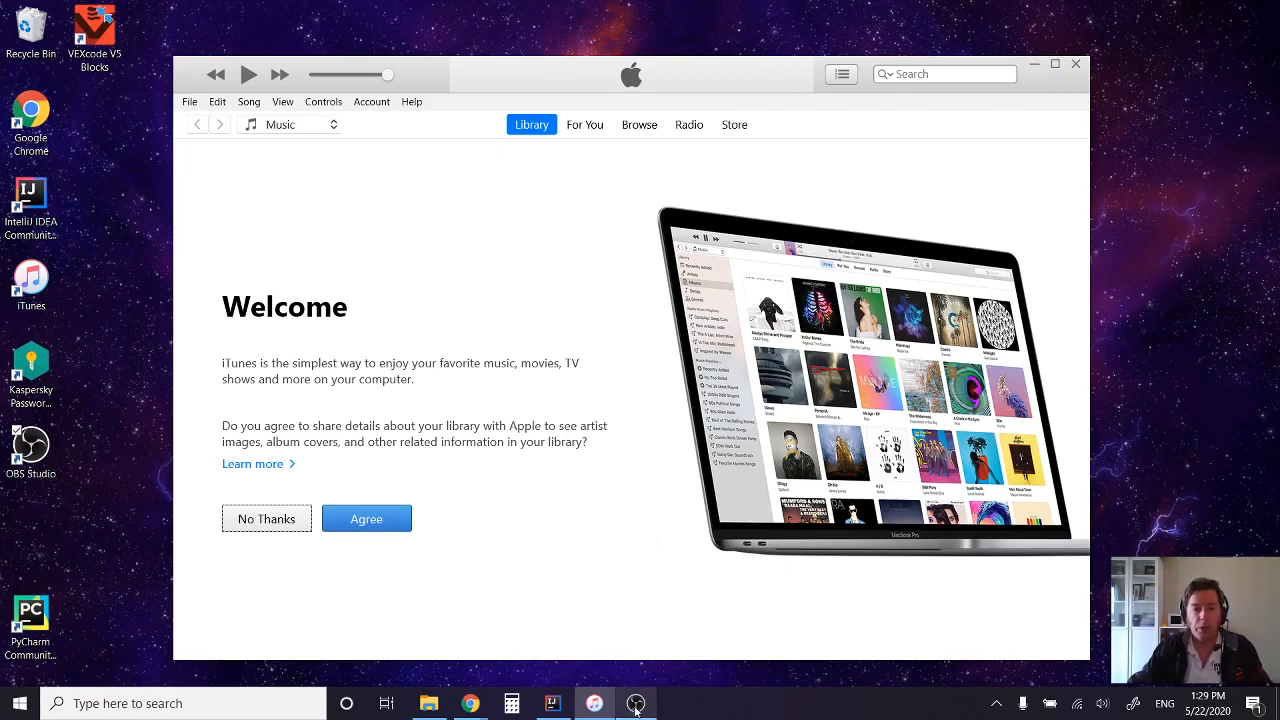
left_click(552, 703)
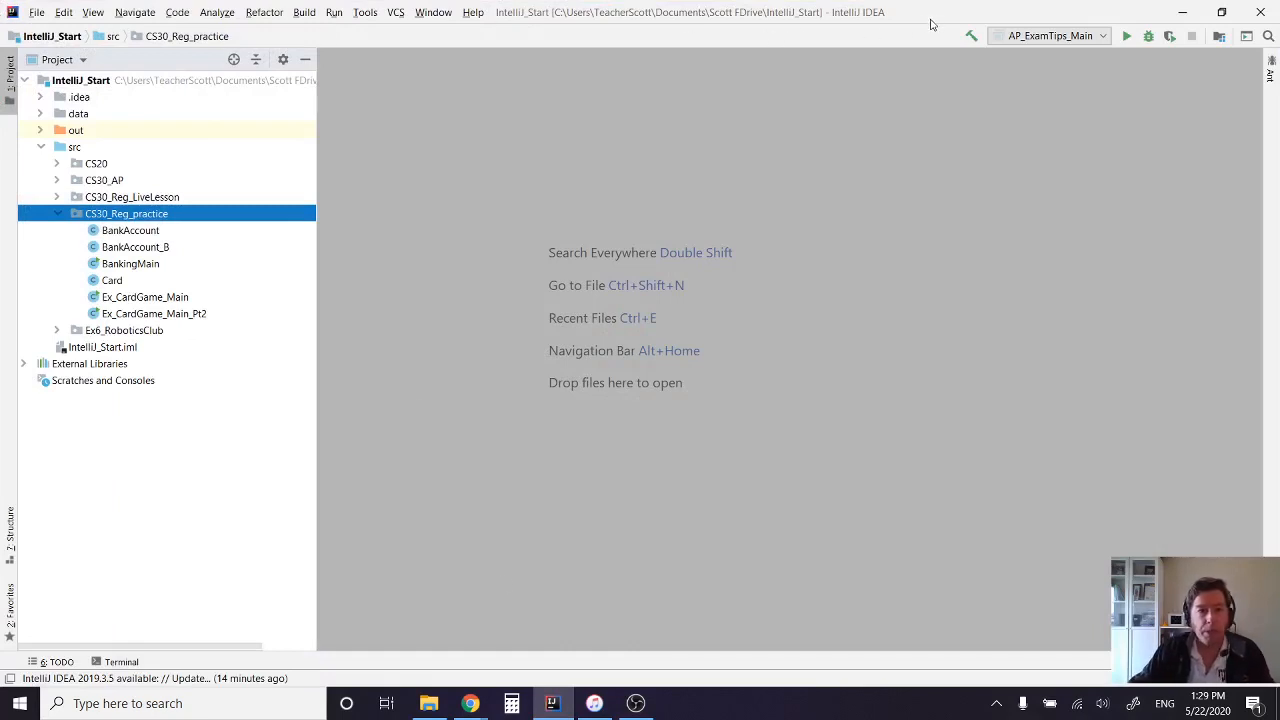
mouse_move(623, 278)
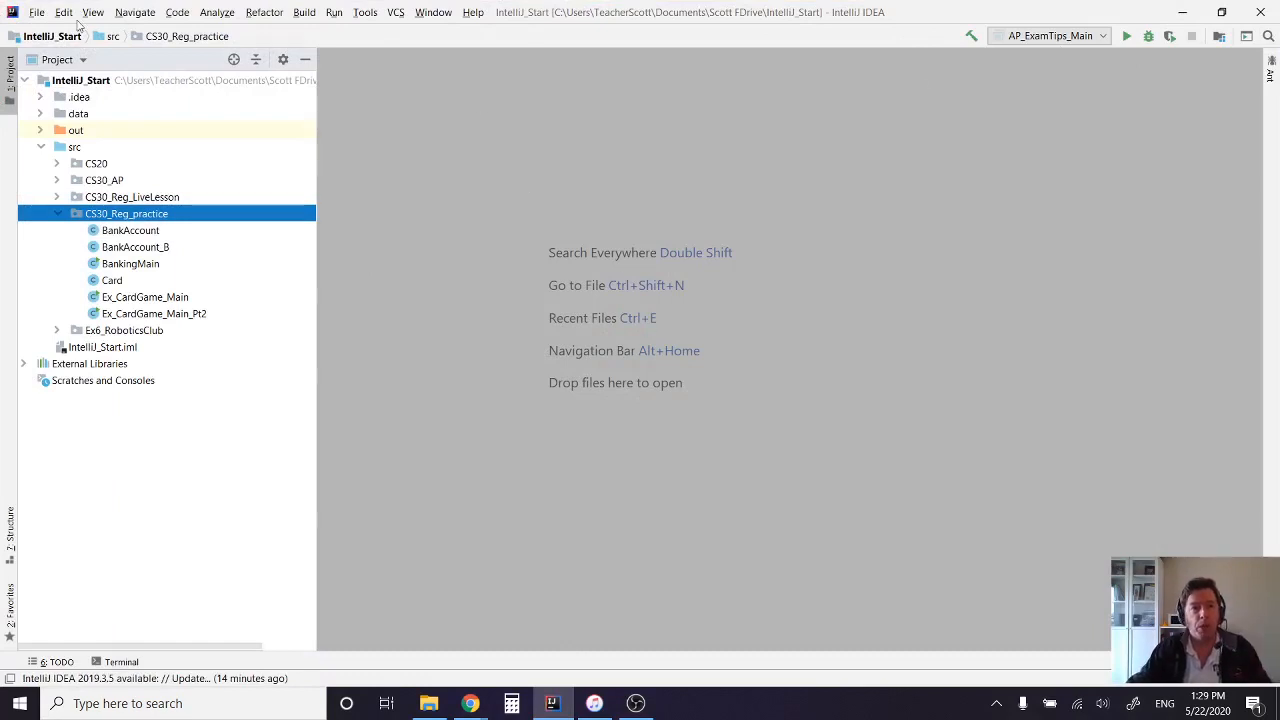
mouse_move(628, 175)
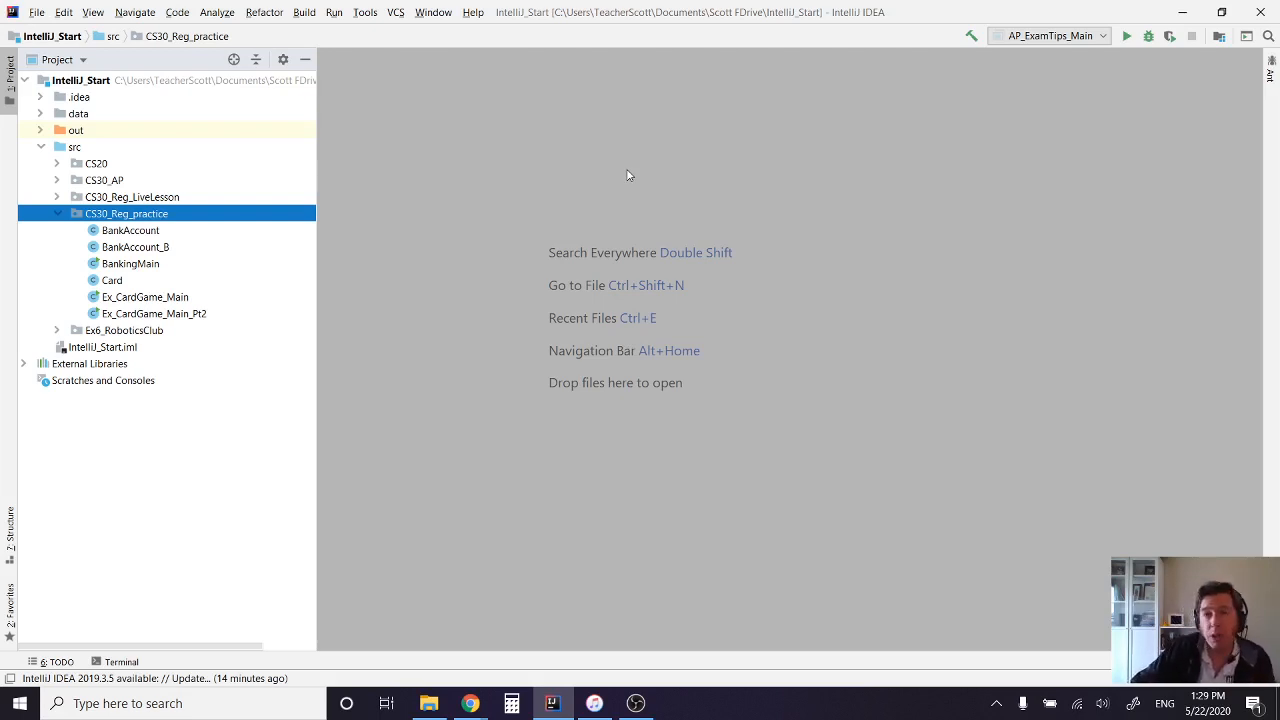
mouse_move(633, 129)
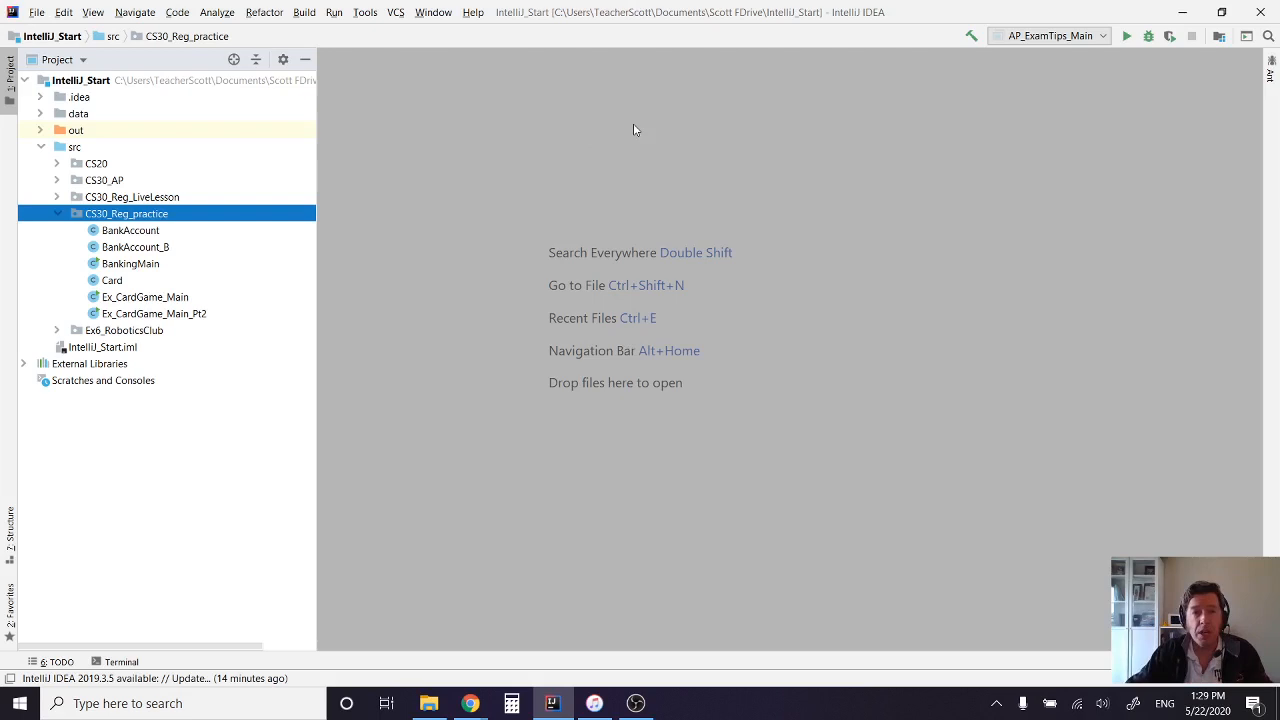
mouse_move(476, 216)
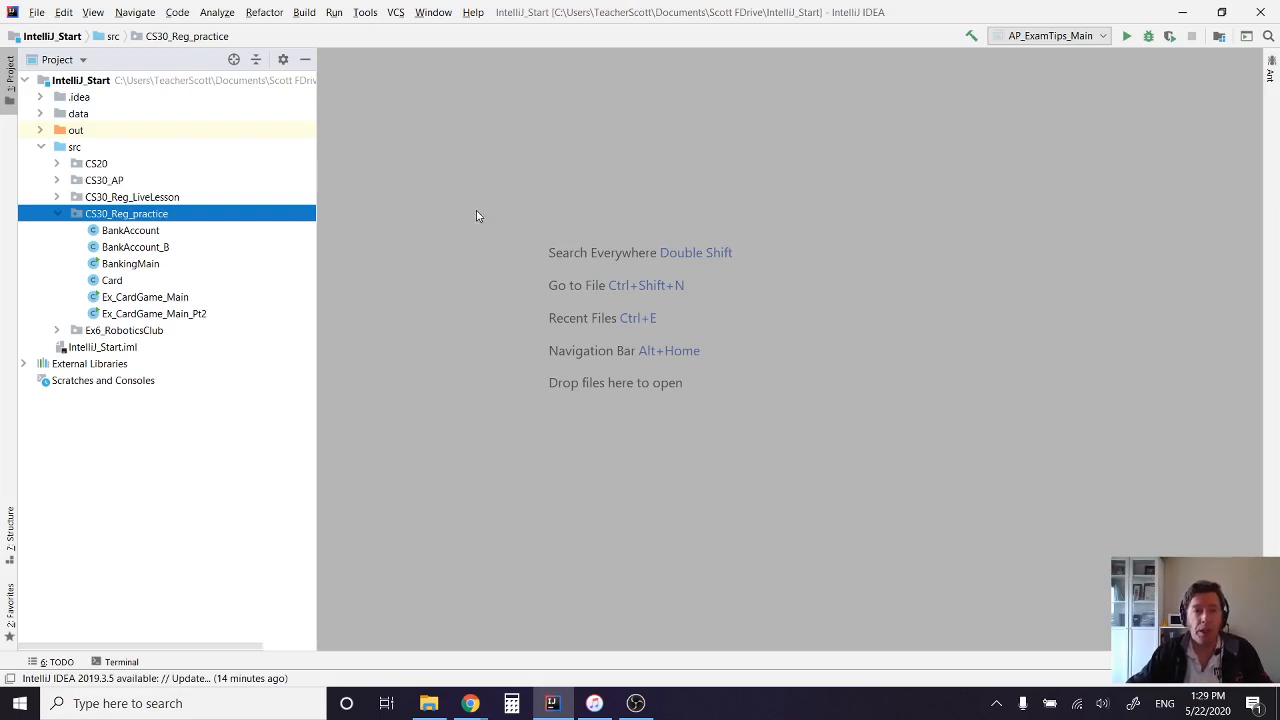
mouse_move(625, 255)
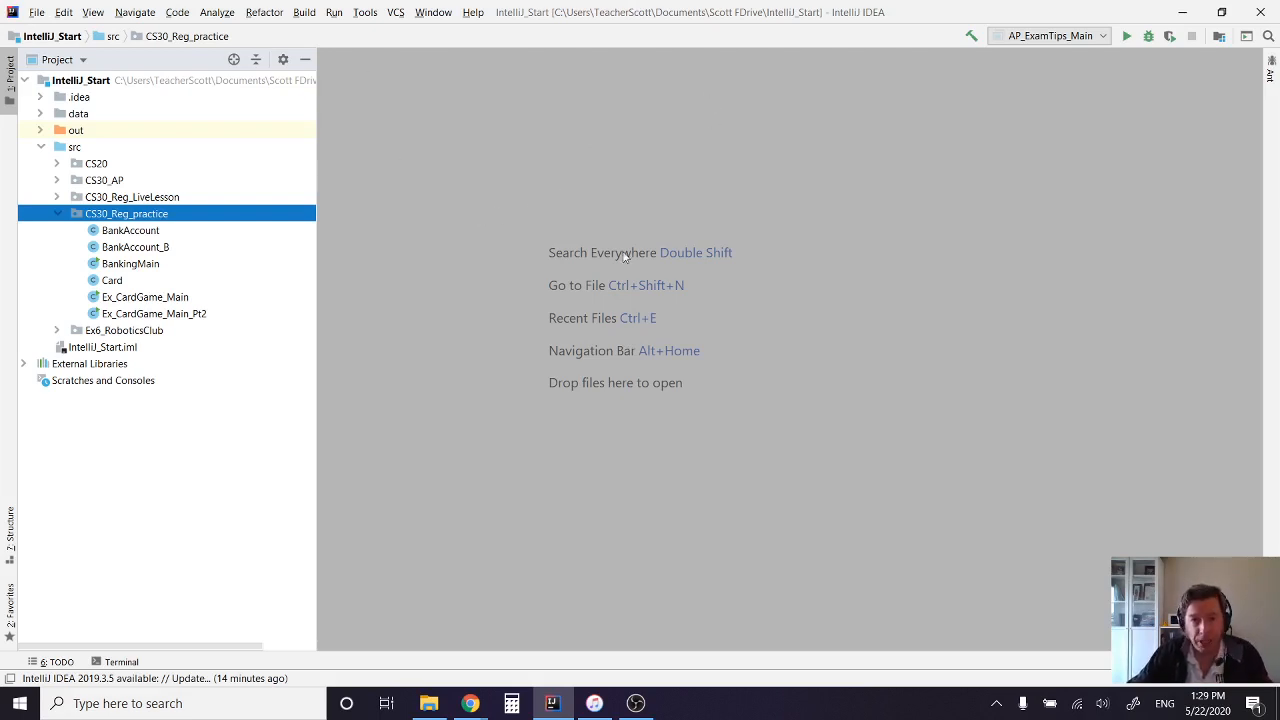
mouse_move(577, 332)
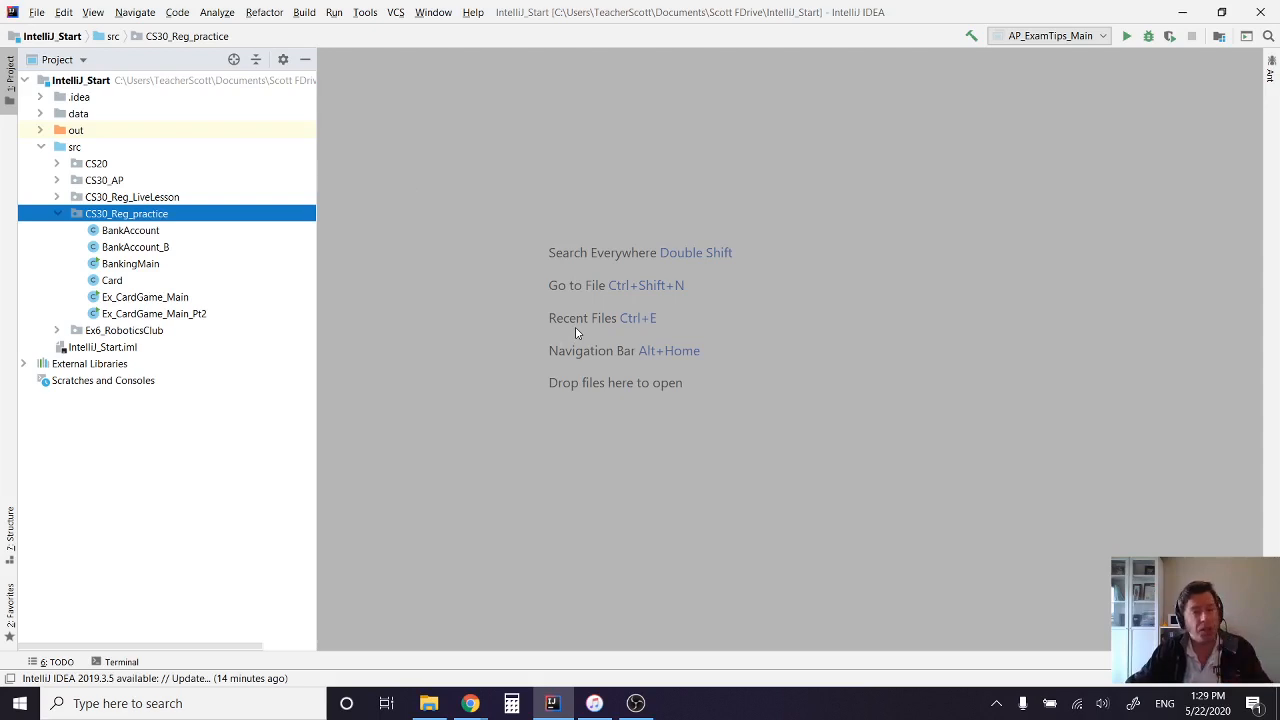
mouse_move(532, 295)
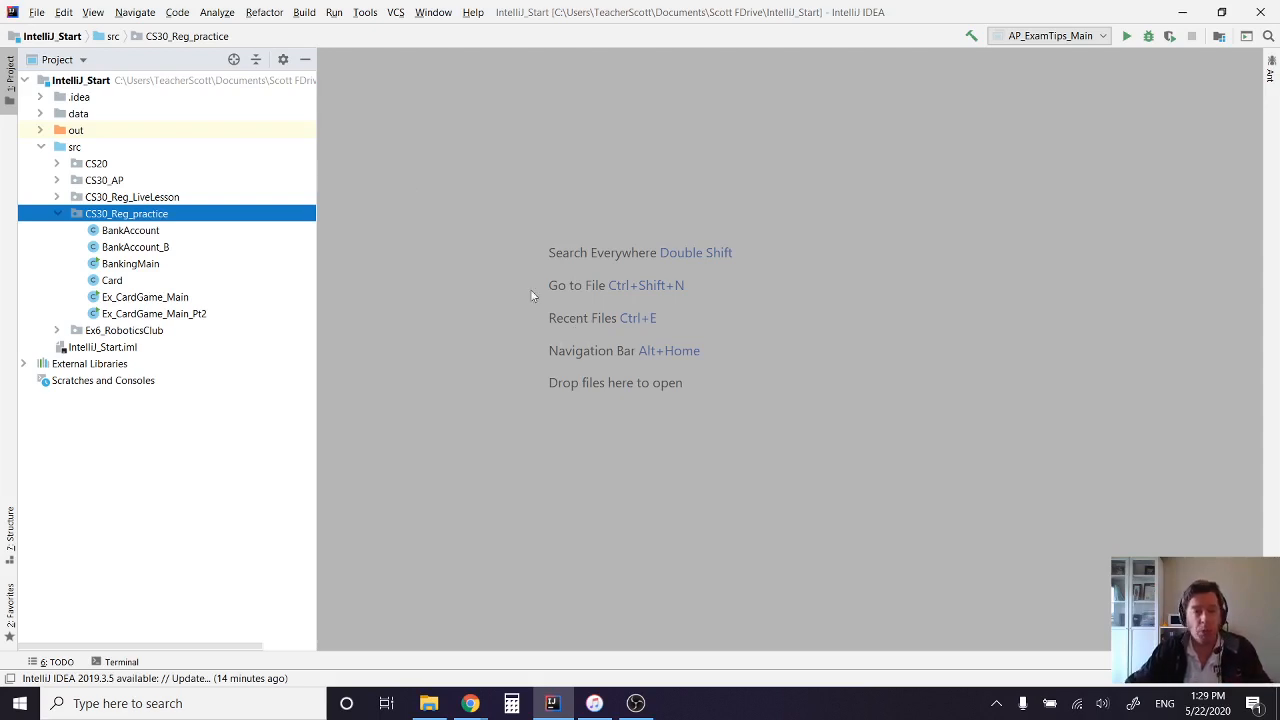
mouse_move(624, 204)
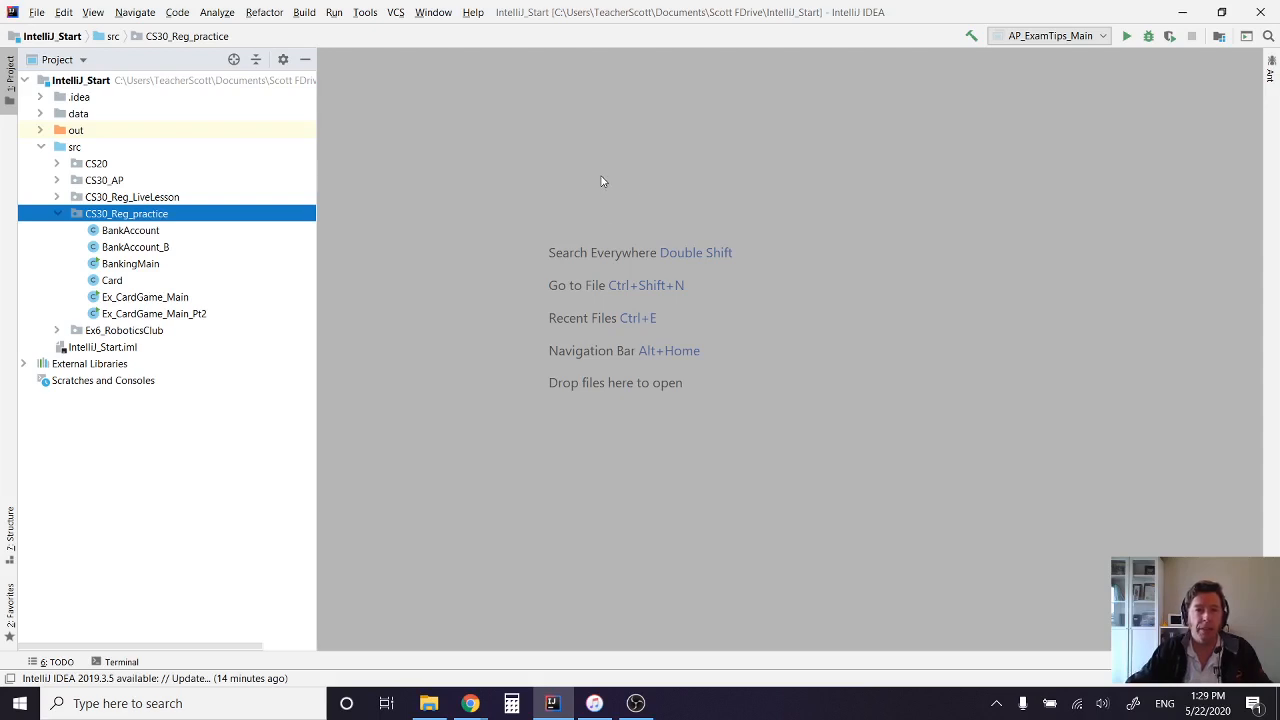
mouse_move(593, 189)
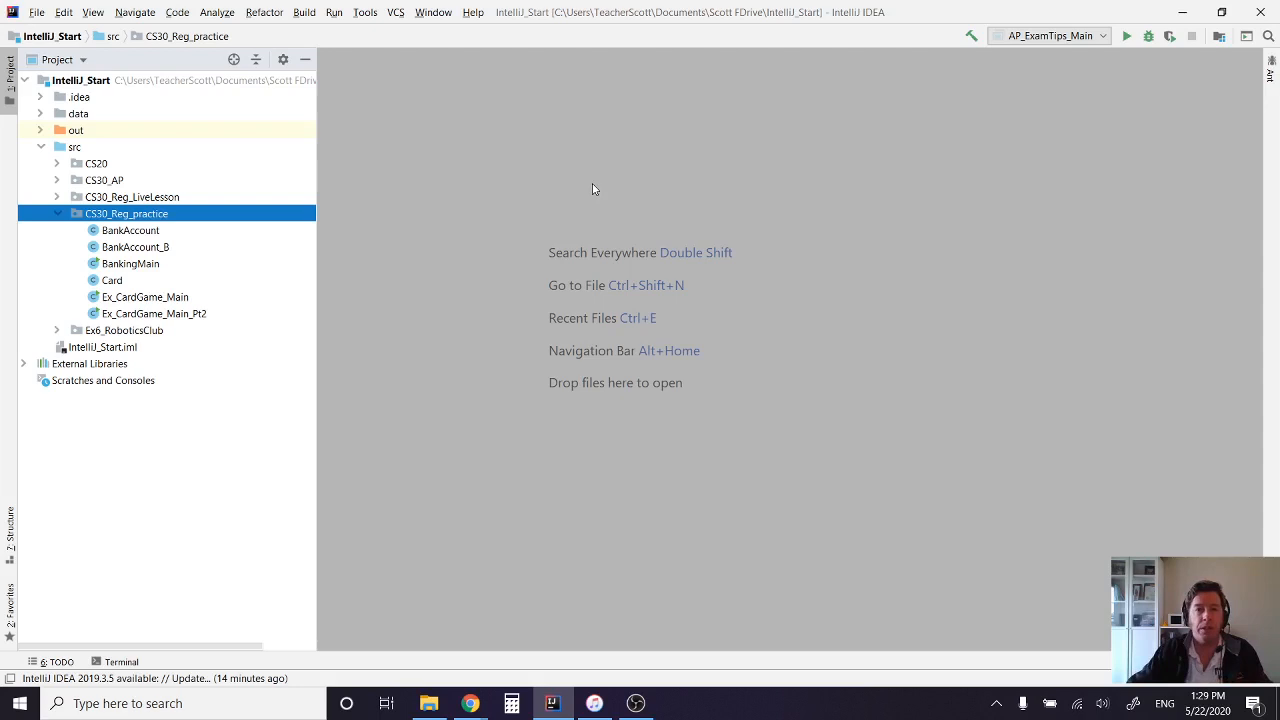
mouse_move(744, 325)
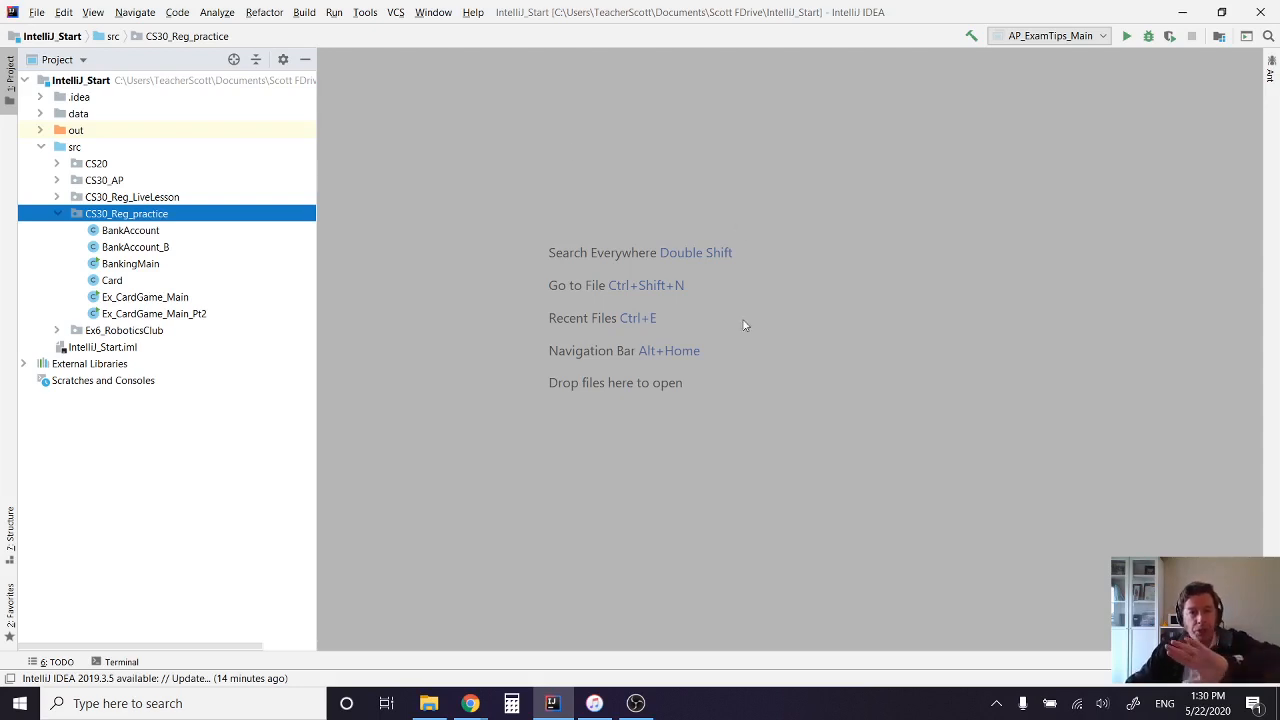
mouse_move(553, 302)
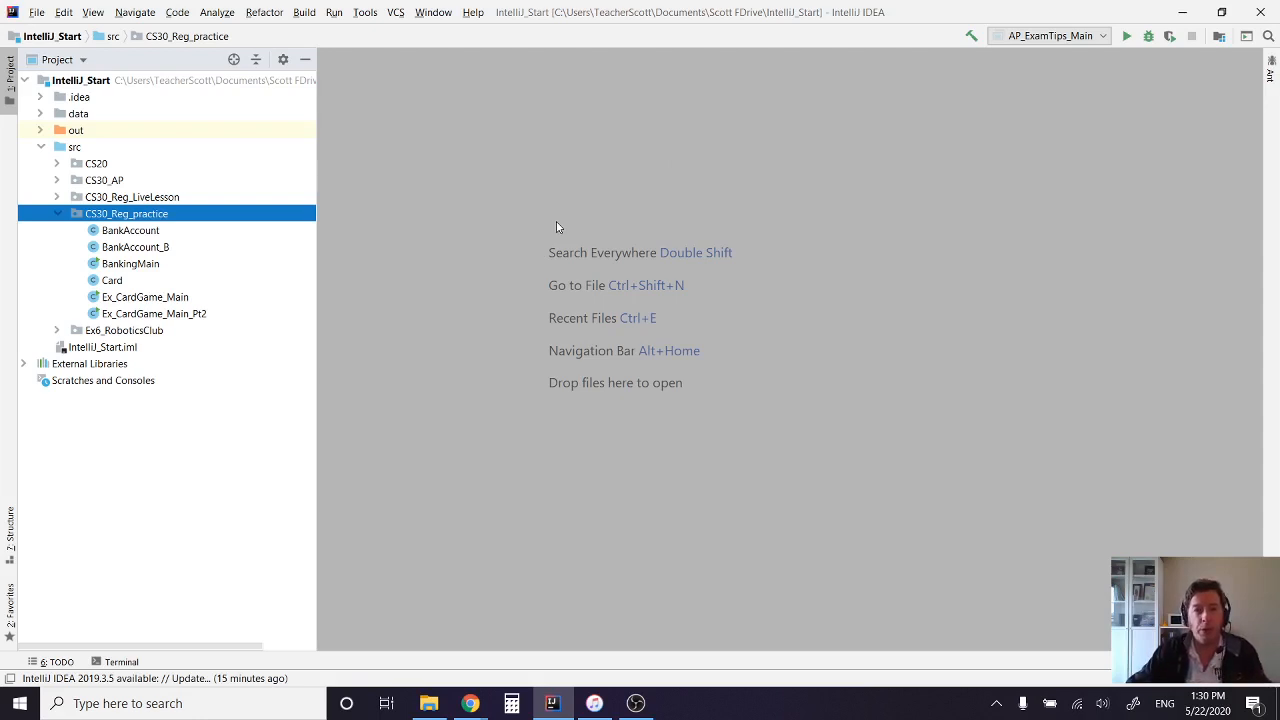
mouse_move(684, 176)
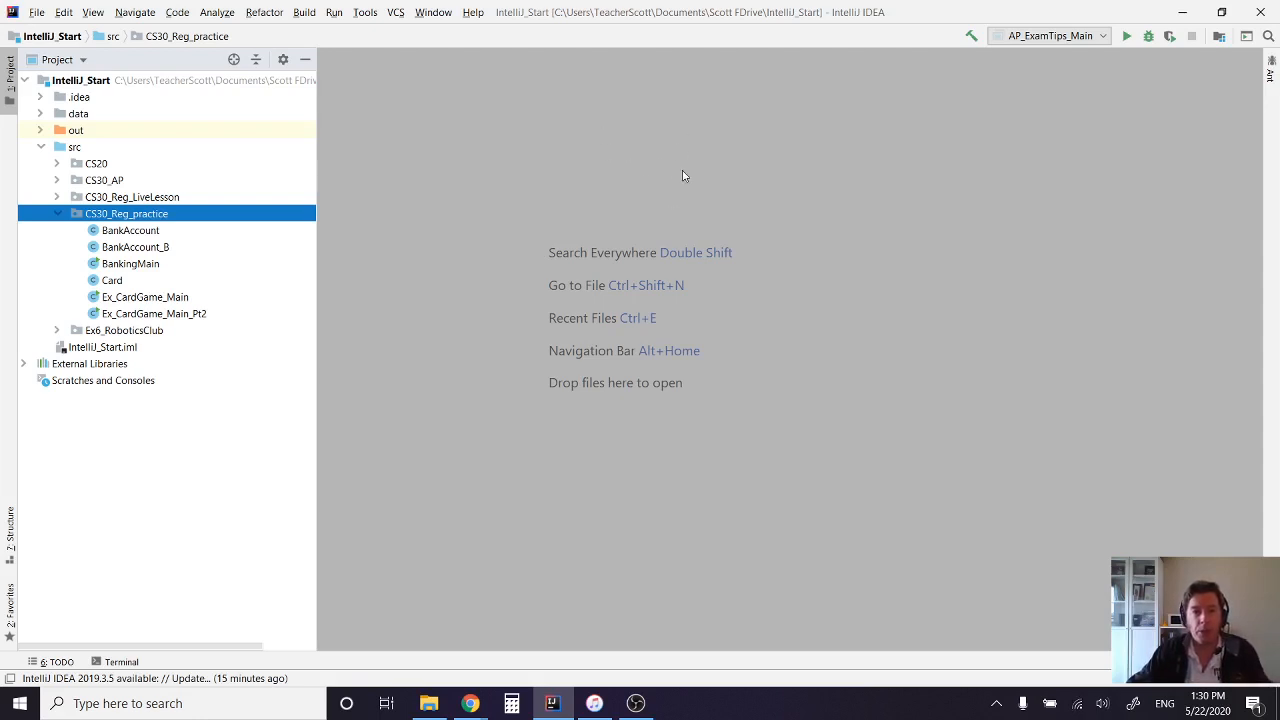
mouse_move(698, 409)
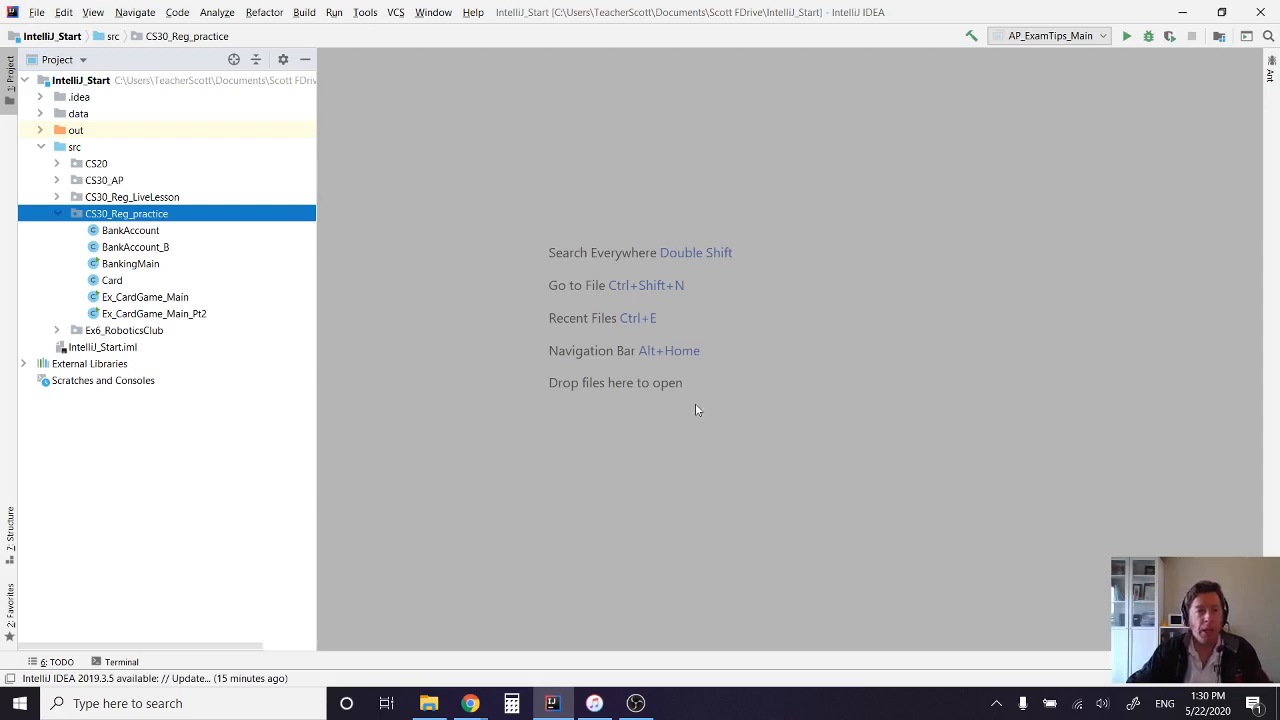
mouse_move(433, 277)
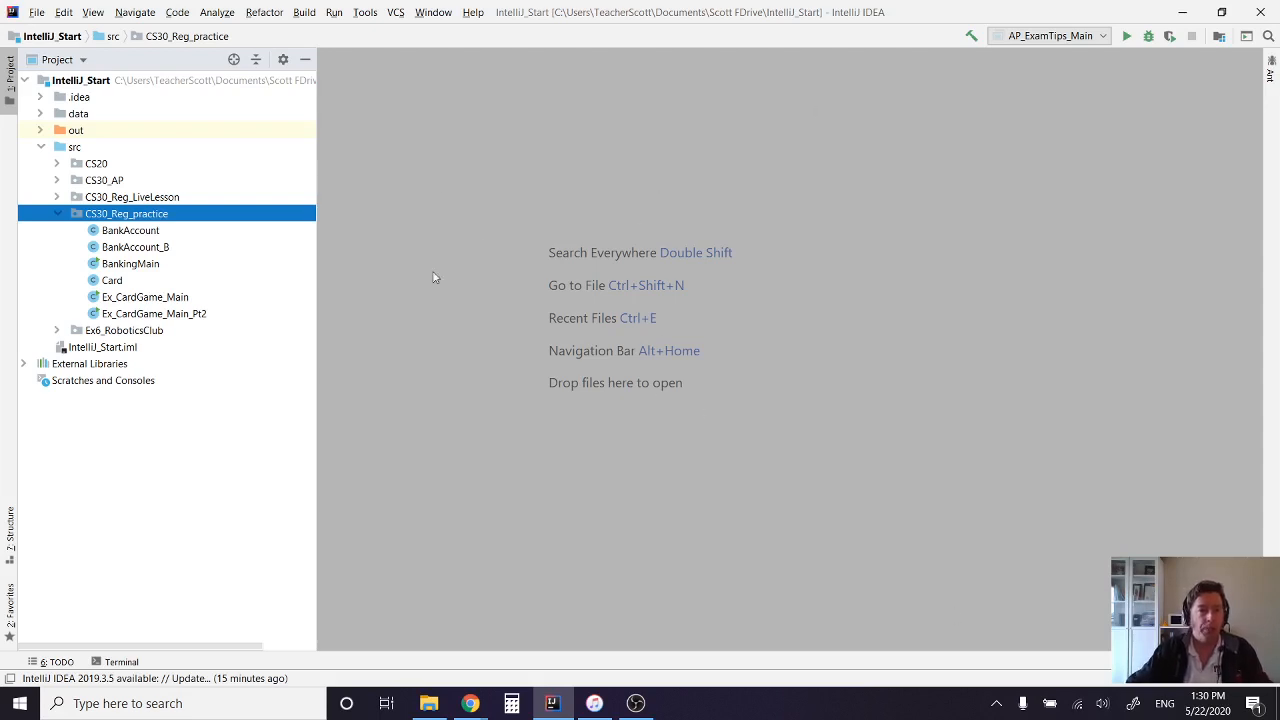
mouse_move(598, 194)
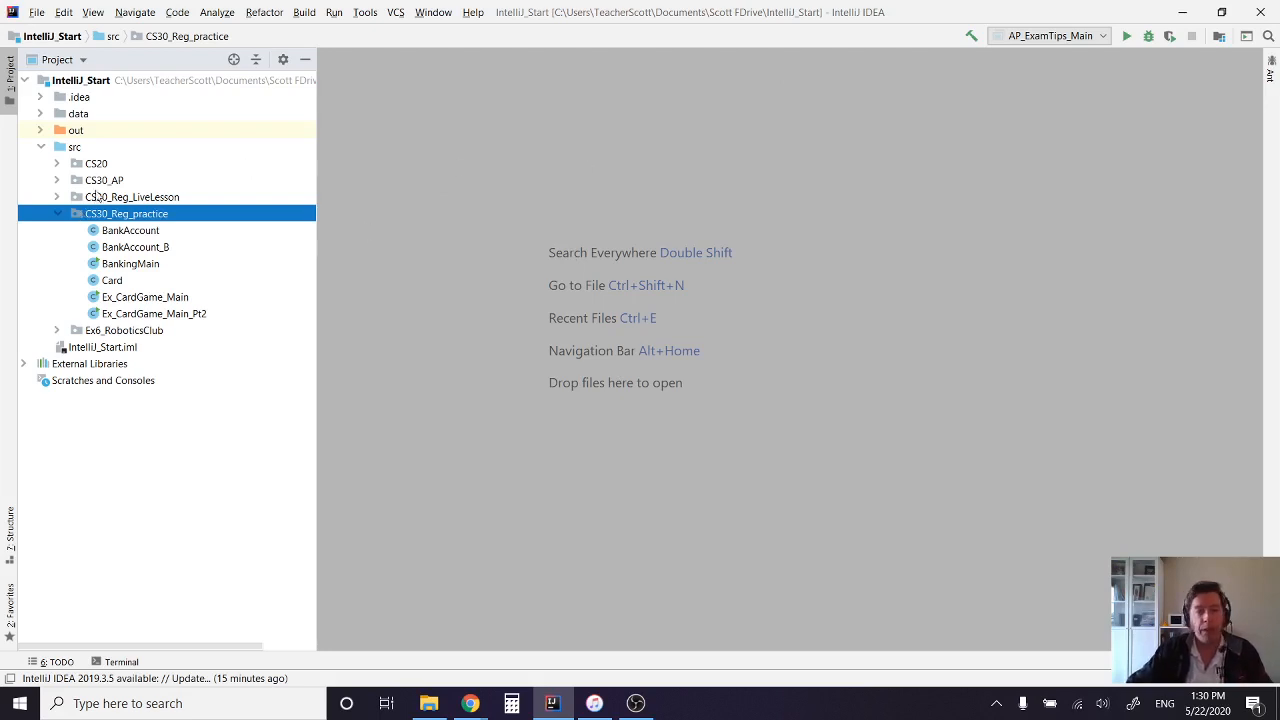
mouse_move(500, 297)
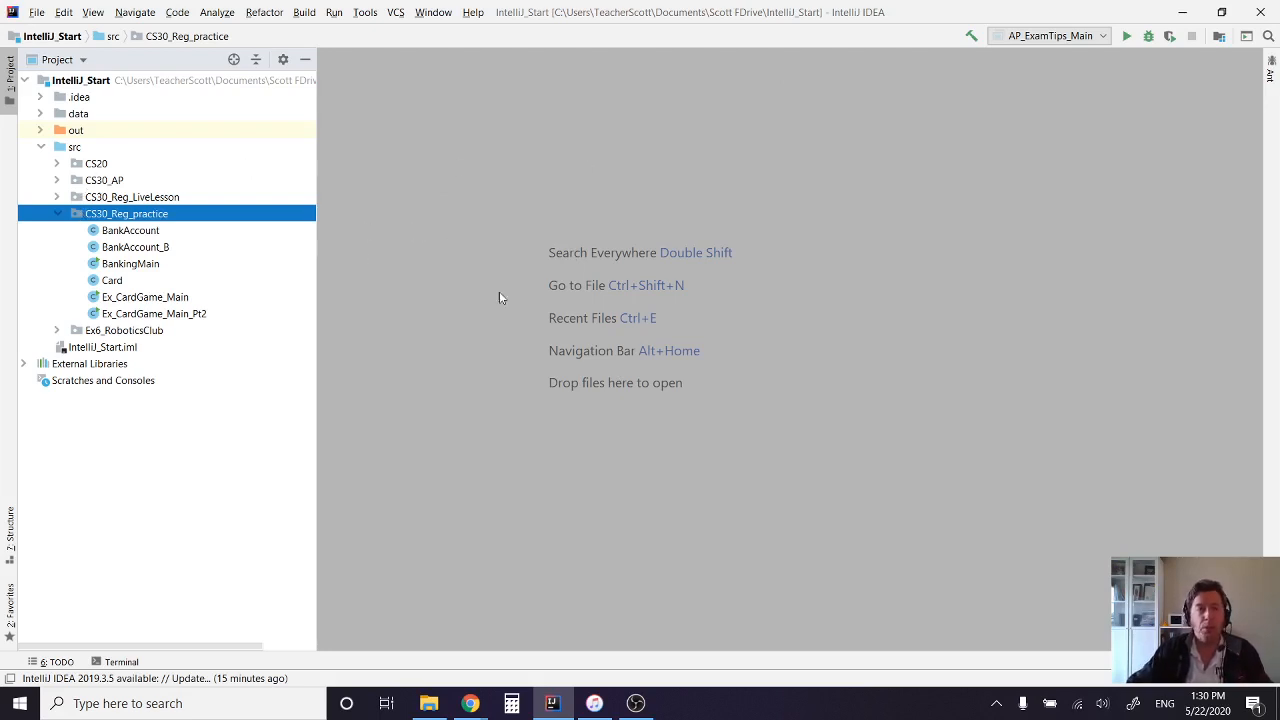
mouse_move(610, 68)
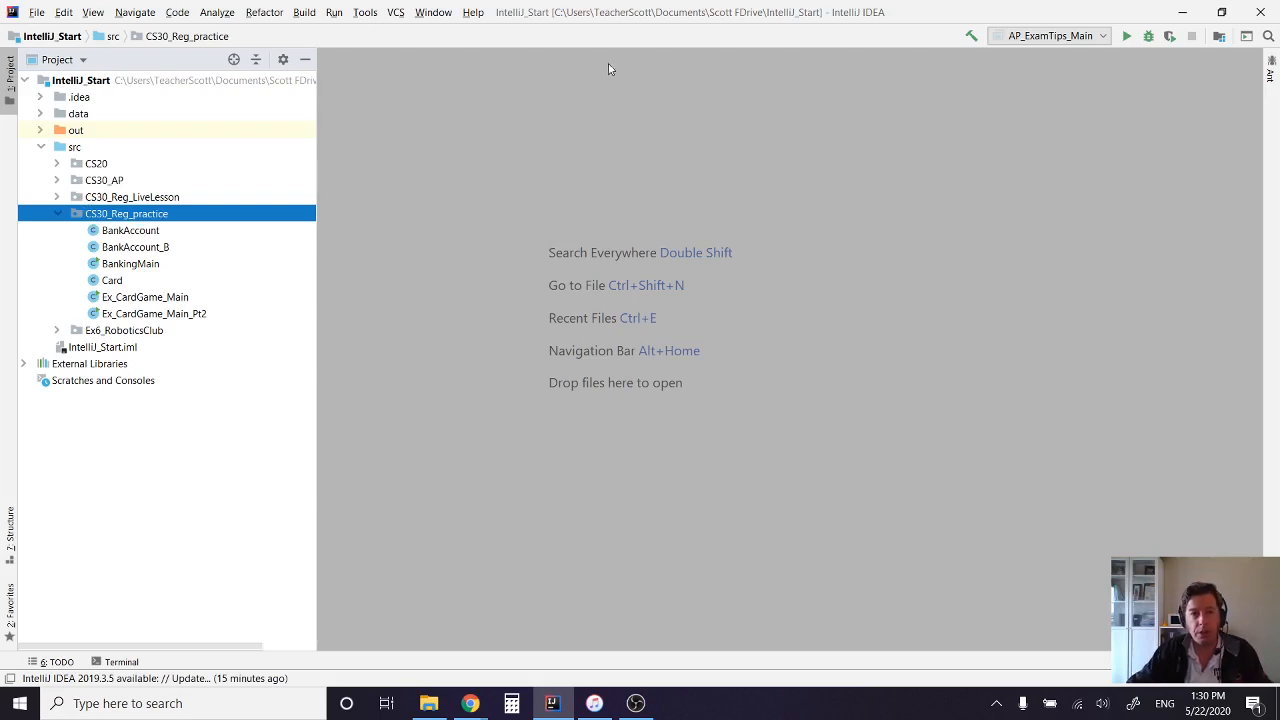
mouse_move(116, 224)
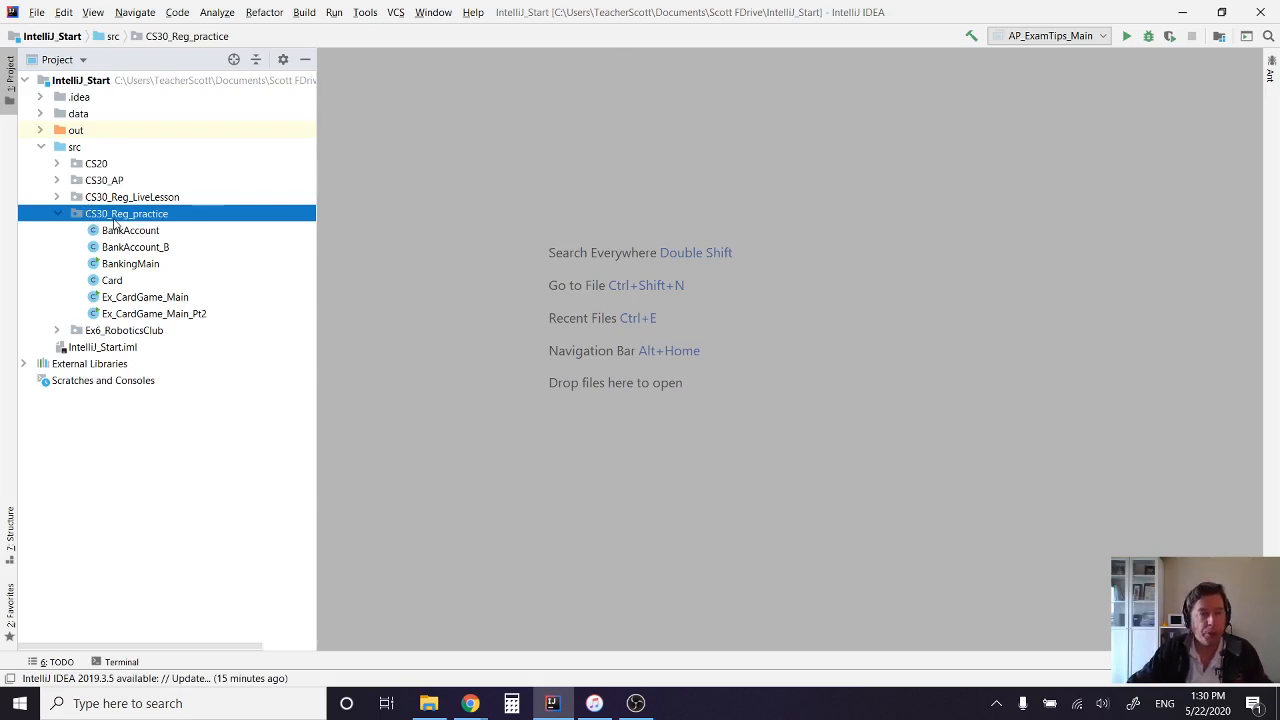
- Open the context menu for the CS30_Reg_practice package in the Project panel
right_click(126, 213)
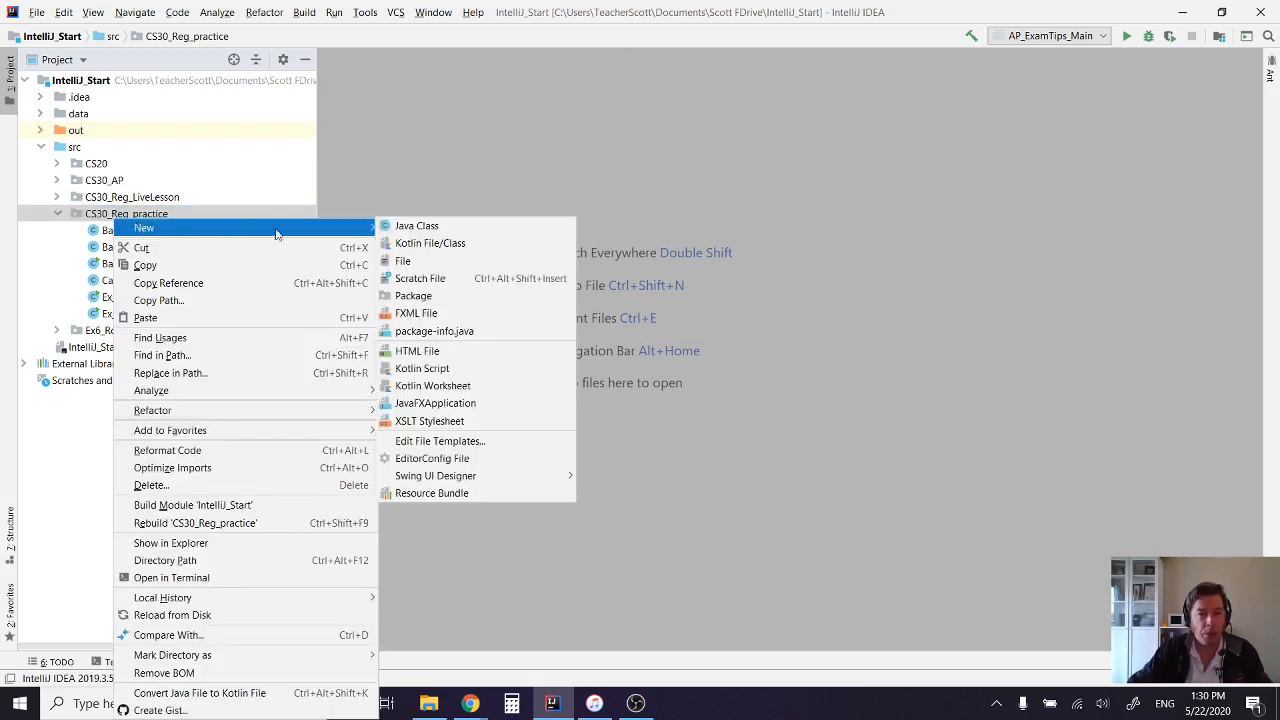
mouse_move(420, 278)
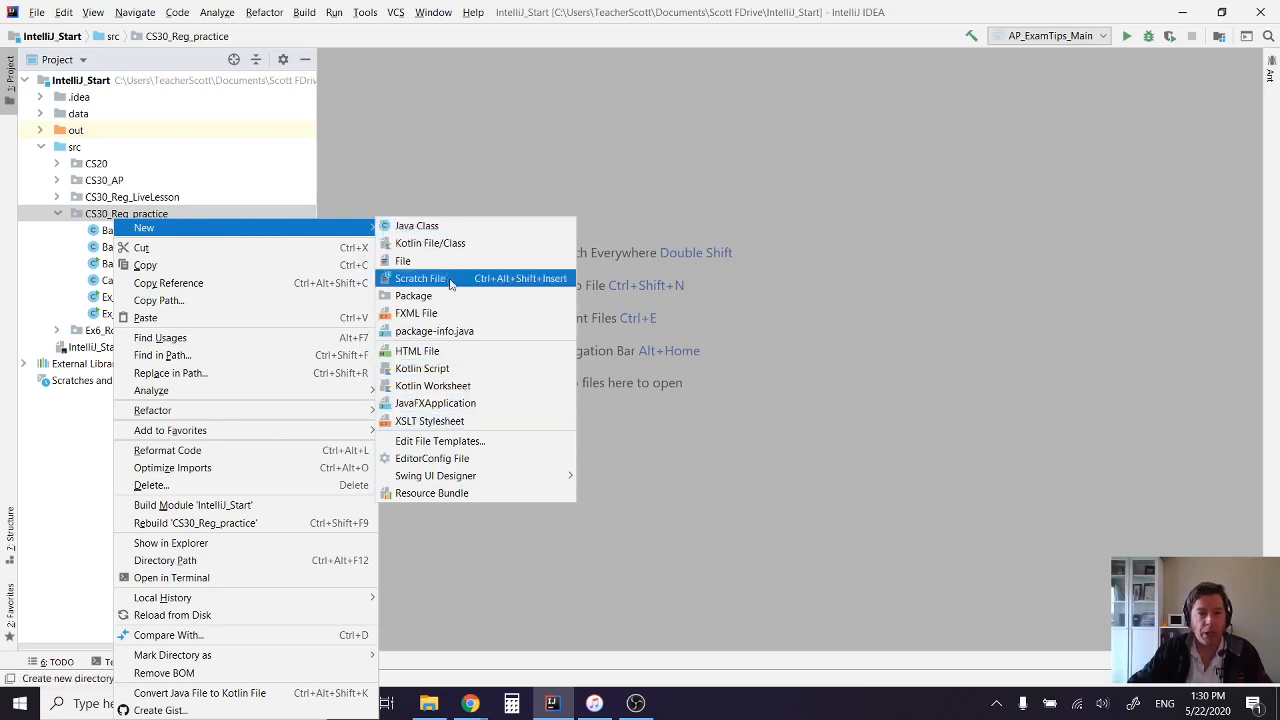
mouse_move(435, 475)
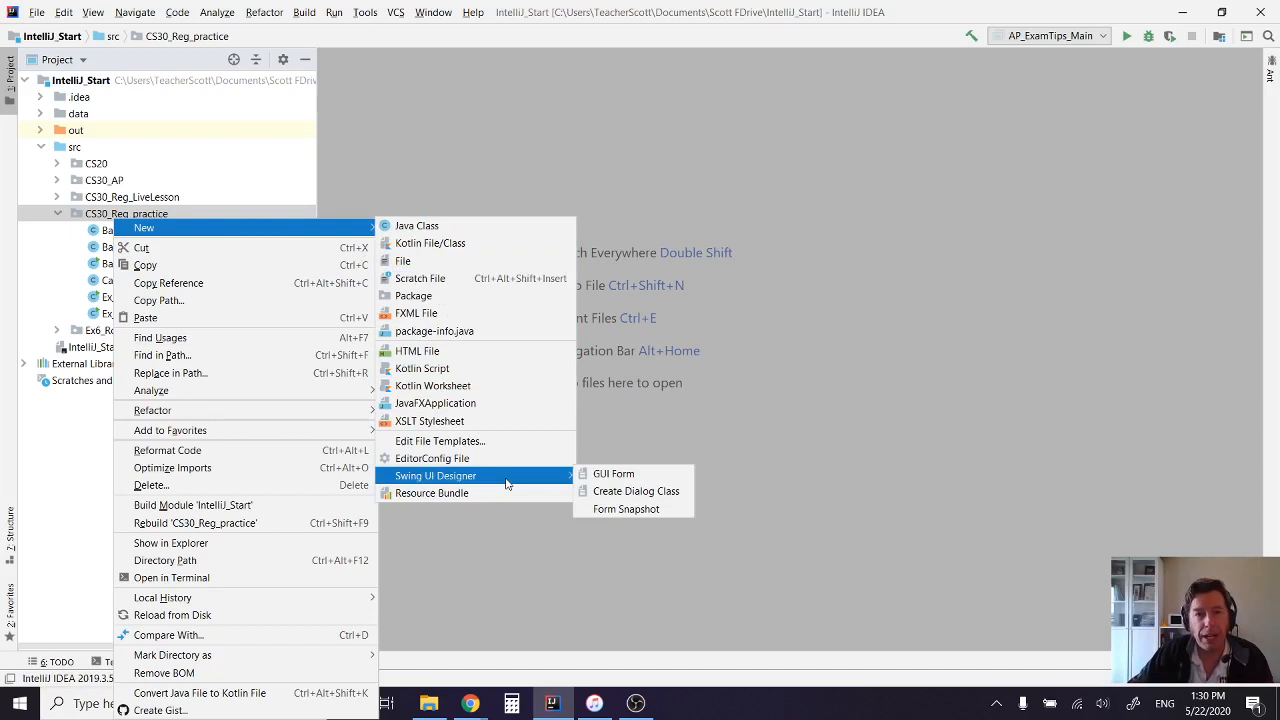
mouse_move(613, 473)
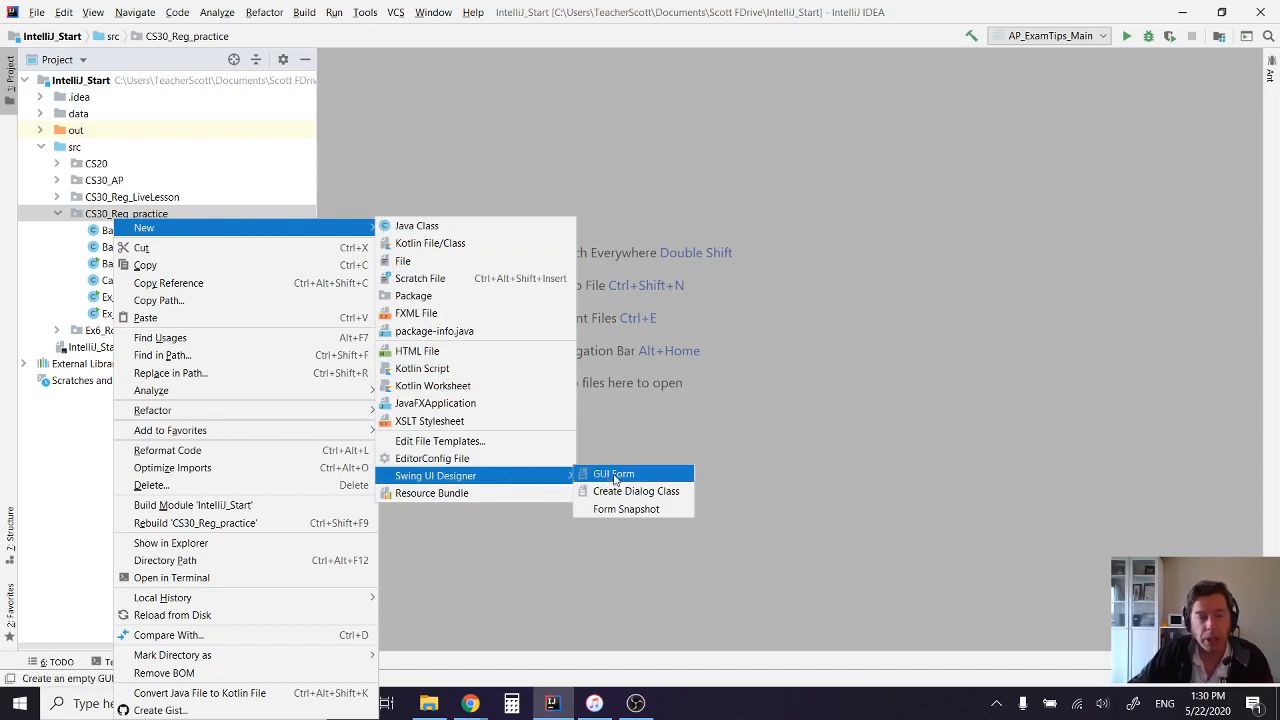
- Start a new Swing GUI Form and name it GUI_Calculator
left_click(612, 473)
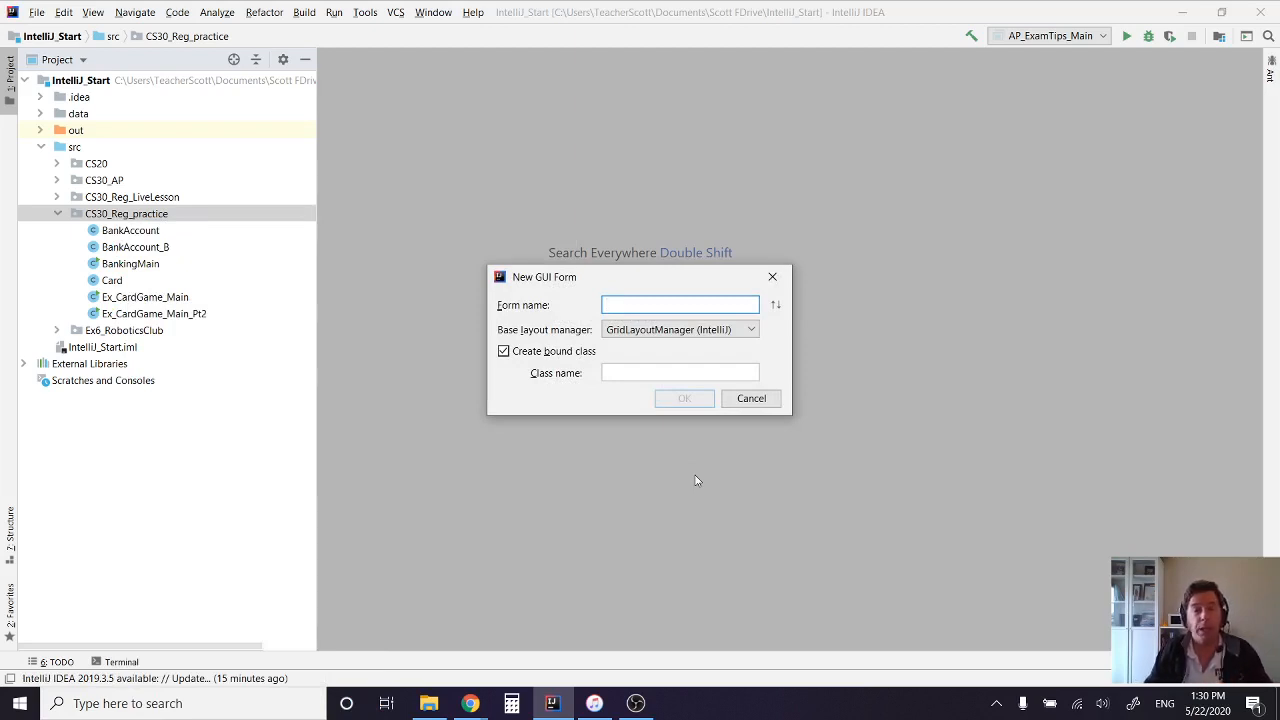
type("G")
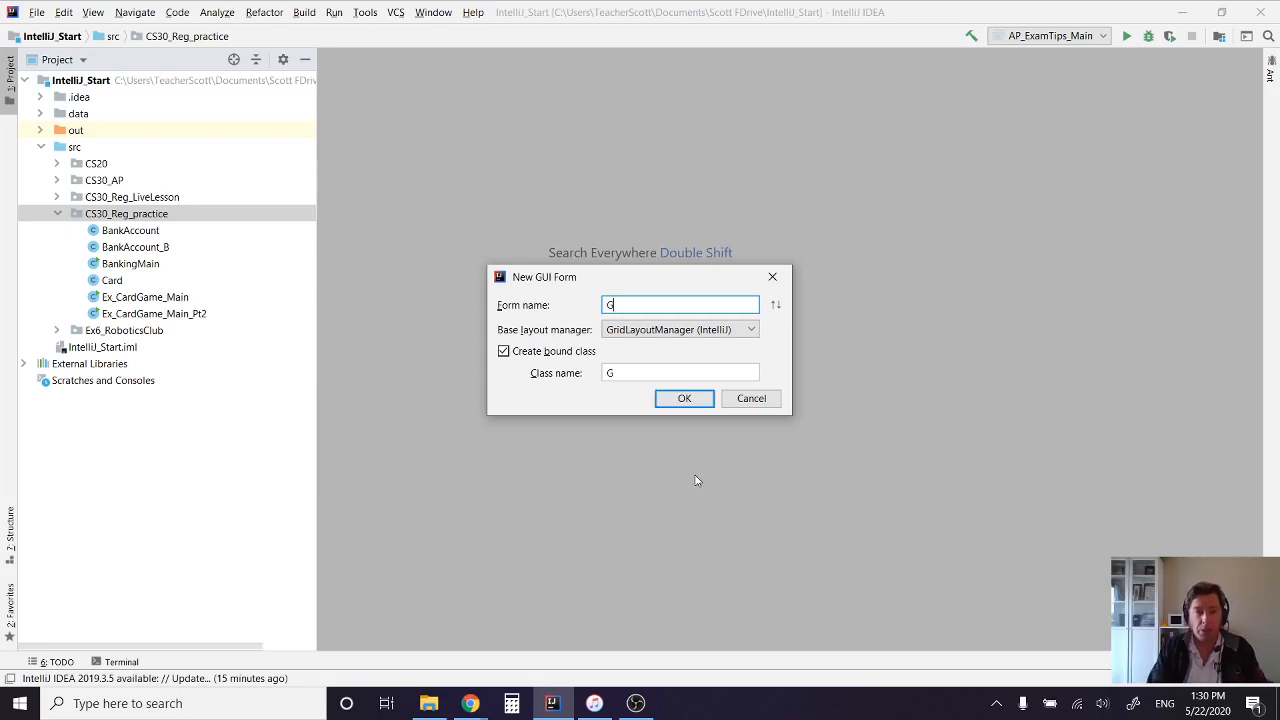
type("UI_Calculator")
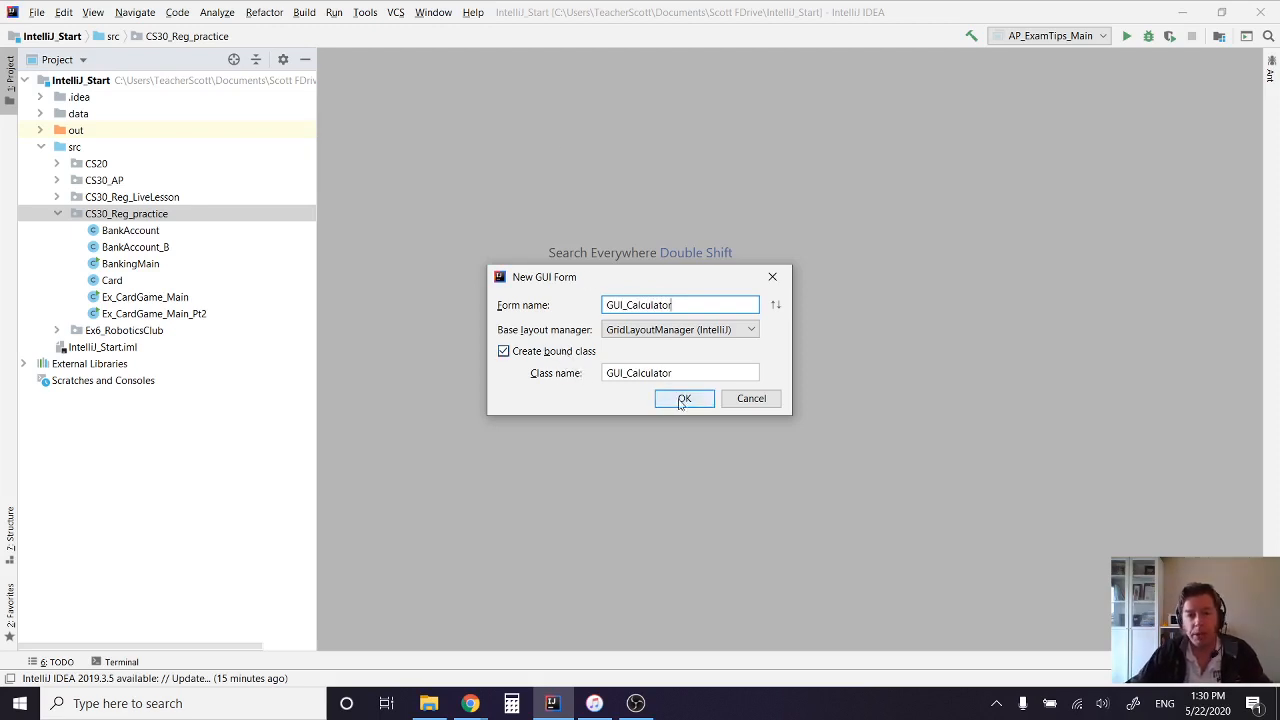
- Confirm the GUI_Calculator form and select its generated class and form files
left_click(684, 398)
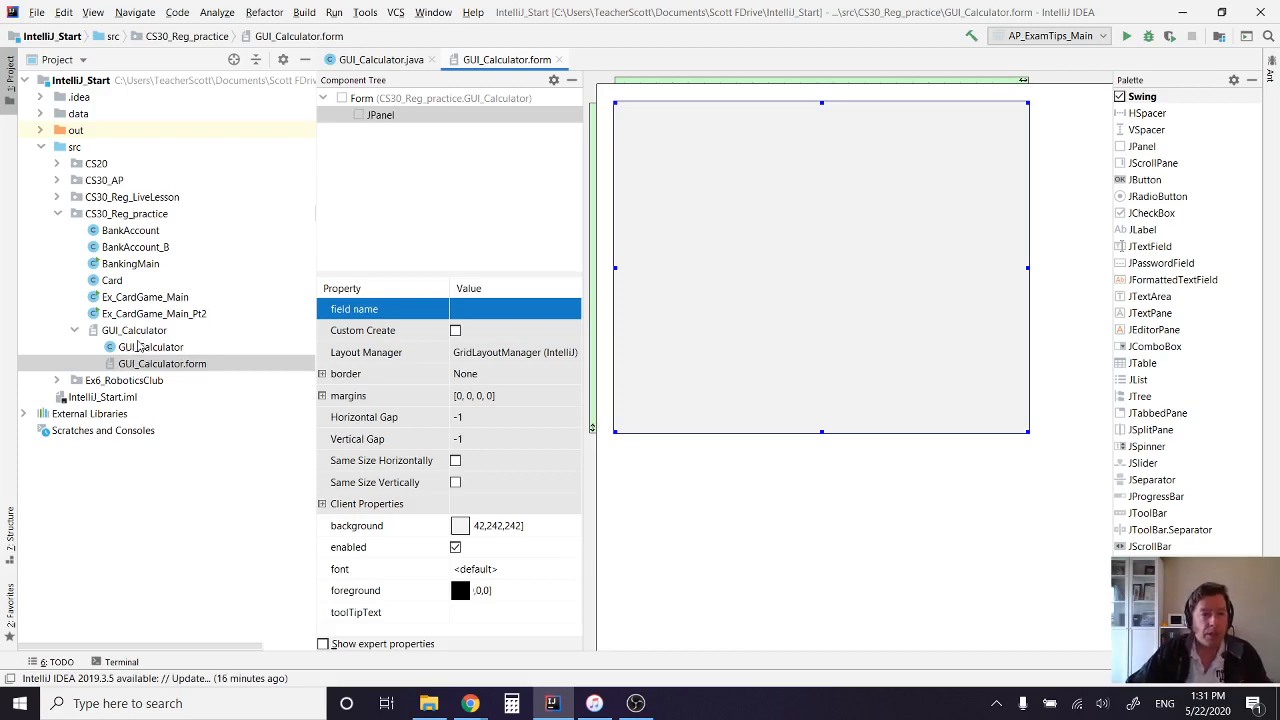
left_click(151, 347)
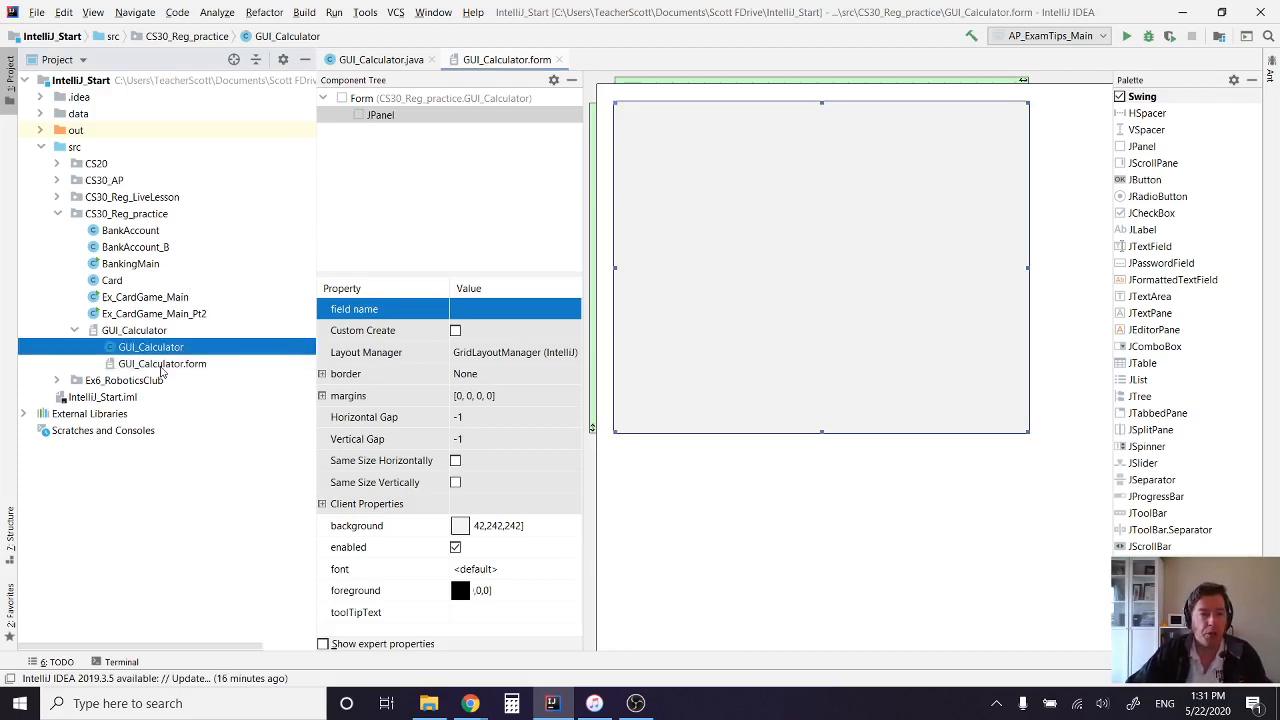
left_click(162, 363)
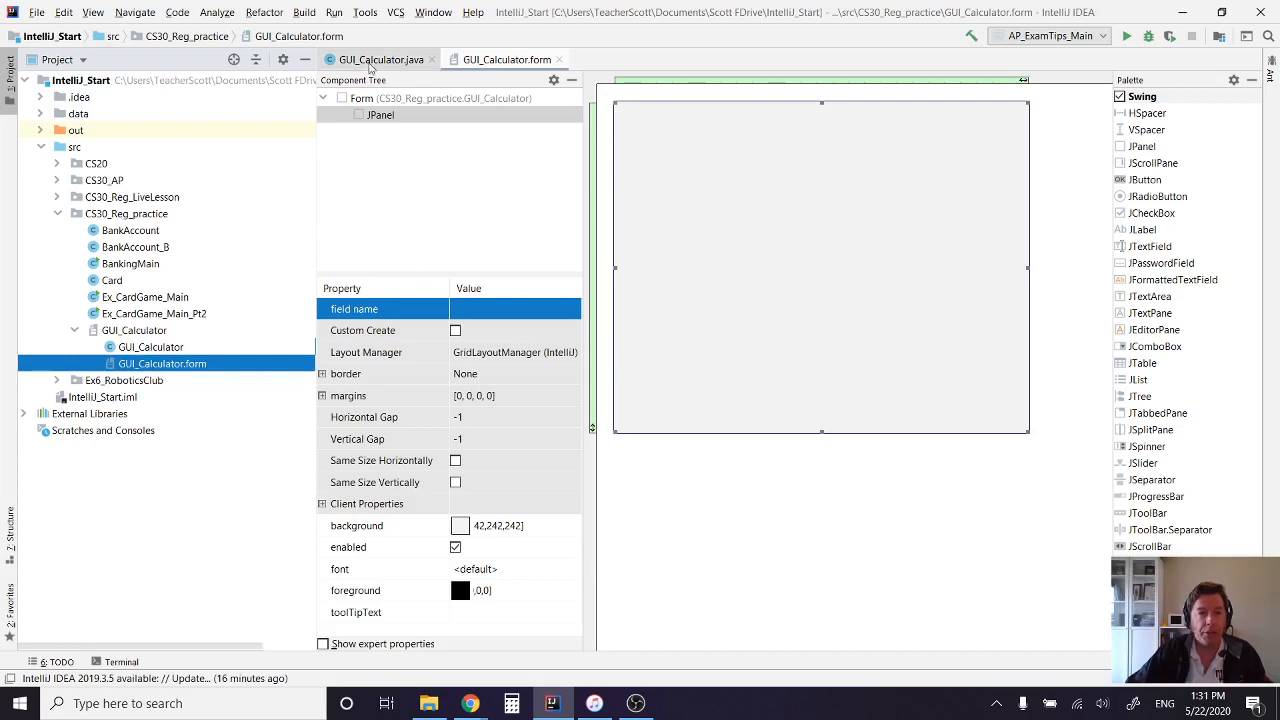
- View the GUI_Calculator Java class code, then reopen GUI_Calculator.form in the designer
left_click(382, 59)
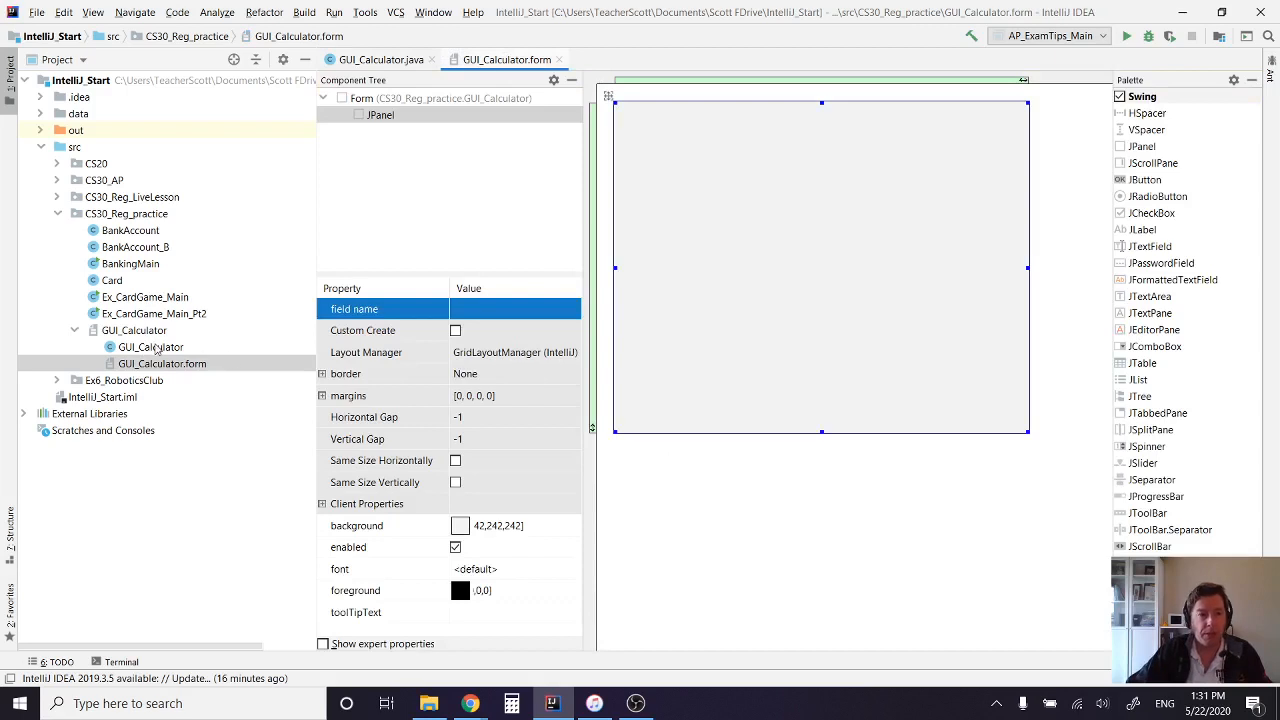
left_click(380, 59)
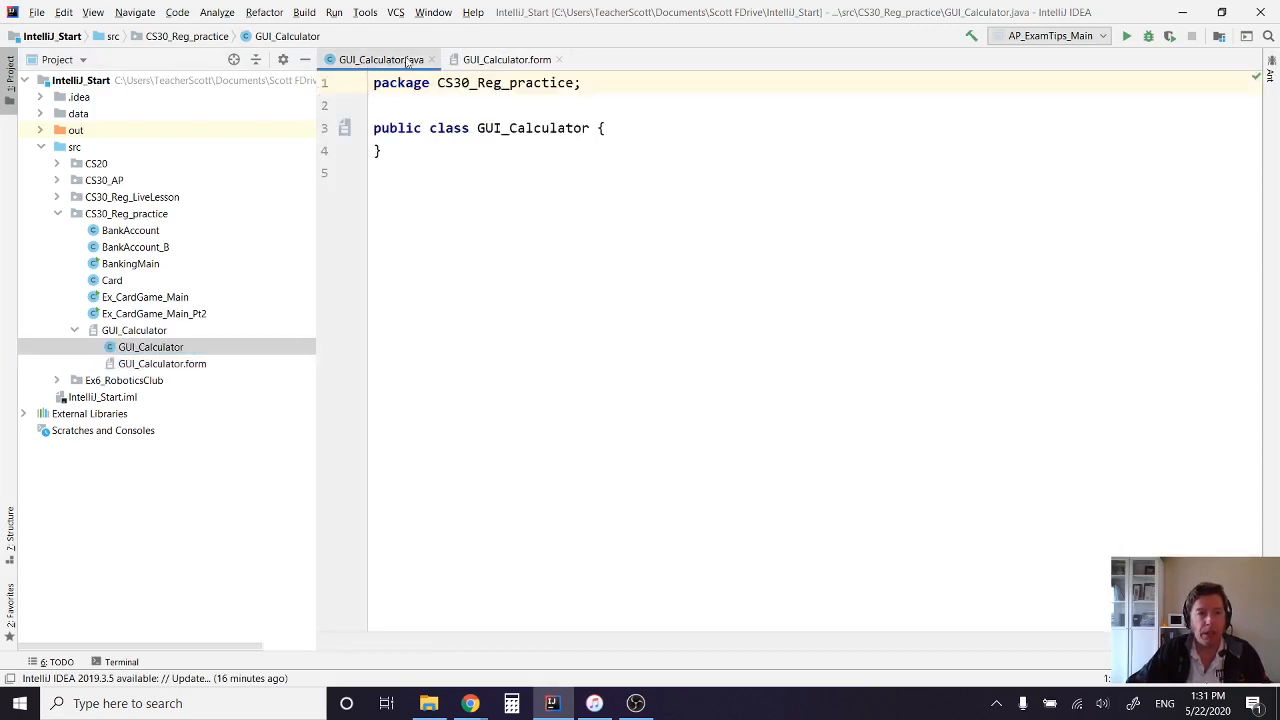
left_click(162, 363)
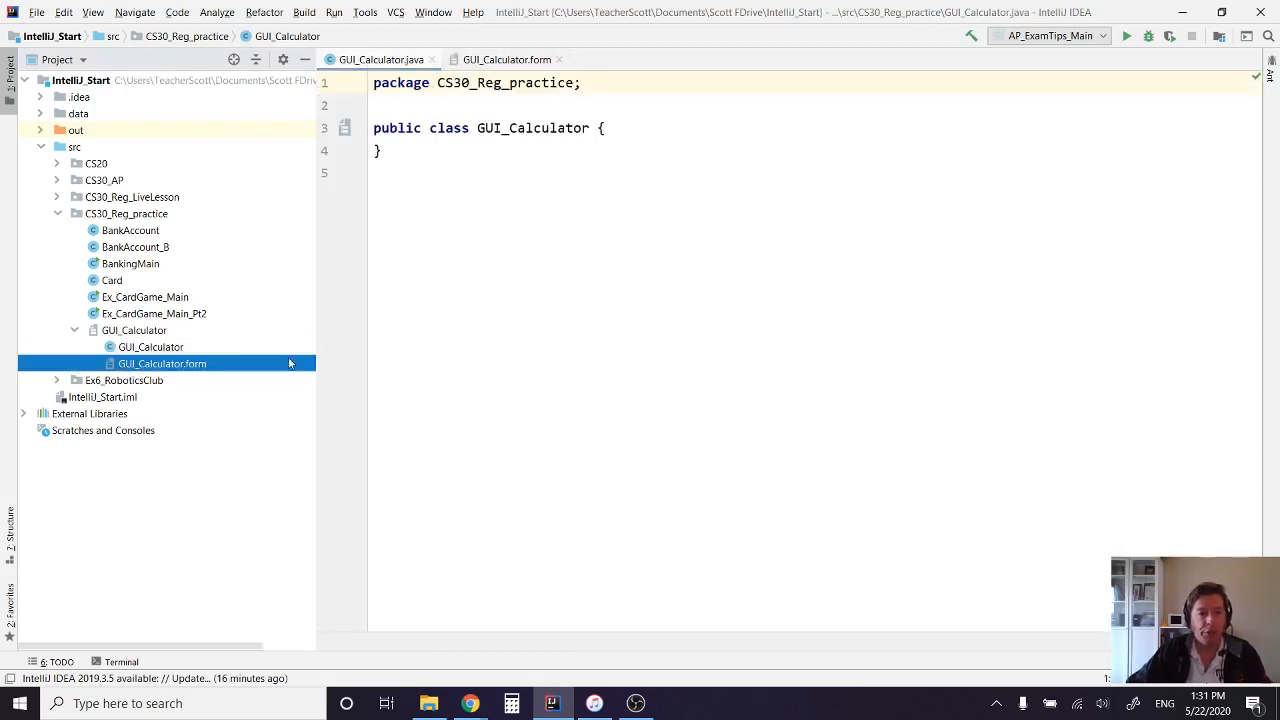
double_click(162, 363)
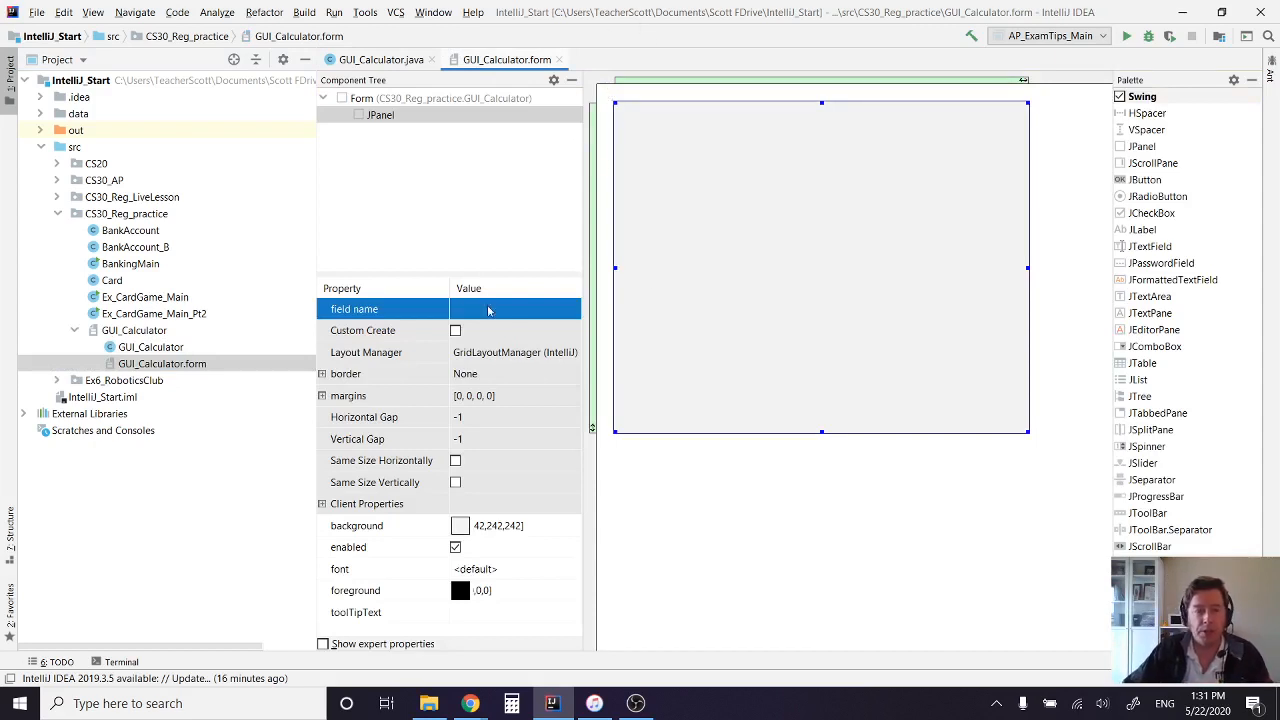
mouse_move(684, 181)
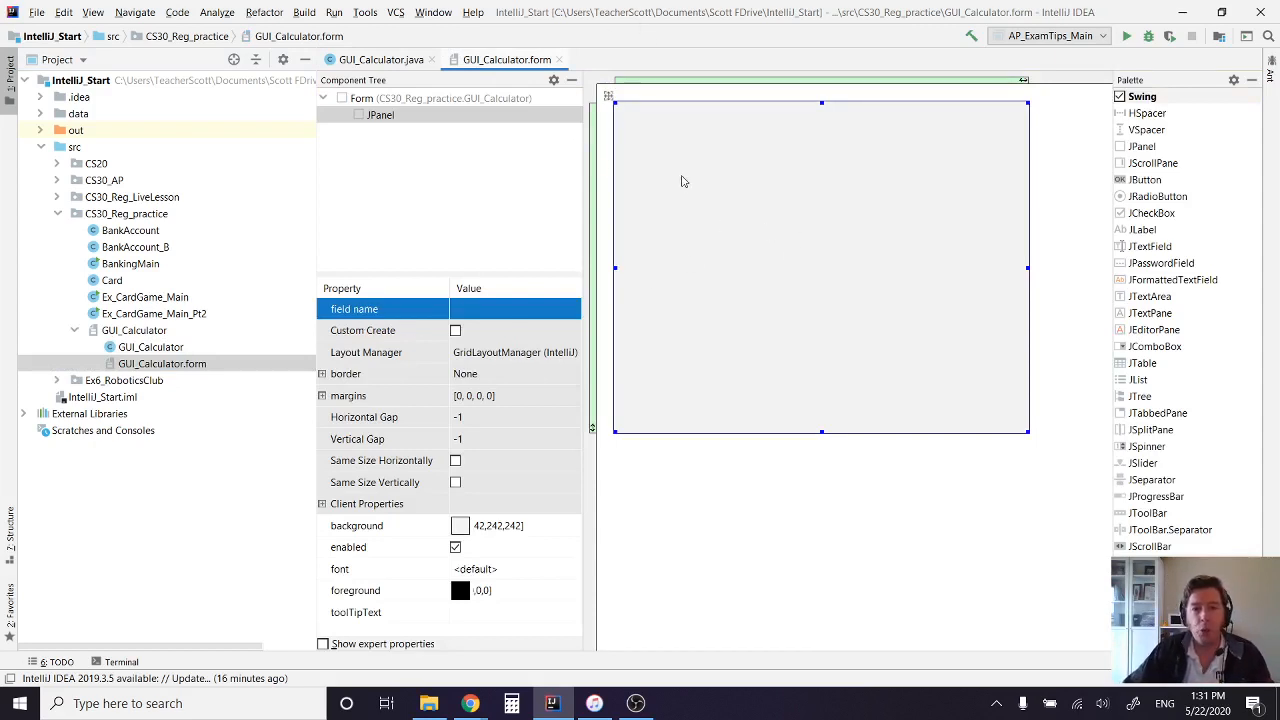
- Select the form's root JPanel and give it the field name CalculatorForm
left_click(513, 308)
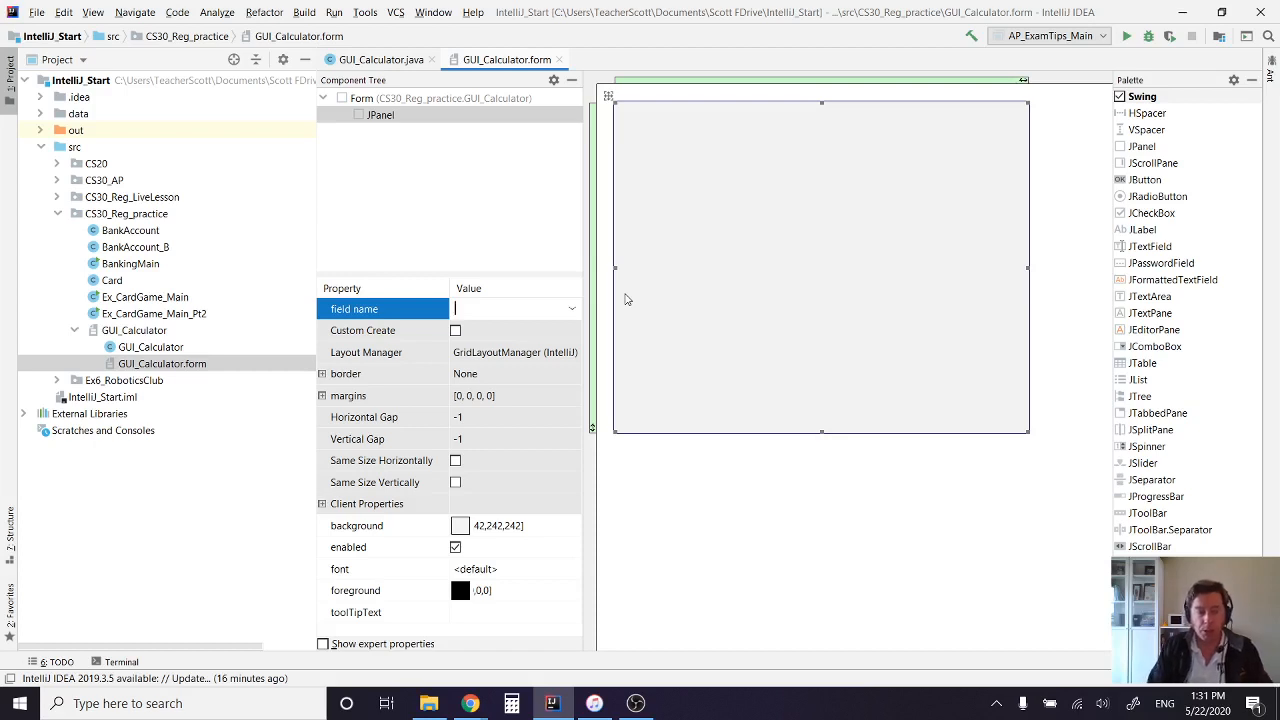
type("GUI")
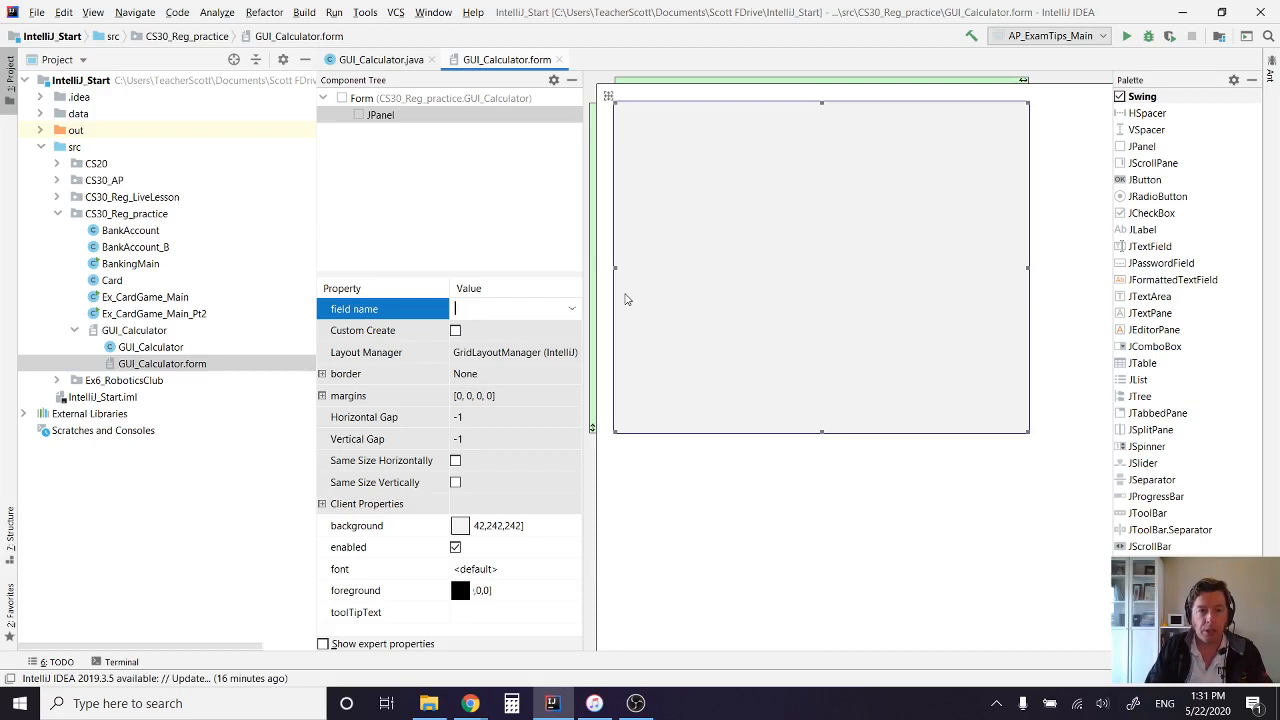
type("Calculator1")
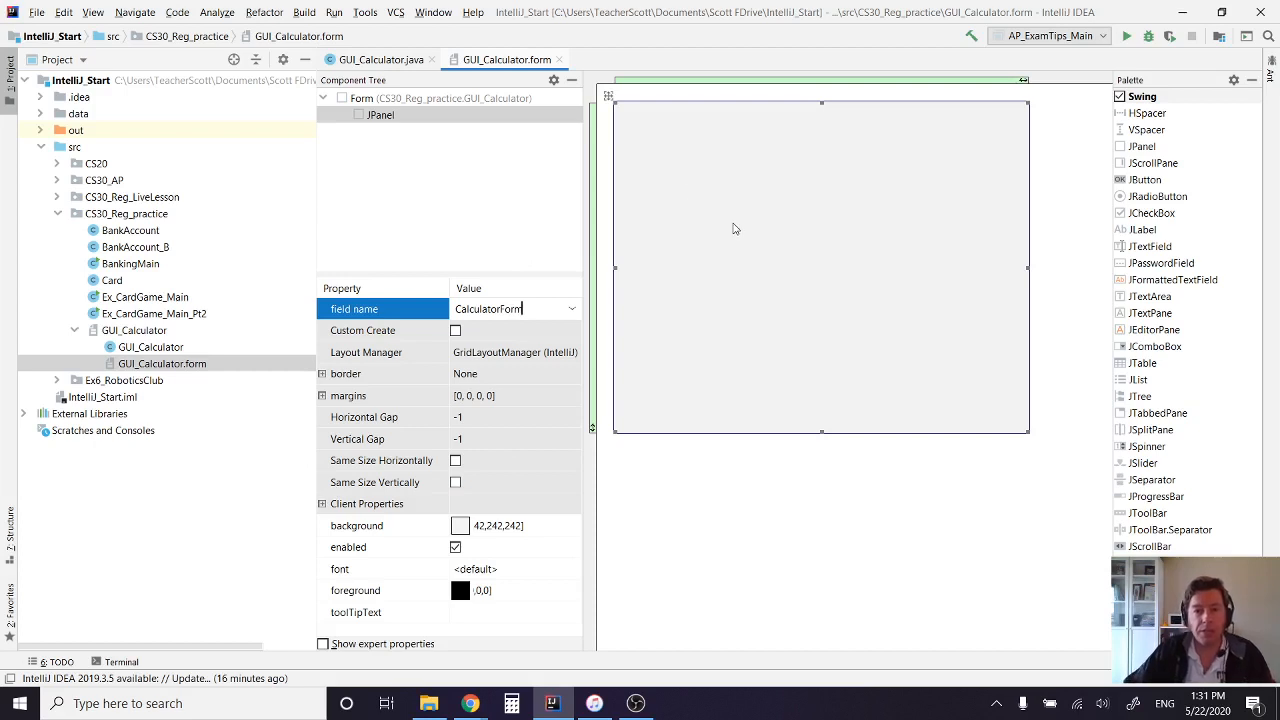
key("Enter")
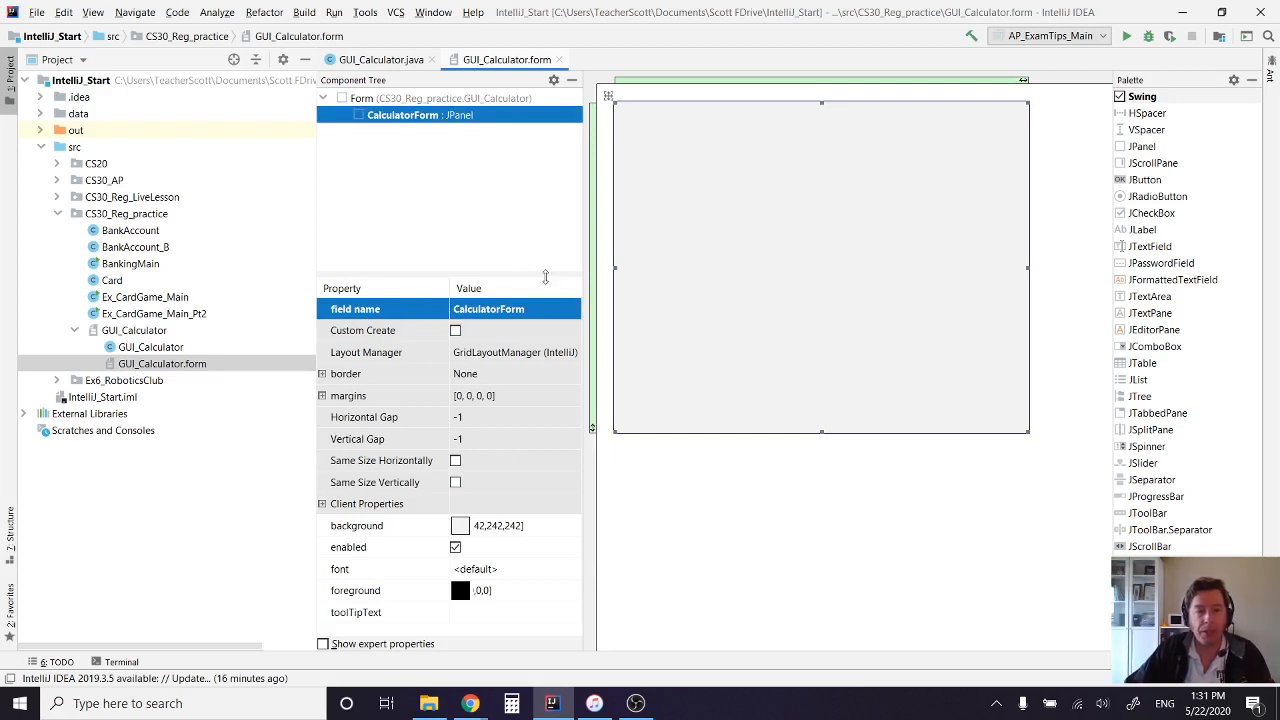
mouse_move(723, 170)
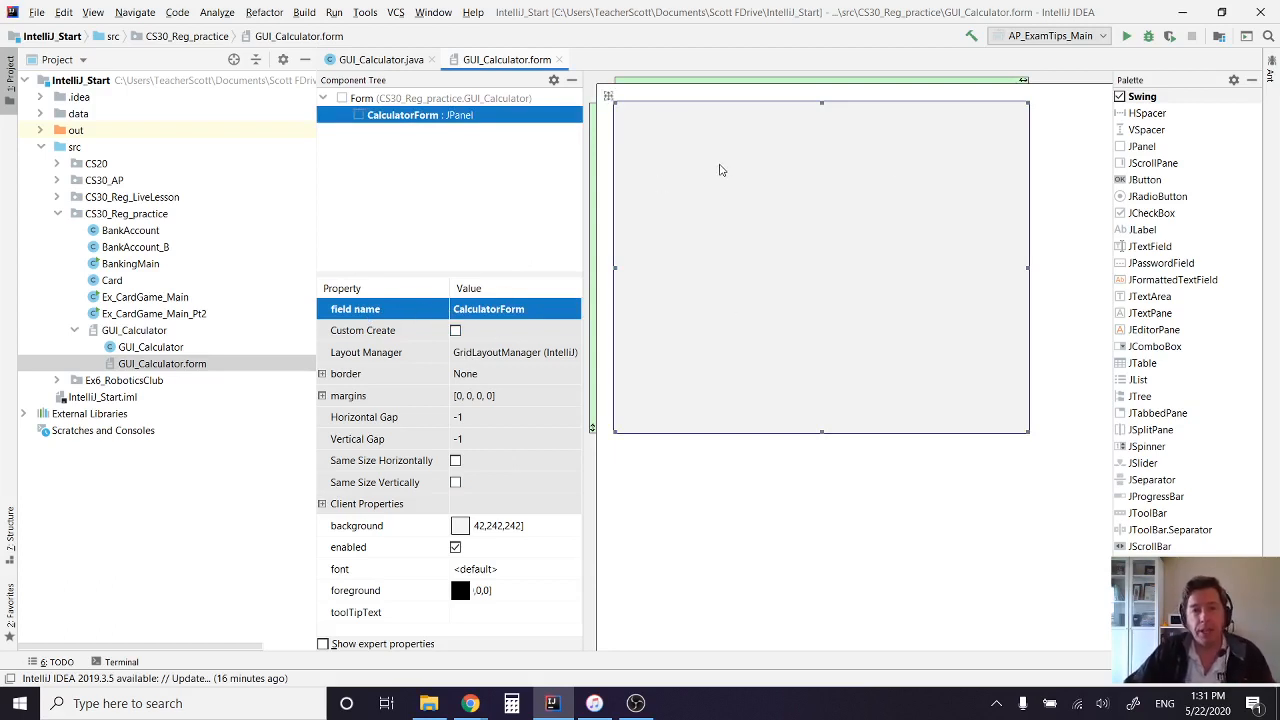
mouse_move(786, 356)
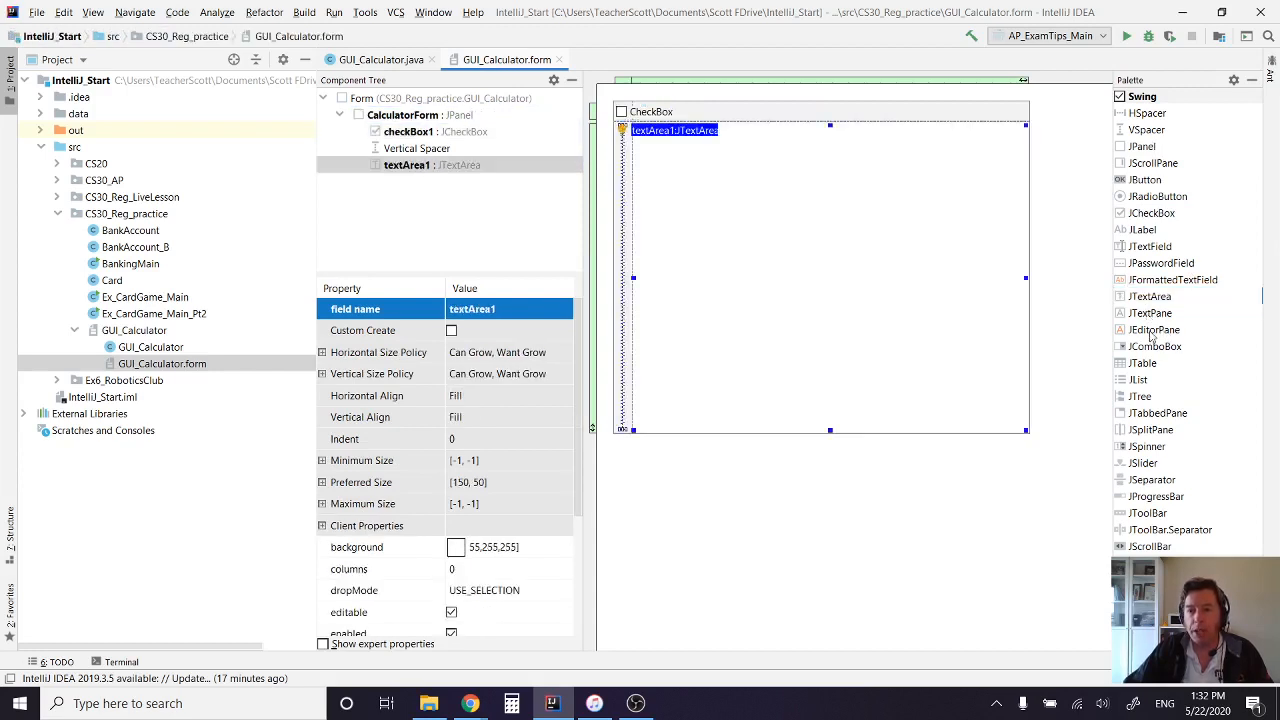
- Add a JList and a JLabel from the Palette to the CalculatorForm panel
left_click(1155, 346)
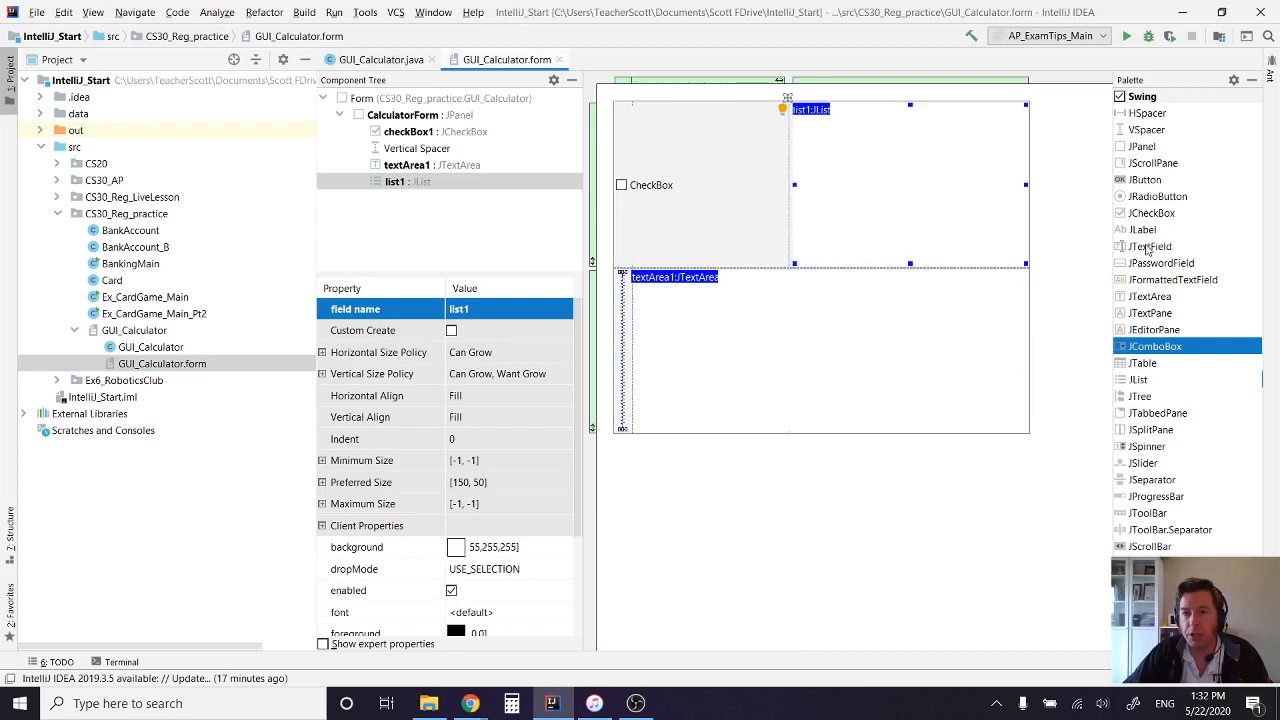
left_click(1150, 246)
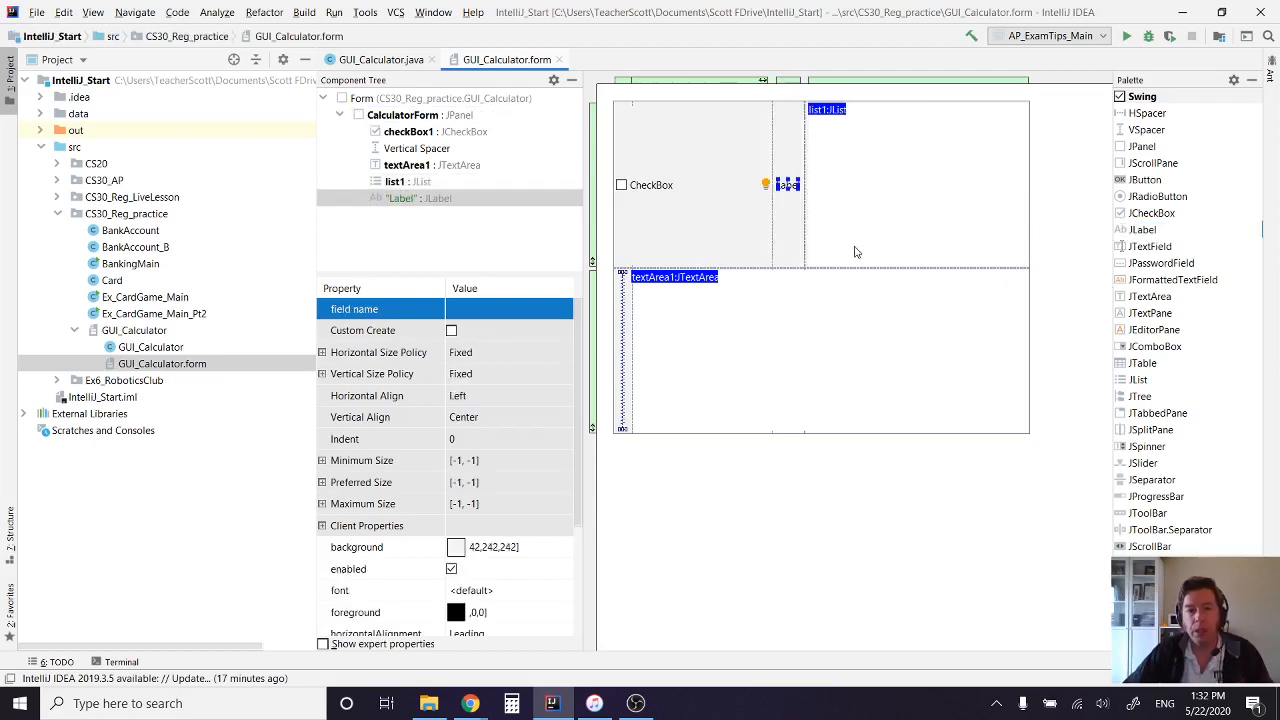
mouse_move(1157, 147)
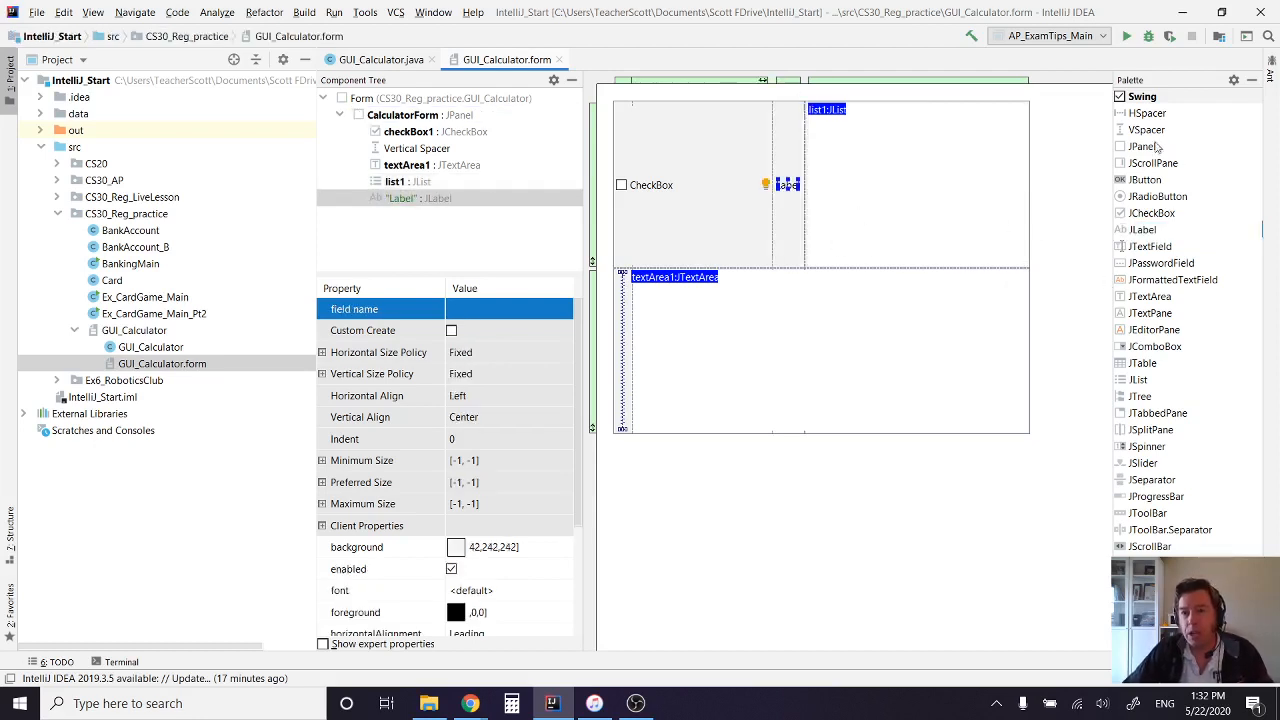
mouse_move(1162, 262)
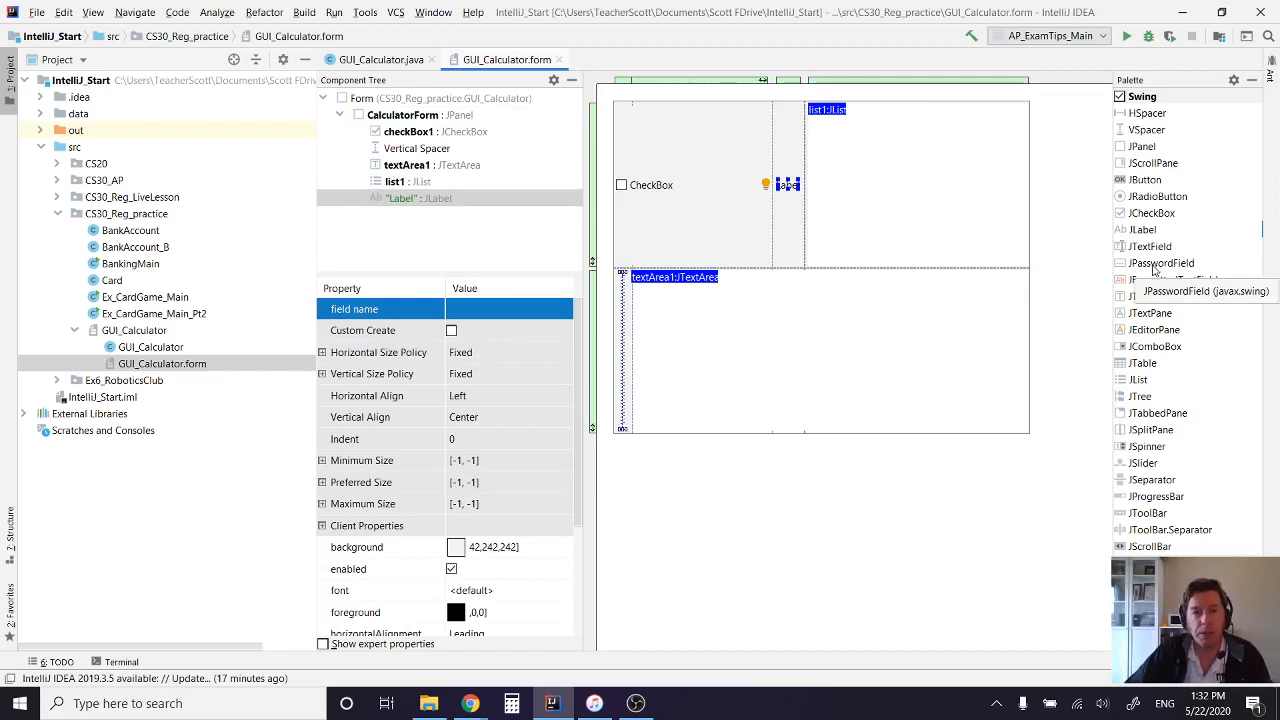
mouse_move(984, 240)
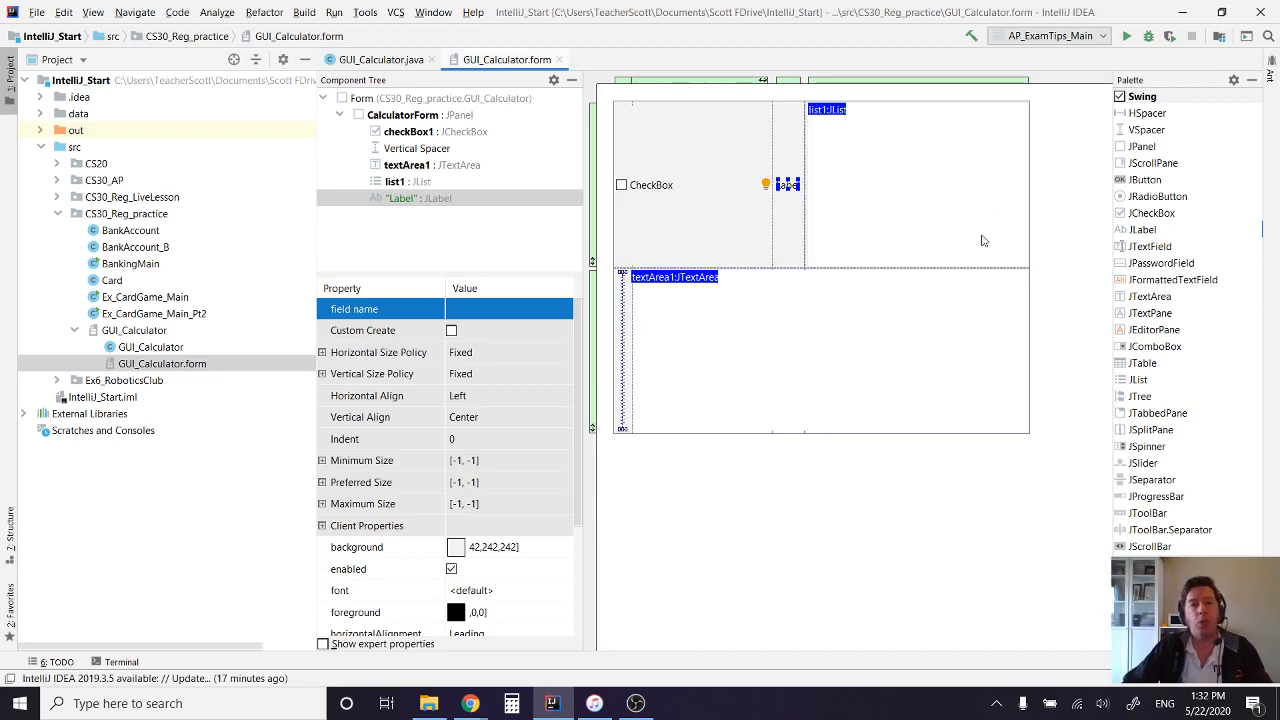
mouse_move(900, 54)
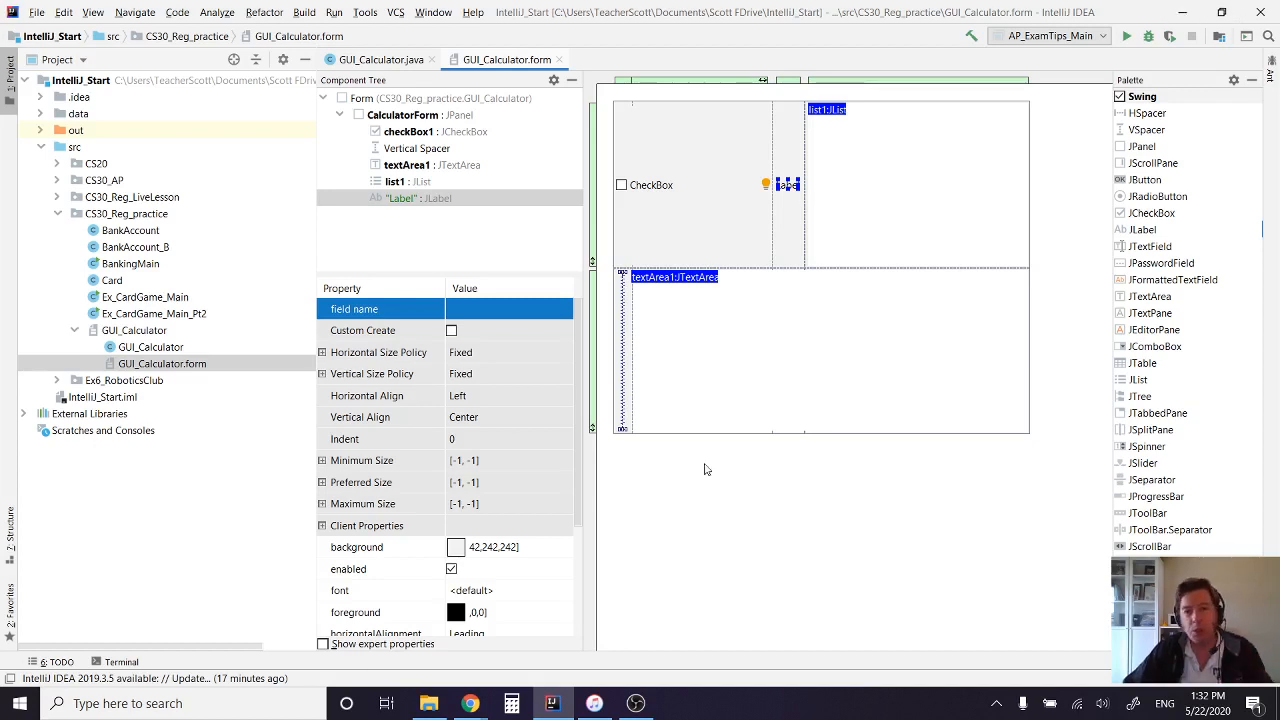
mouse_move(790, 406)
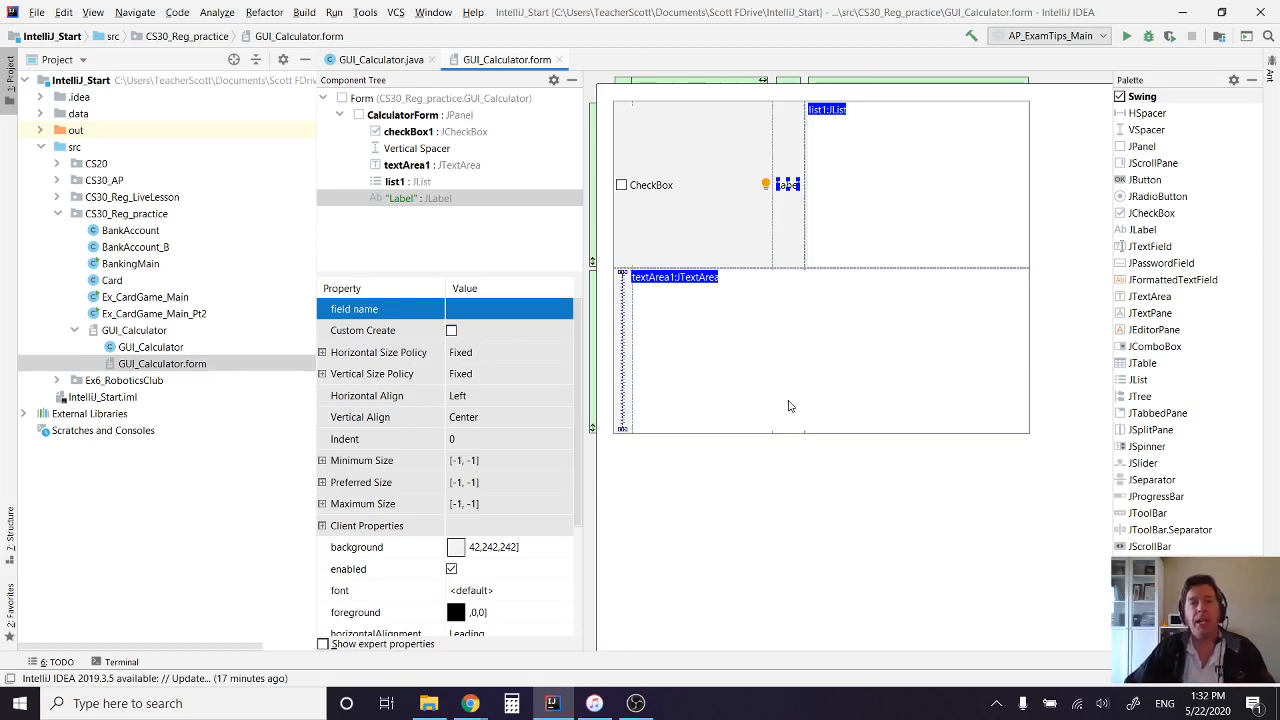
mouse_move(800, 348)
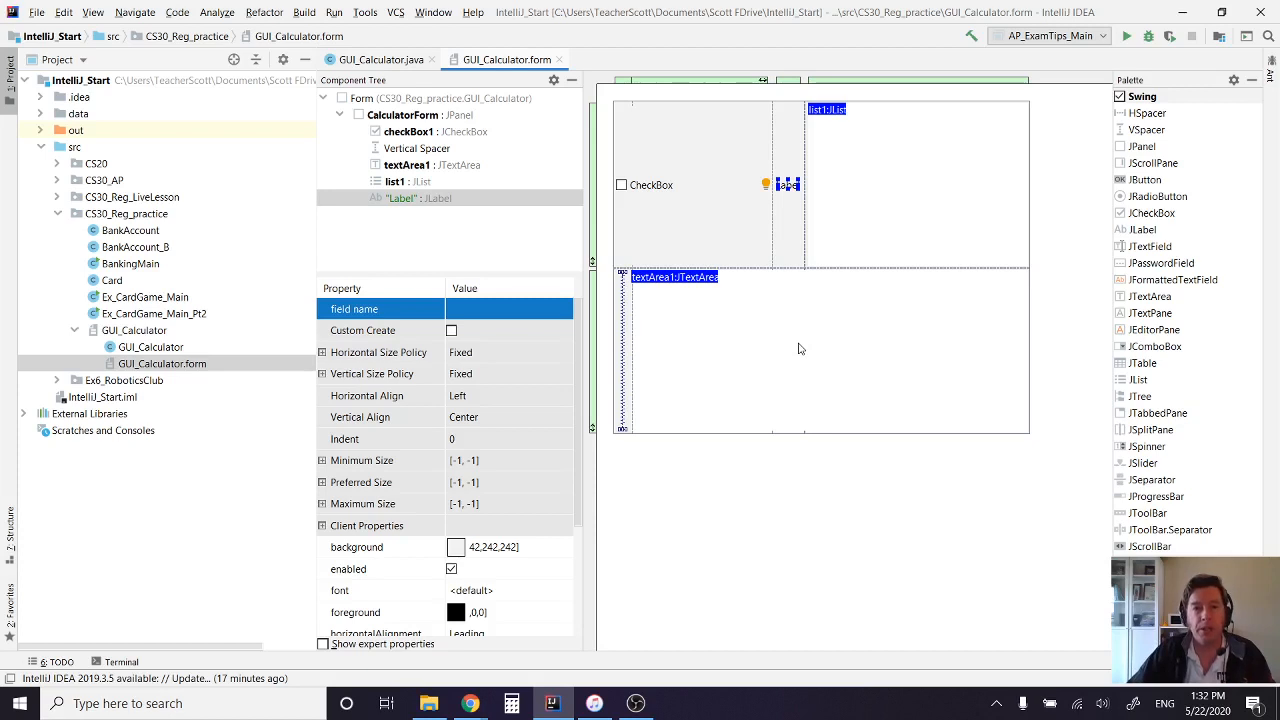
mouse_move(491, 250)
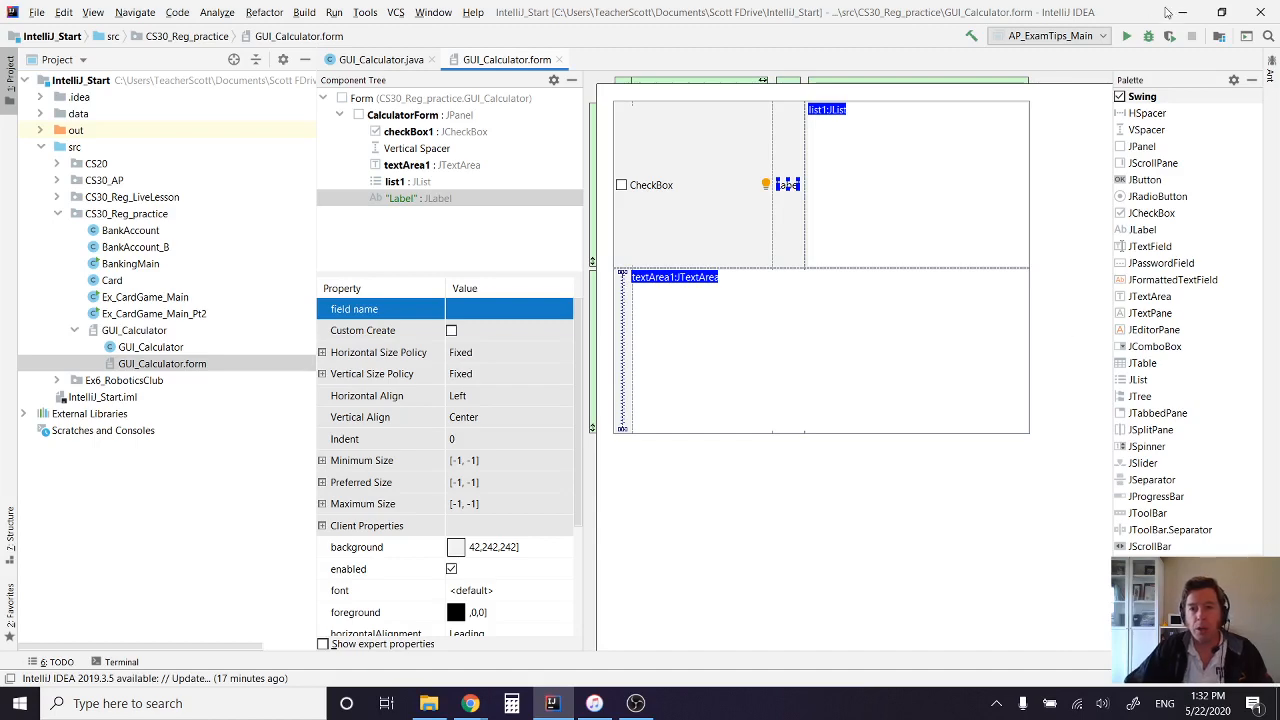
- Minimize IntelliJ IDEA to reveal the iTunes Welcome screen
left_click(594, 703)
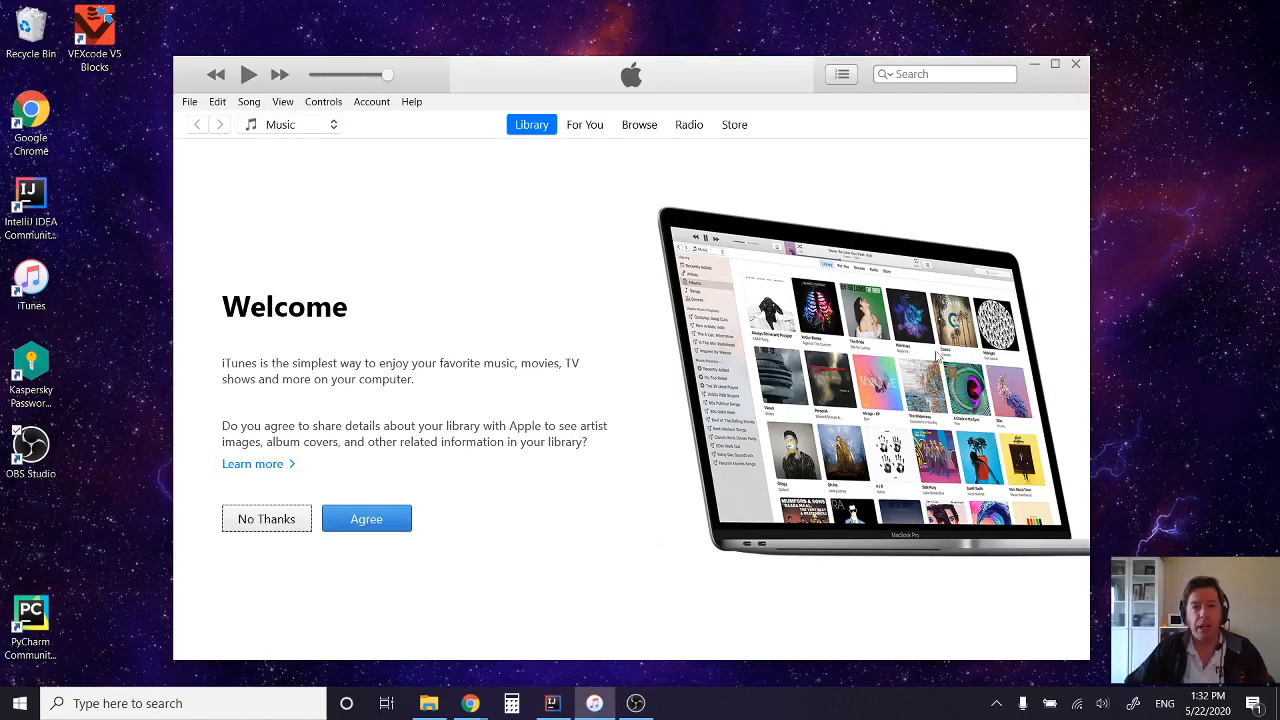
mouse_move(600, 592)
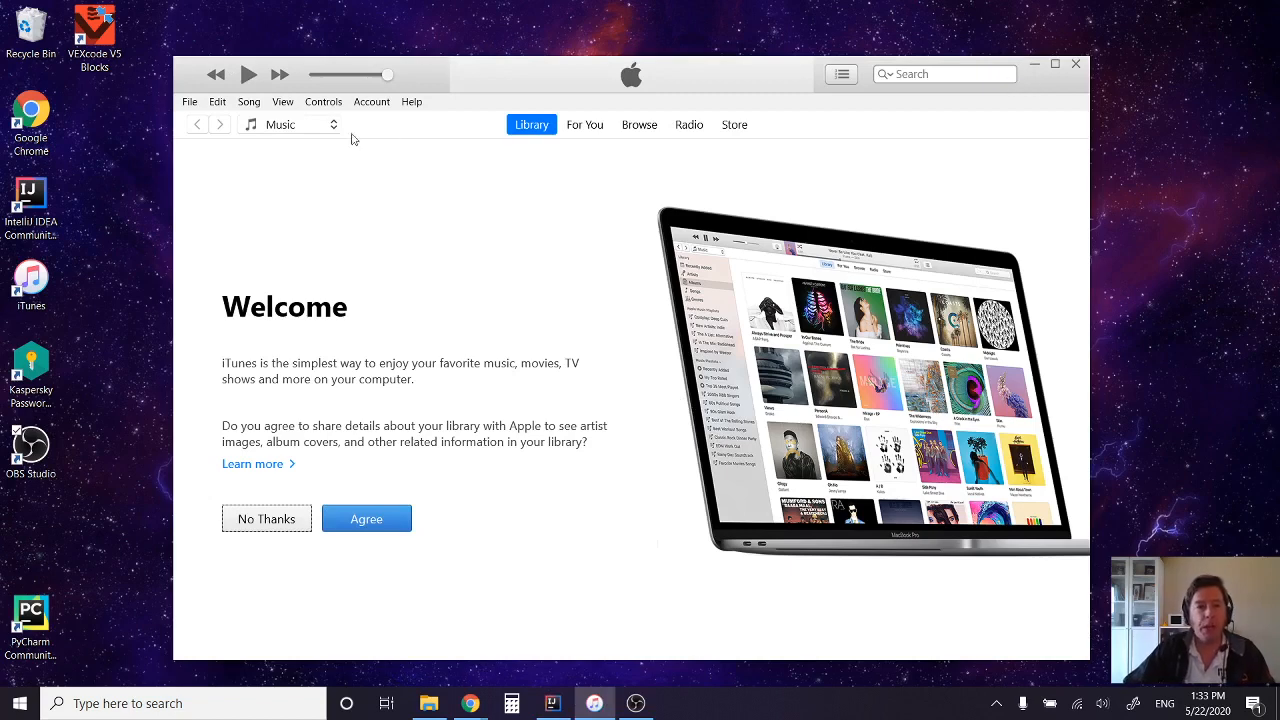
mouse_move(258, 158)
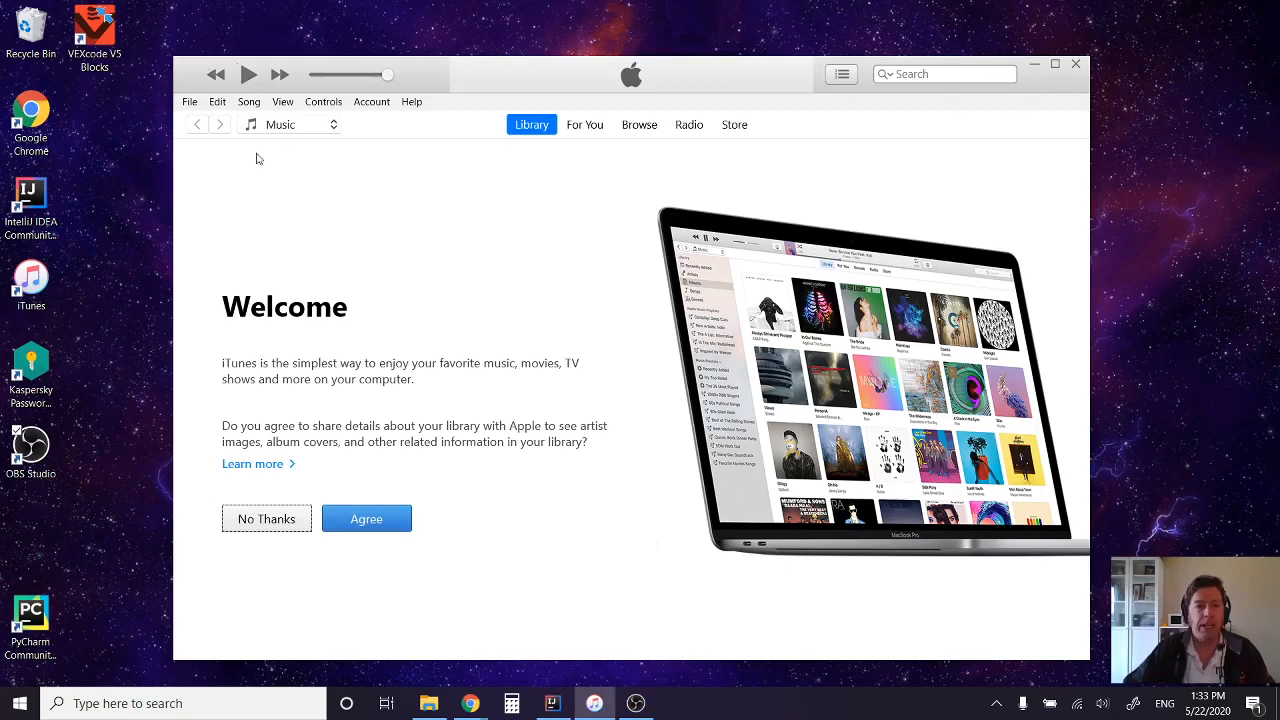
mouse_move(517, 202)
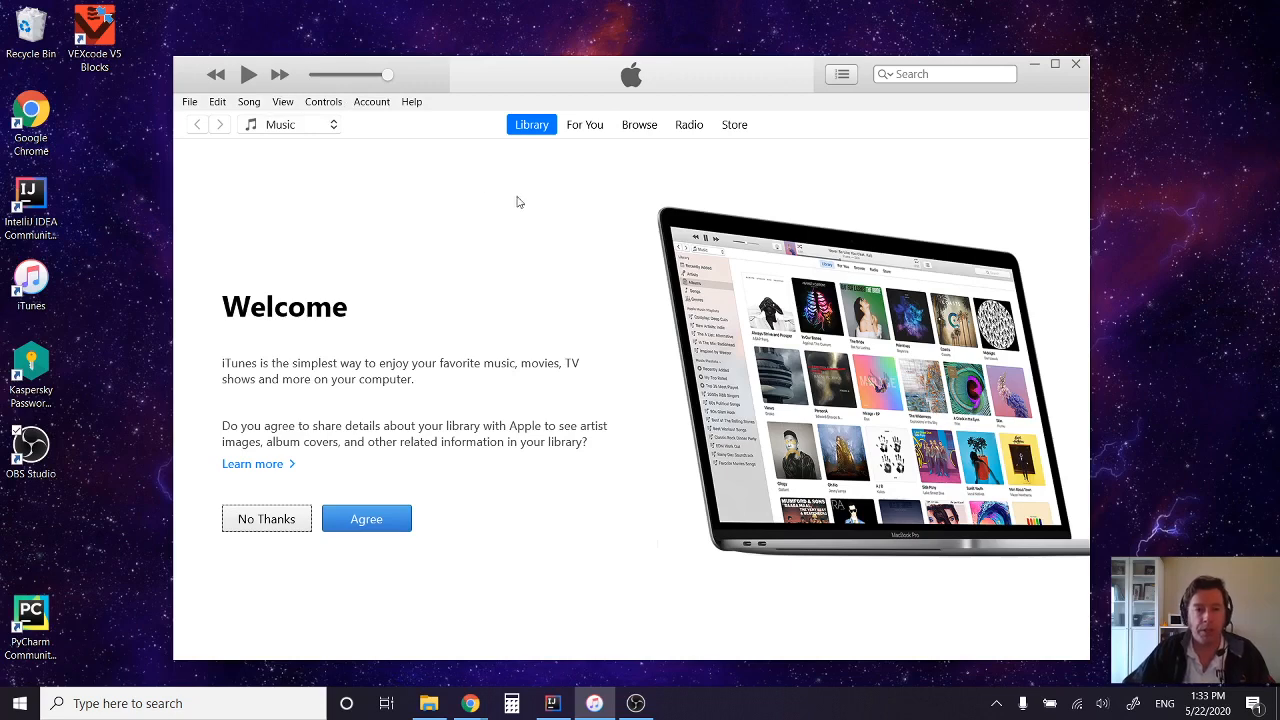
mouse_move(378, 246)
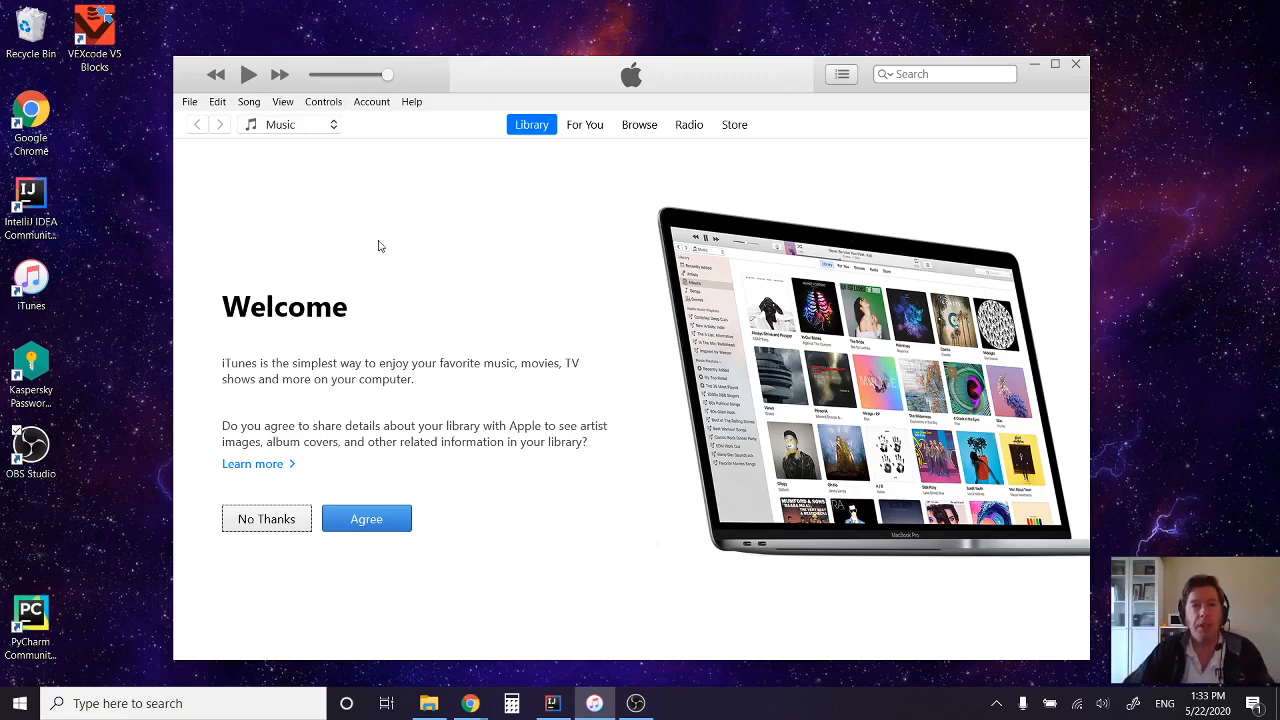
mouse_move(740, 98)
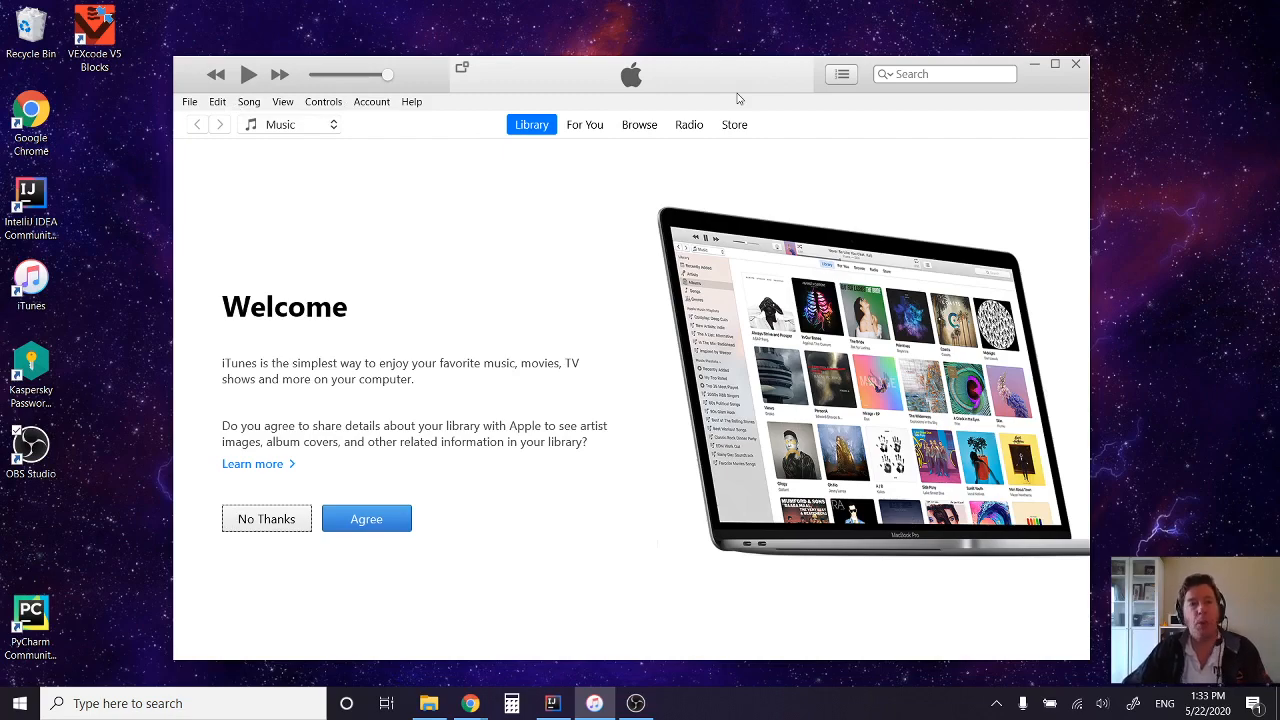
mouse_move(706, 179)
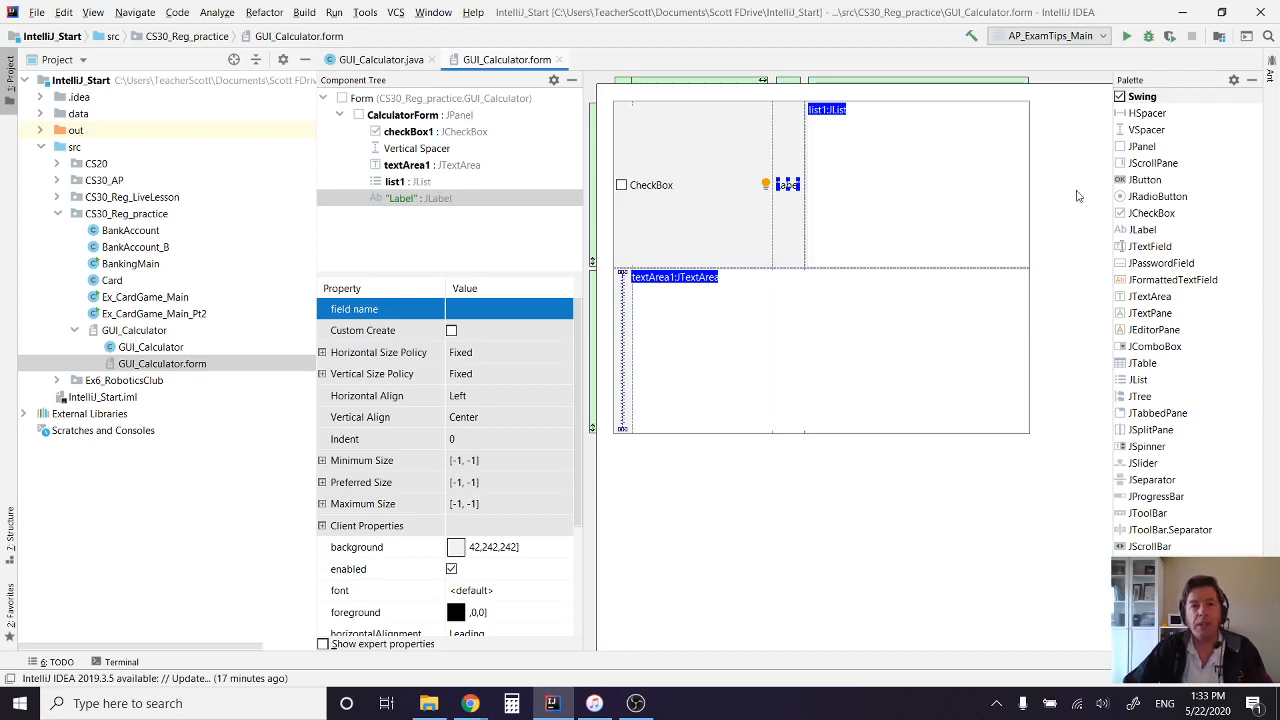
mouse_move(1193, 111)
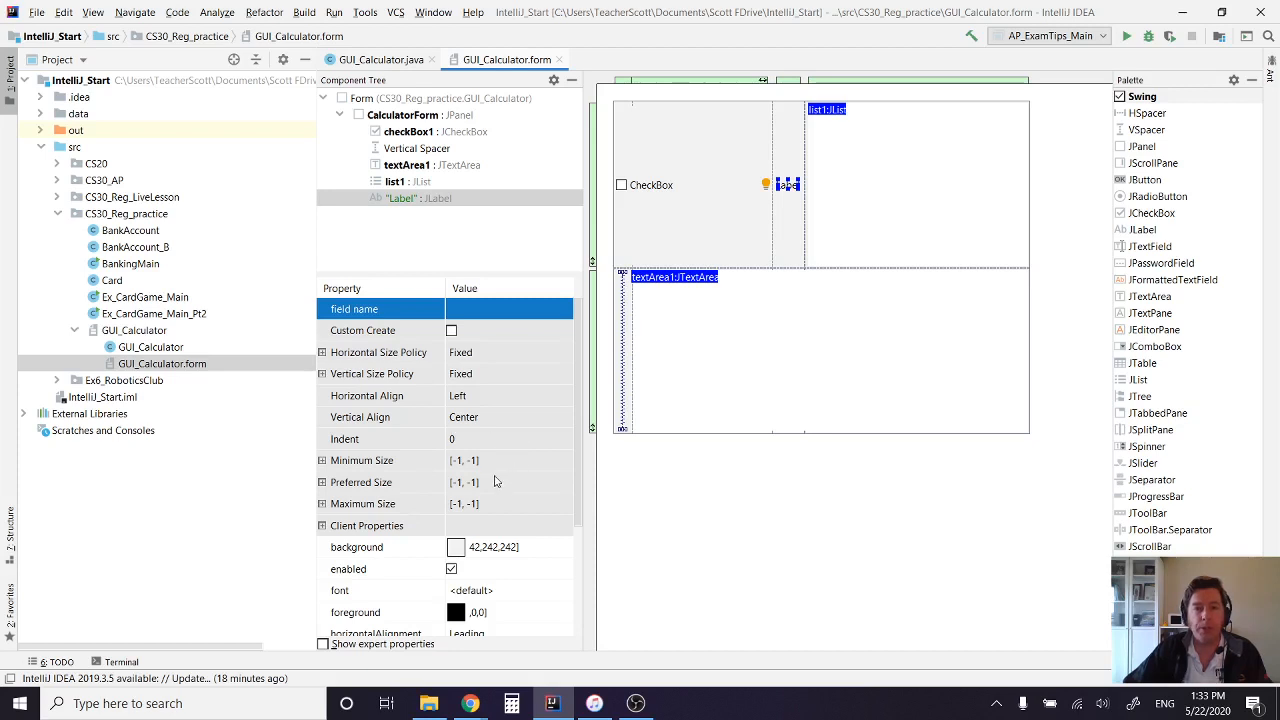
mouse_move(853, 228)
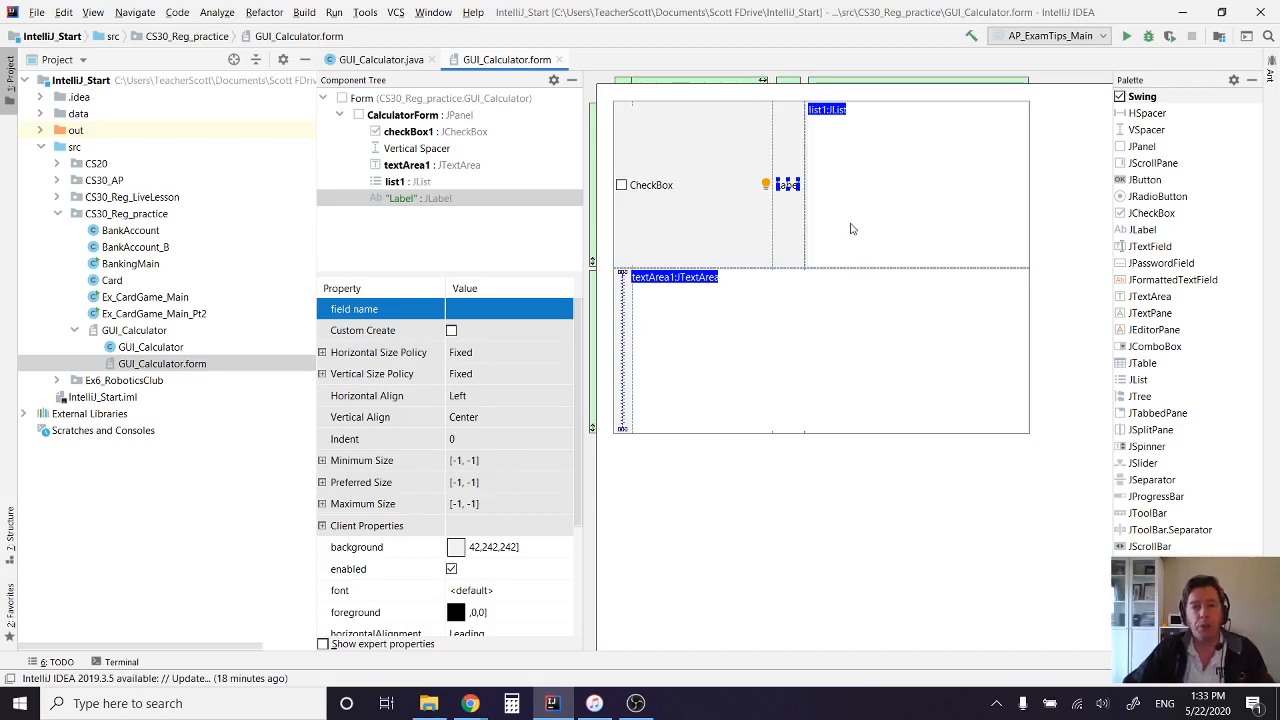
mouse_move(815, 174)
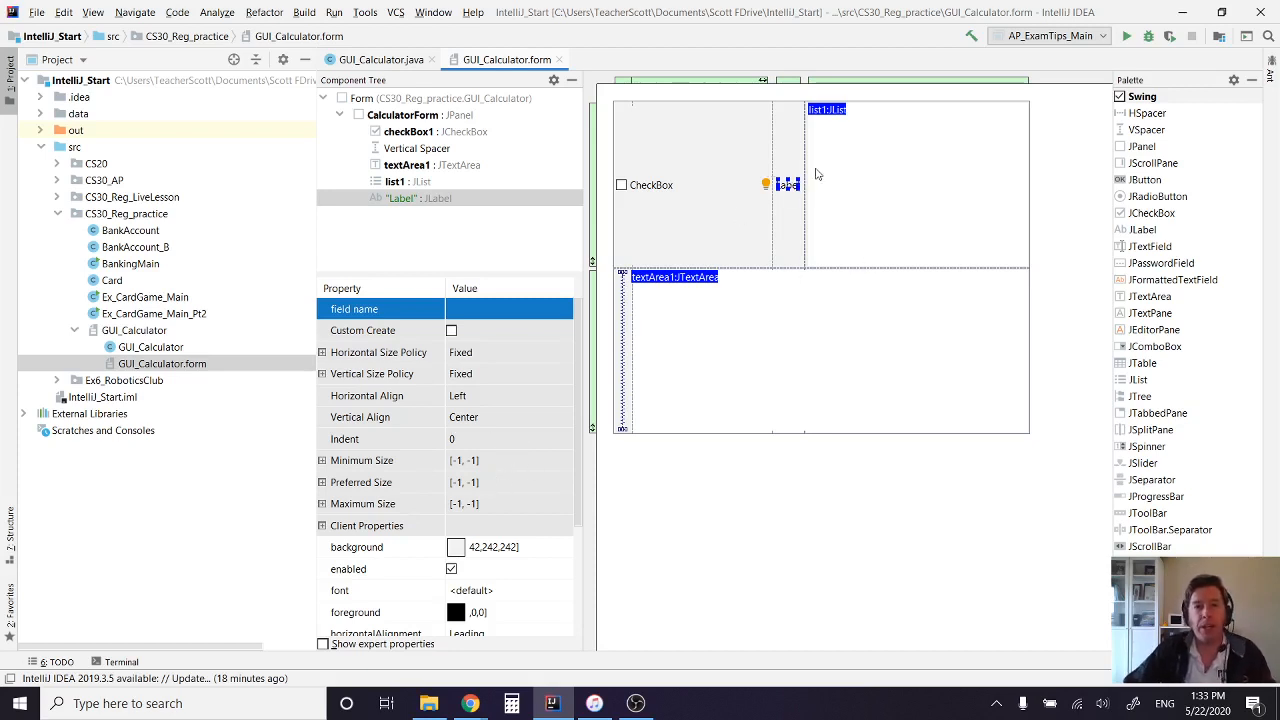
mouse_move(820, 275)
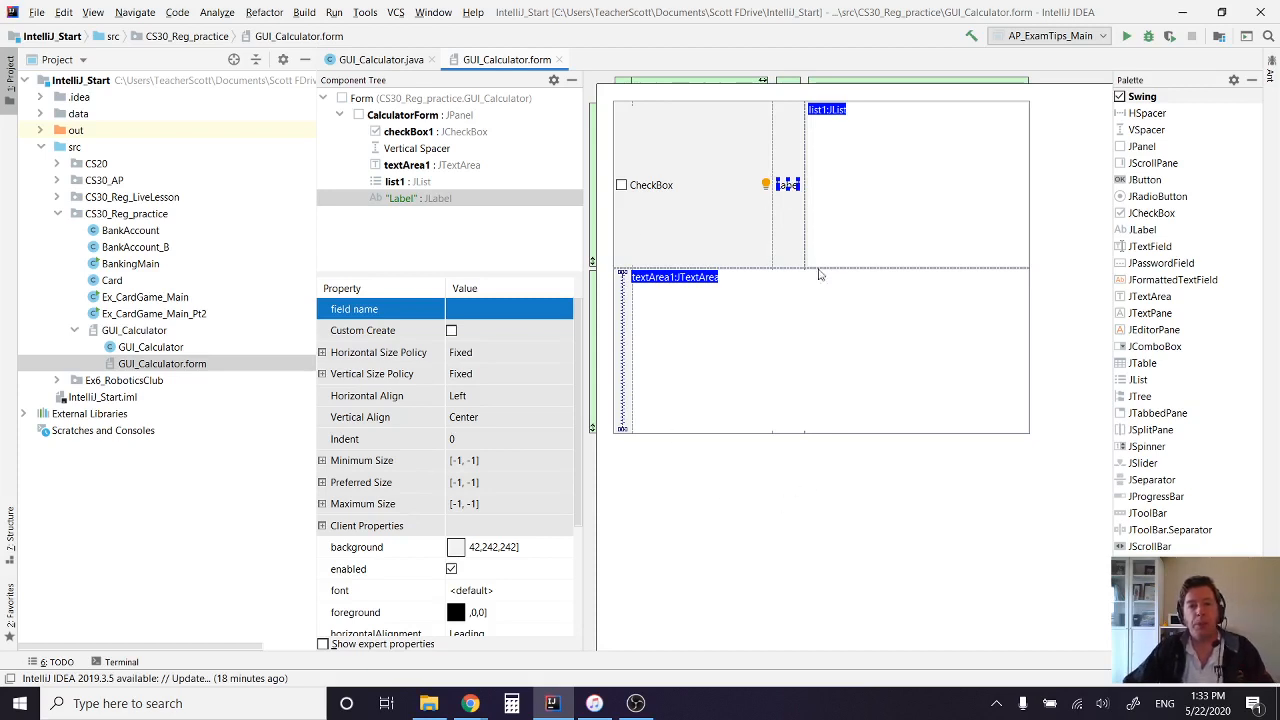
mouse_move(808, 254)
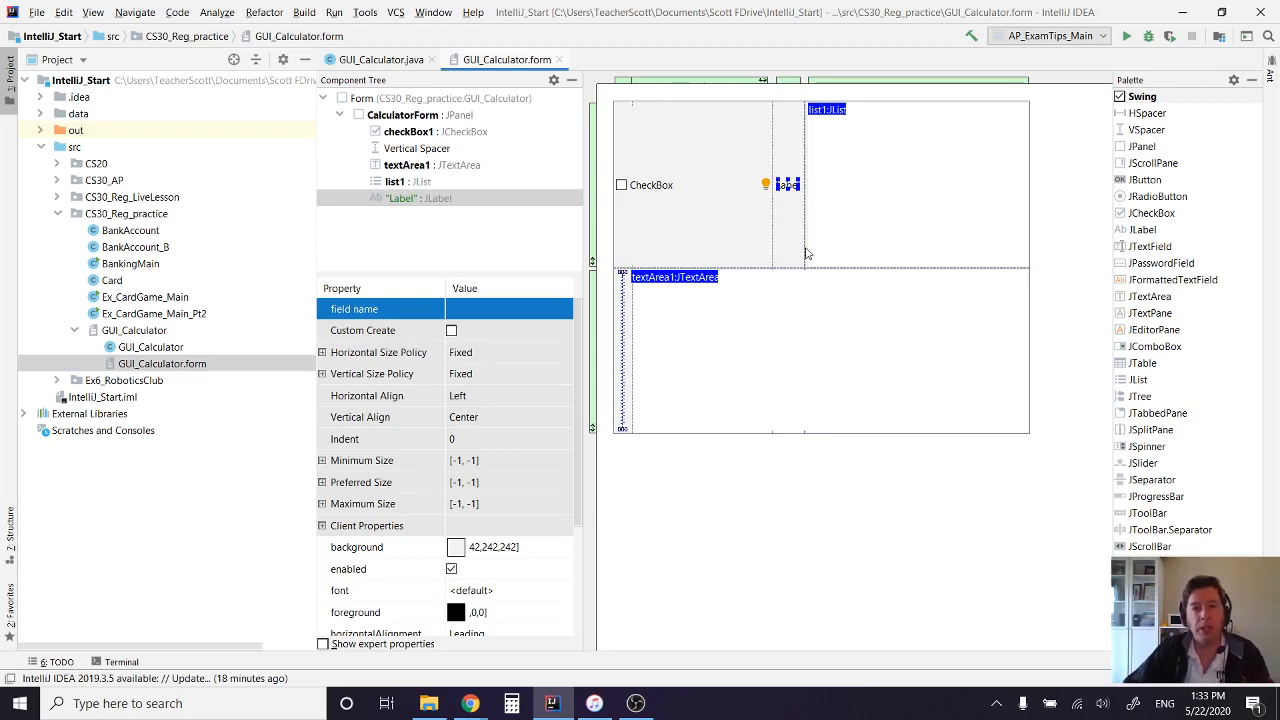